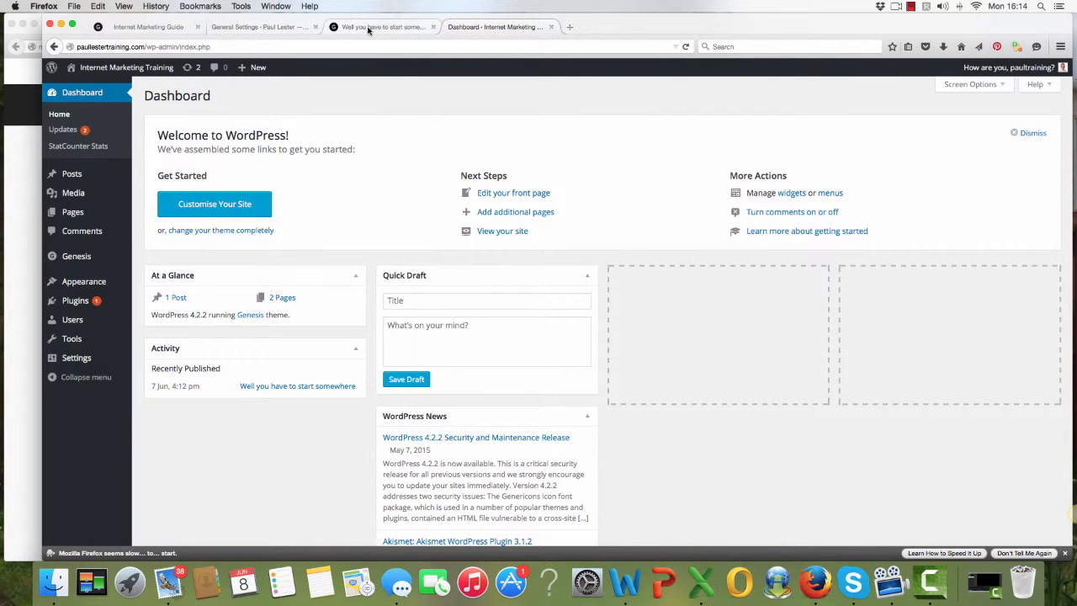
Glance at the live site's first post, then return to the dashboard's Appearance > Themes list
left_click(384, 27)
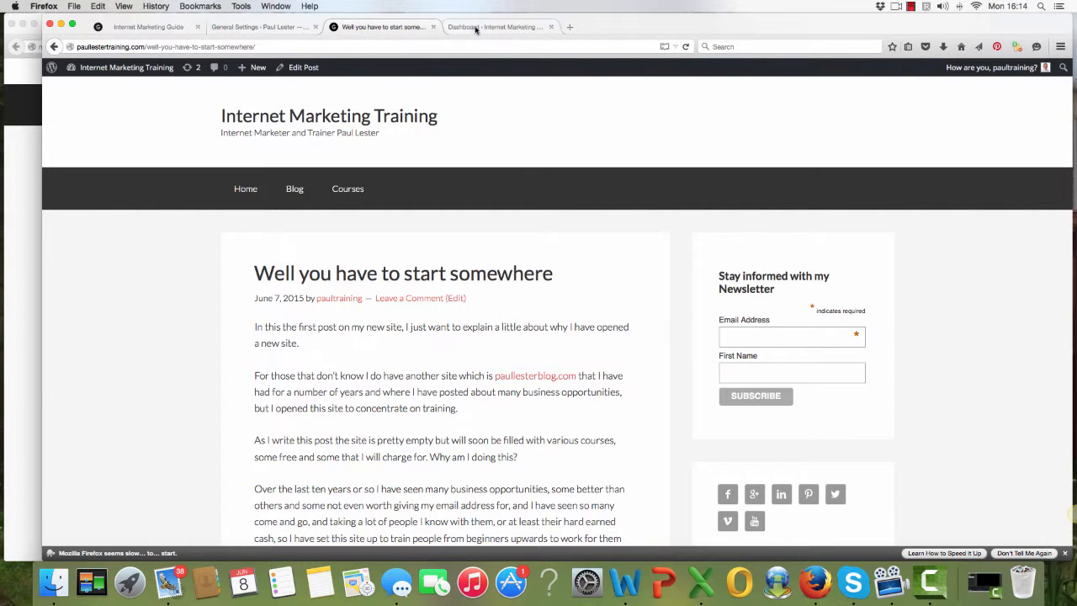
left_click(496, 27)
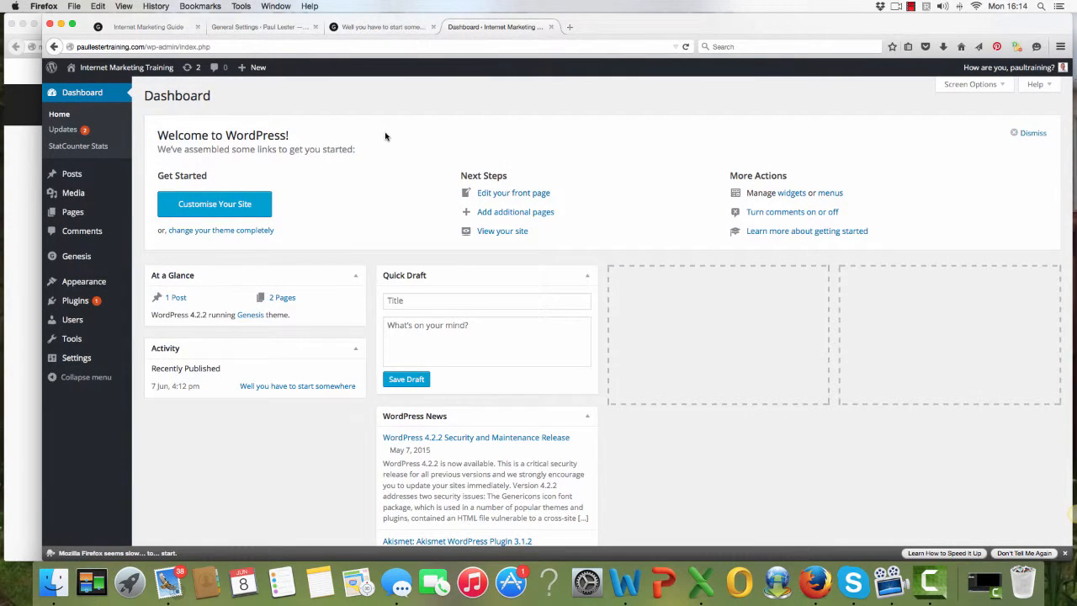
mouse_move(242, 262)
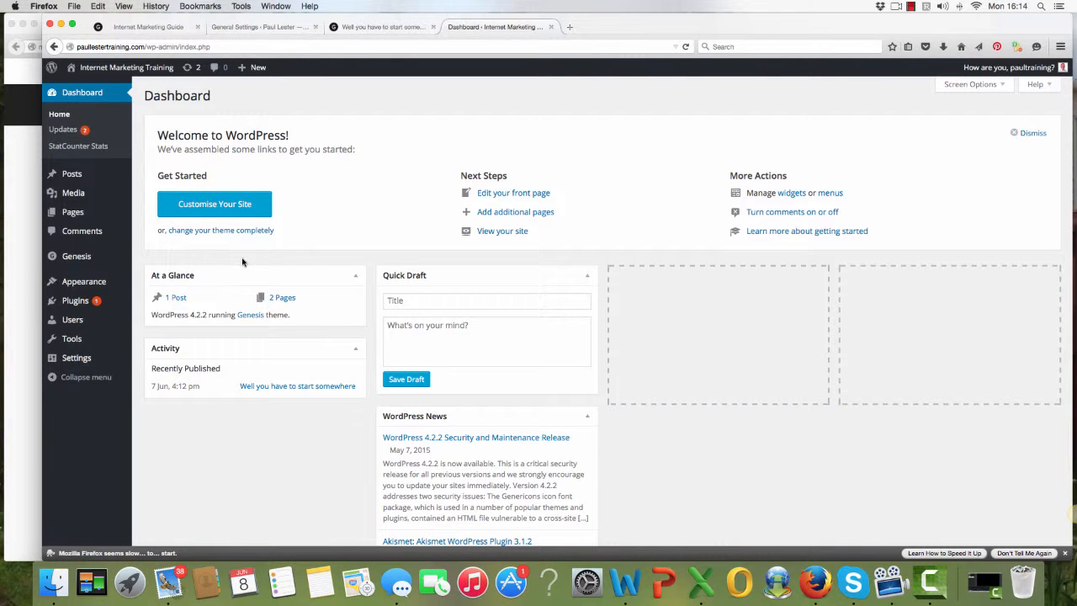
left_click(84, 281)
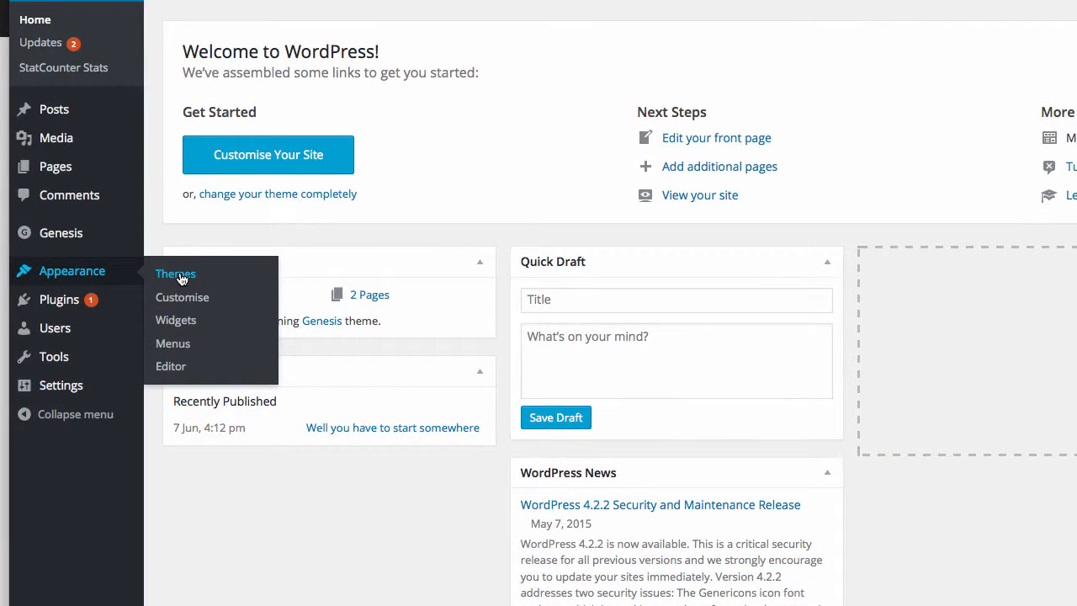
left_click(175, 273)
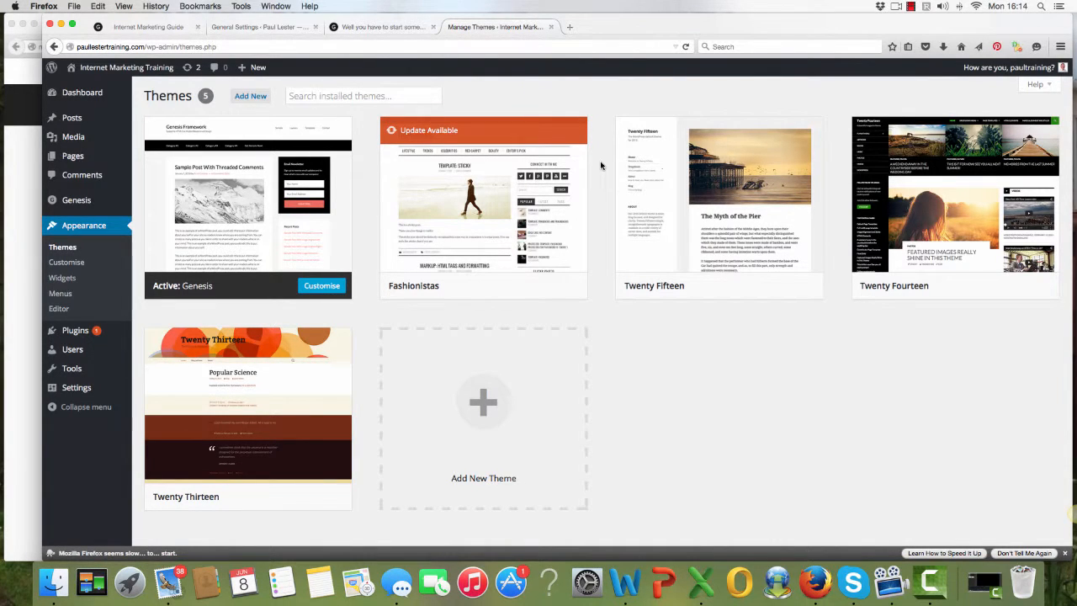
mouse_move(248, 208)
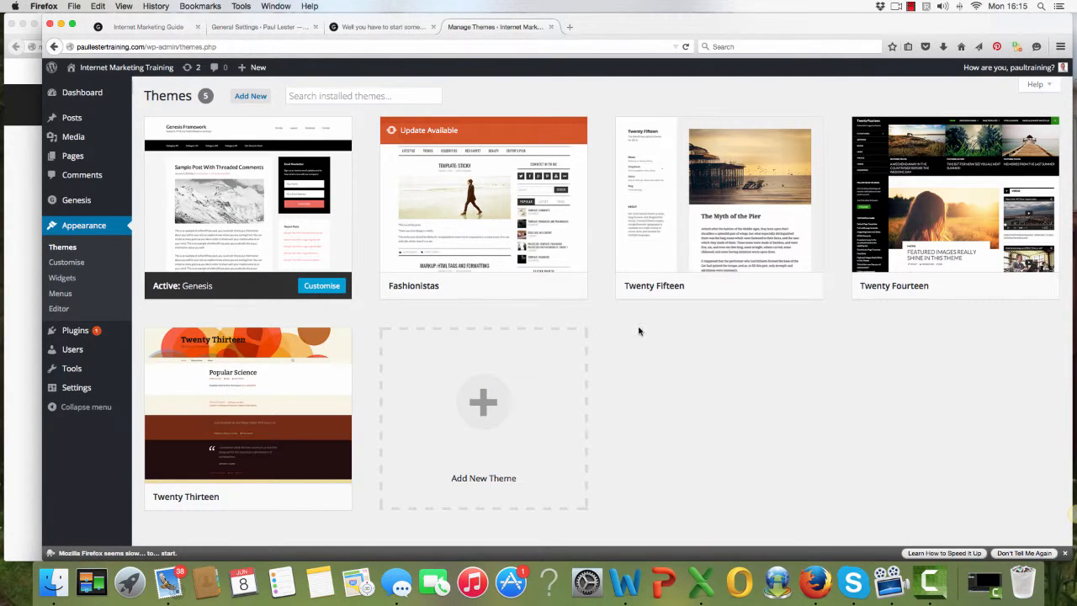
mouse_move(484, 206)
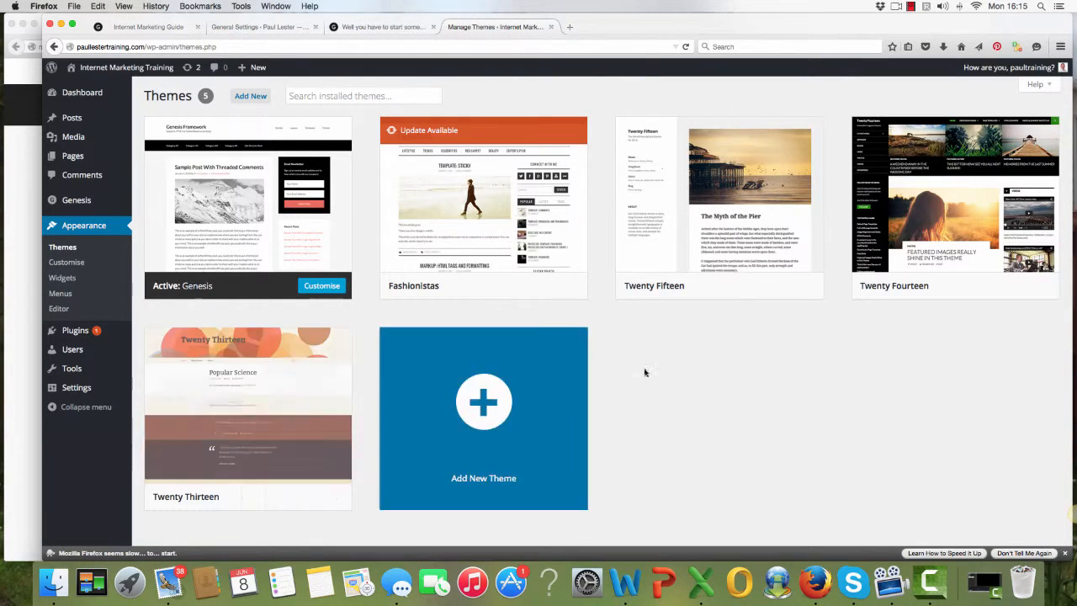
mouse_move(720, 206)
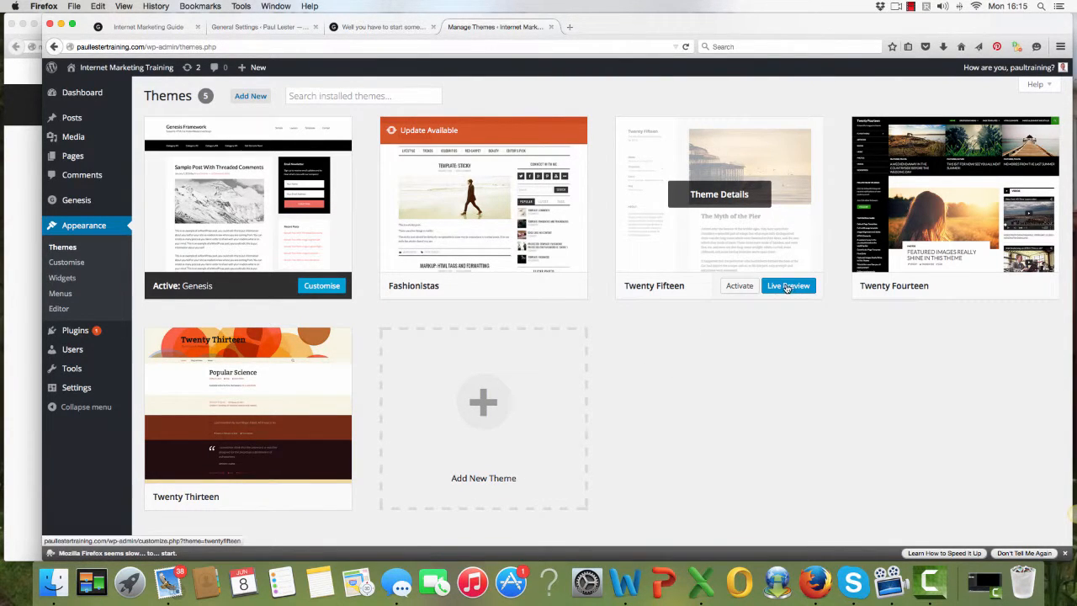
Start a live preview of the Twenty Fifteen theme on the site
left_click(787, 286)
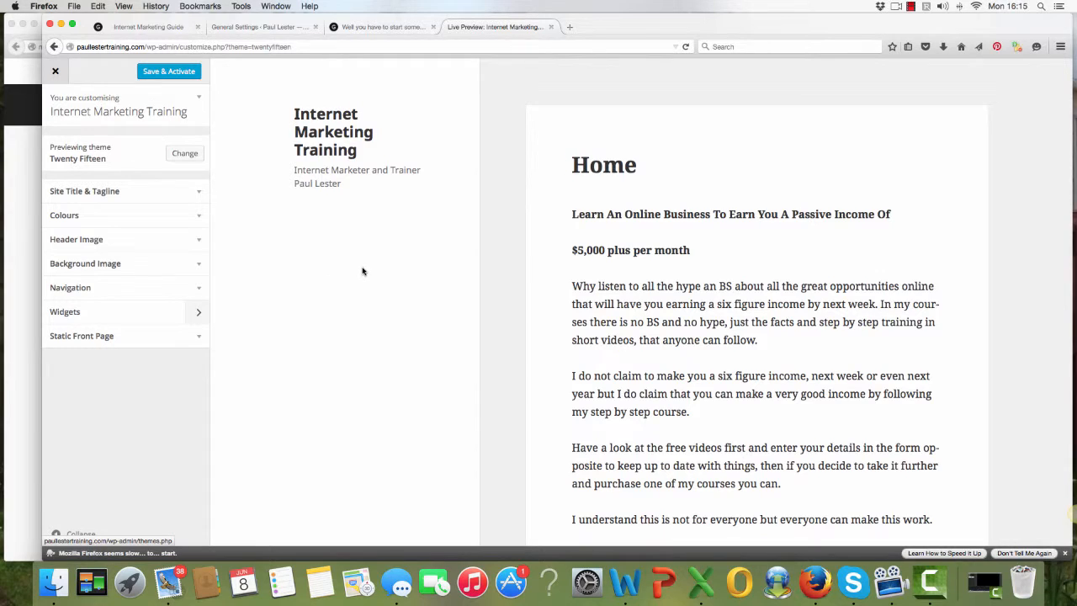
mouse_move(471, 232)
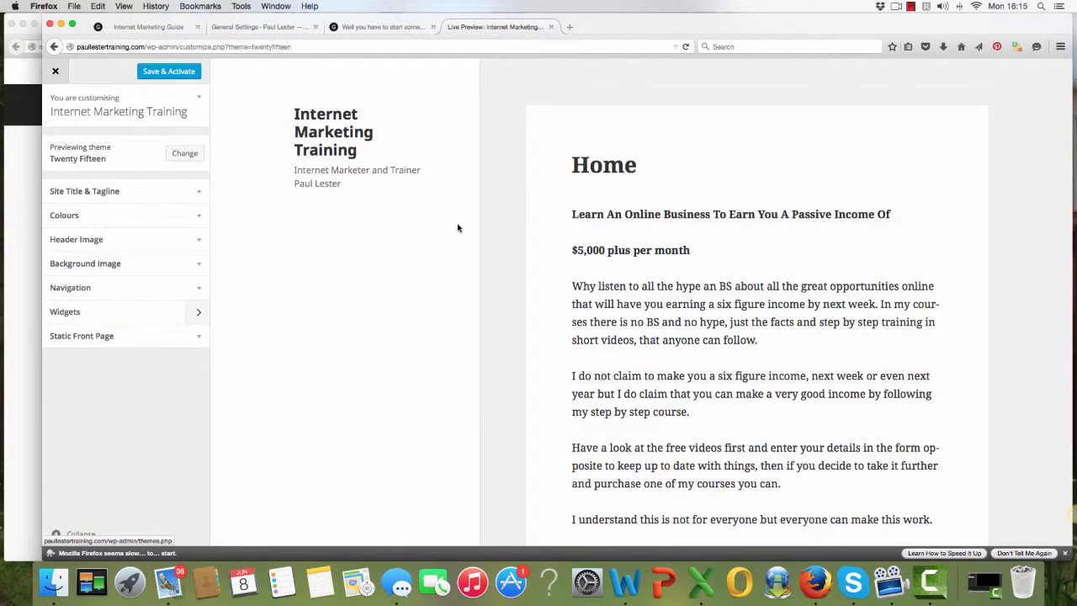
mouse_move(462, 242)
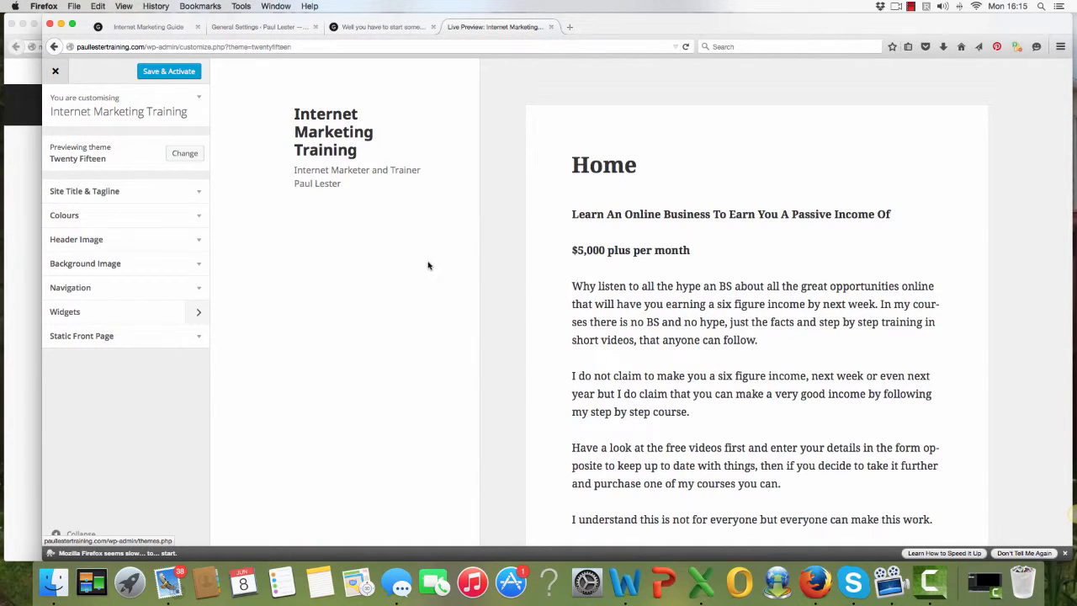
mouse_move(55, 71)
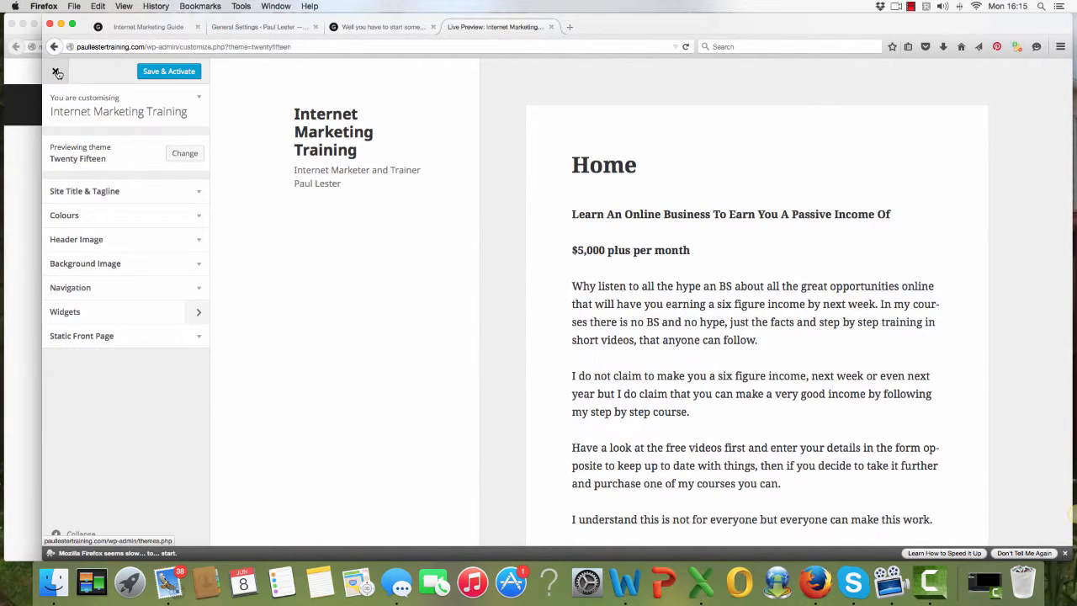
Close the Twenty Fifteen customizer preview without activating, keeping Genesis active
left_click(57, 72)
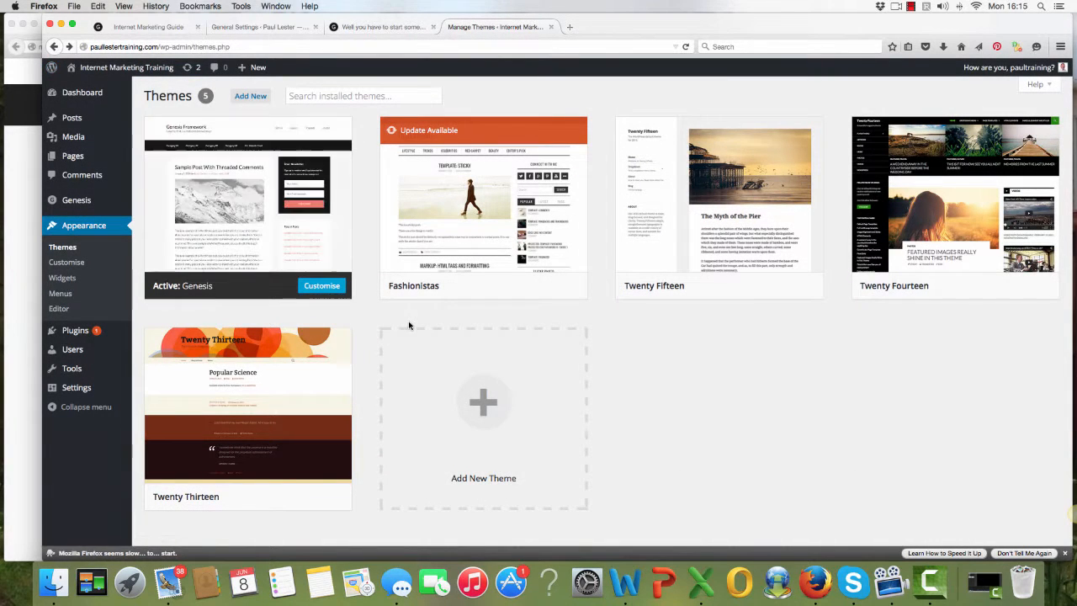
mouse_move(740, 372)
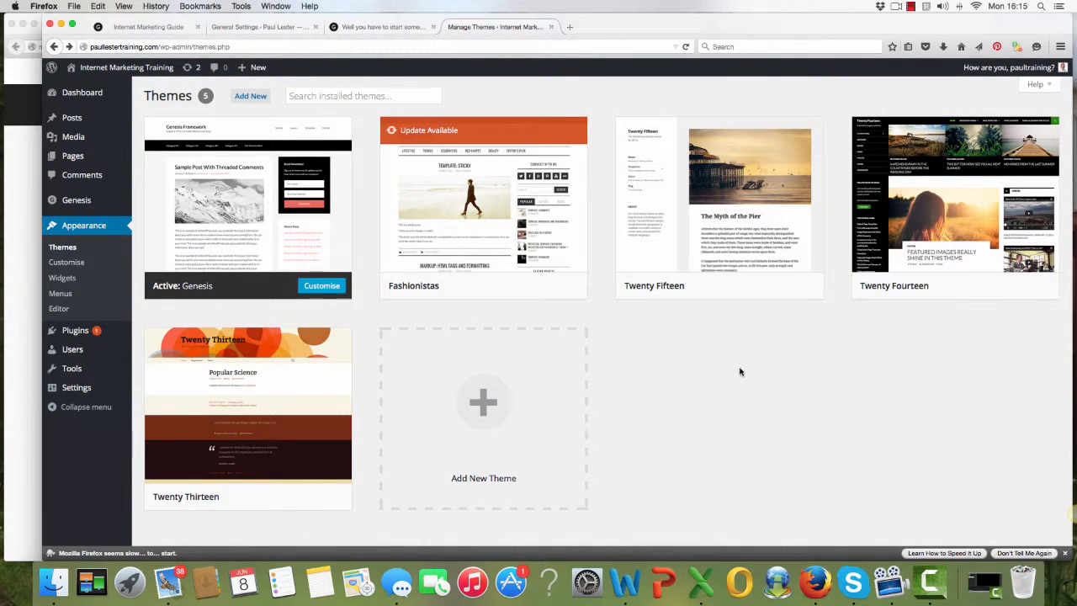
mouse_move(484, 202)
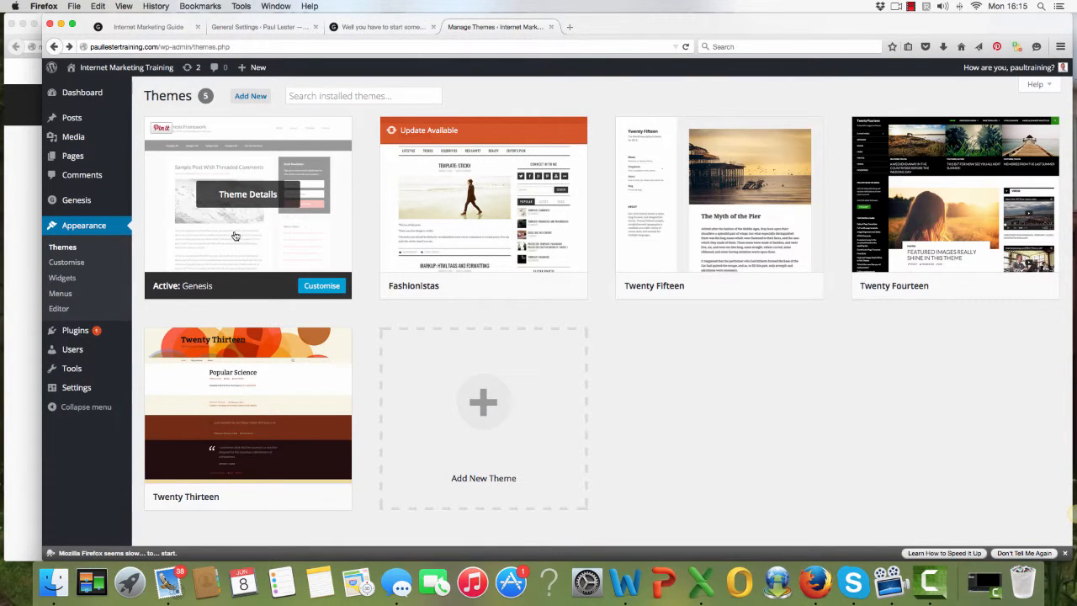
mouse_move(252, 234)
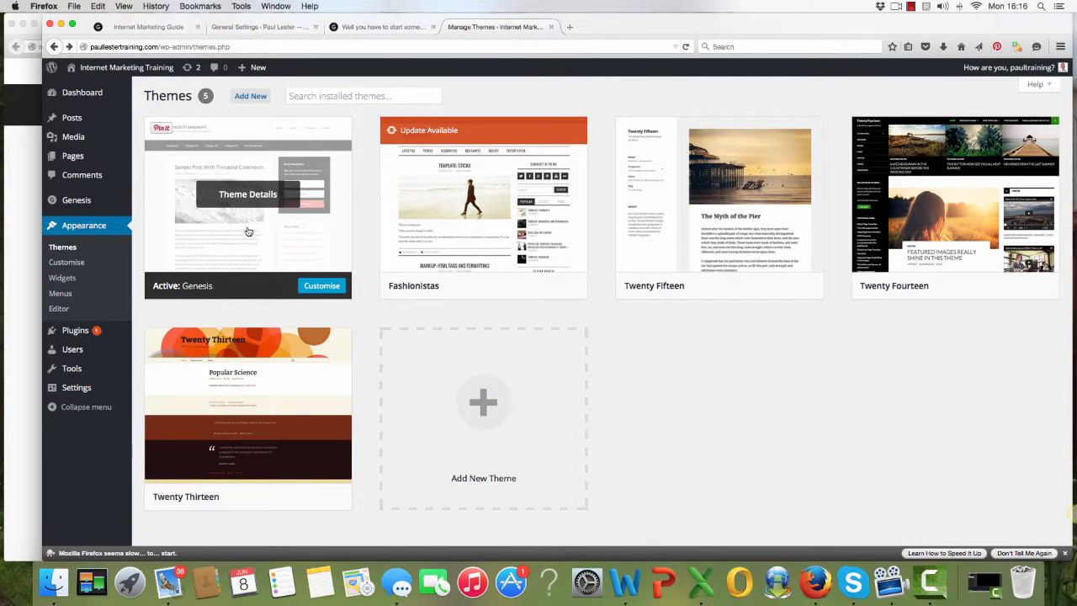
mouse_move(155, 203)
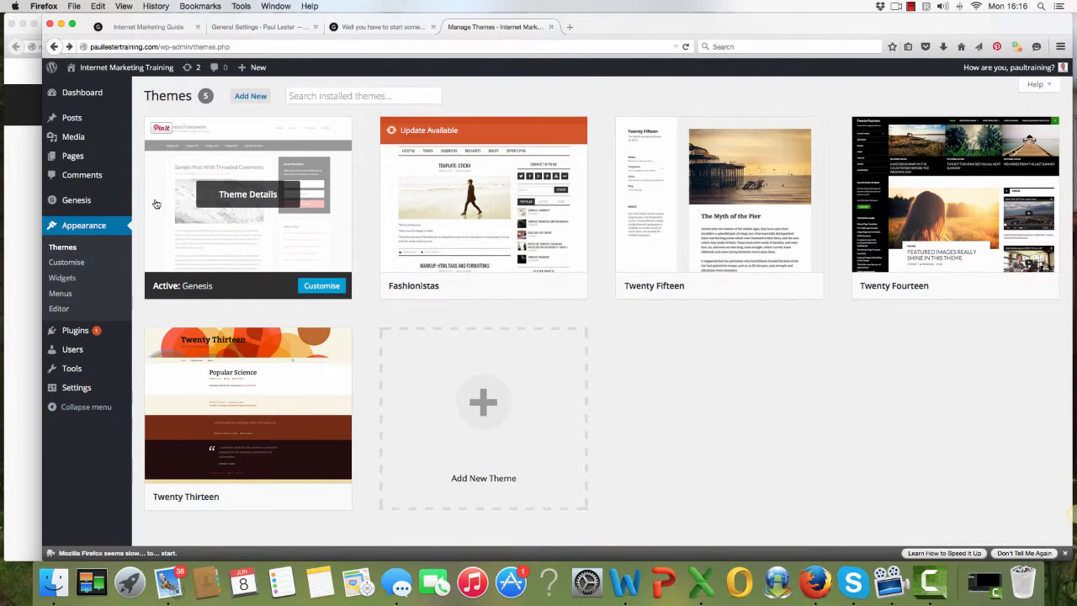
mouse_move(26, 195)
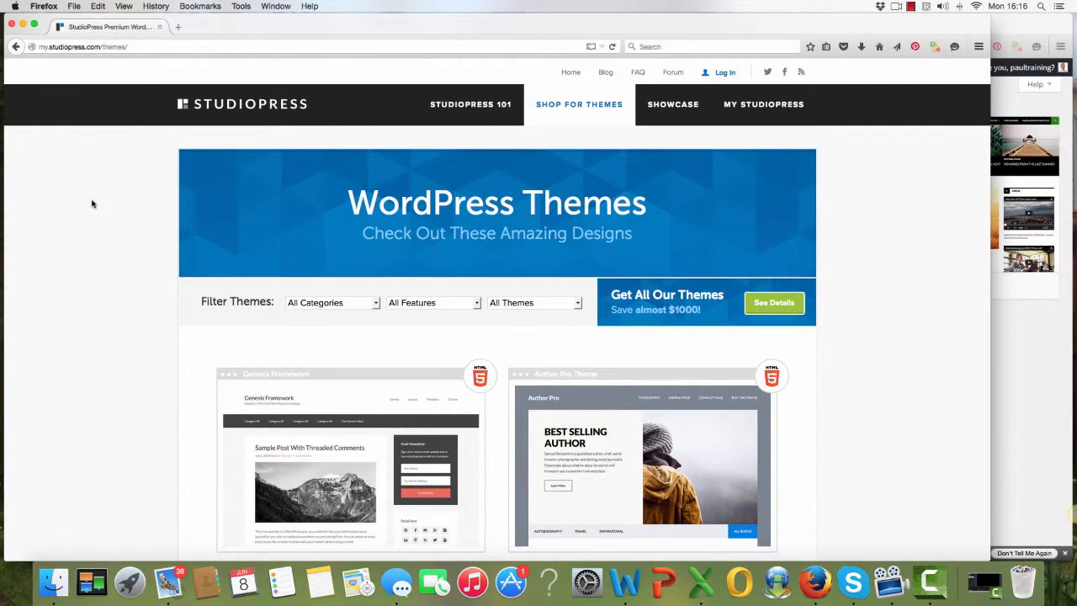
mouse_move(906, 330)
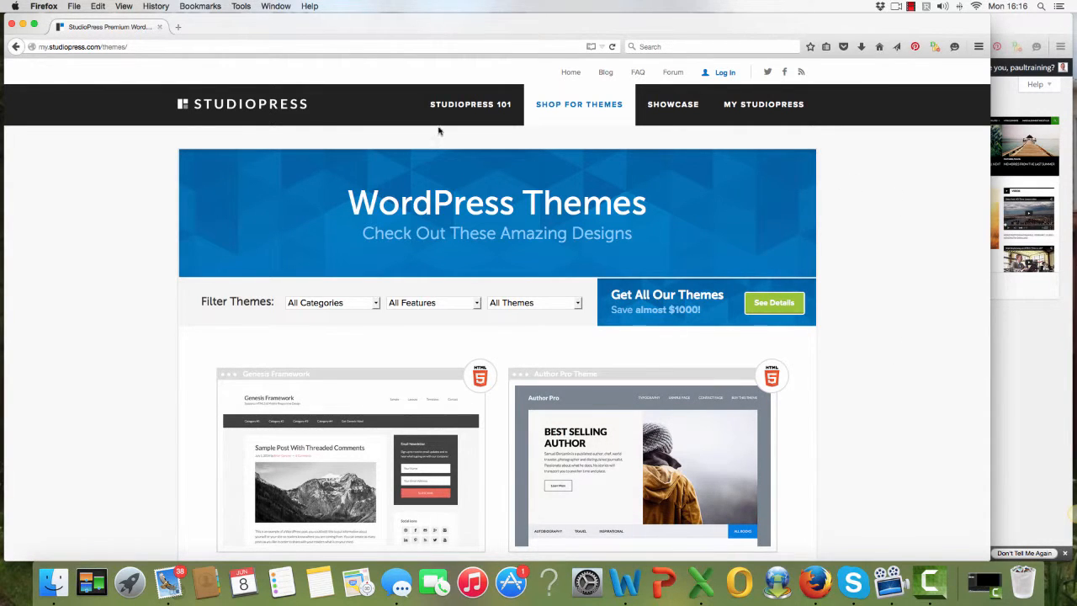
mouse_move(194, 123)
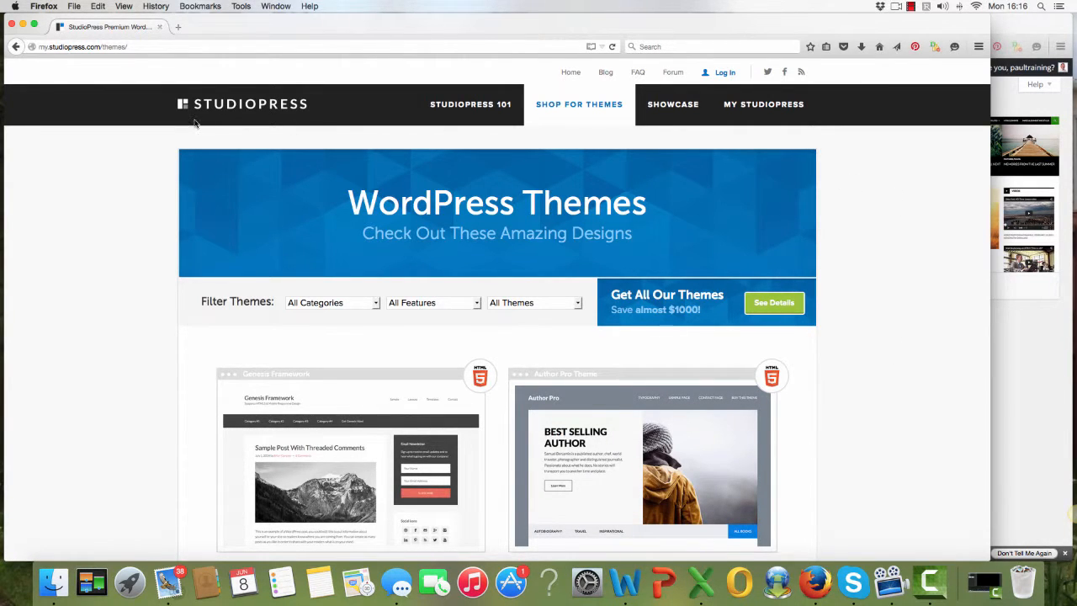
mouse_move(332, 290)
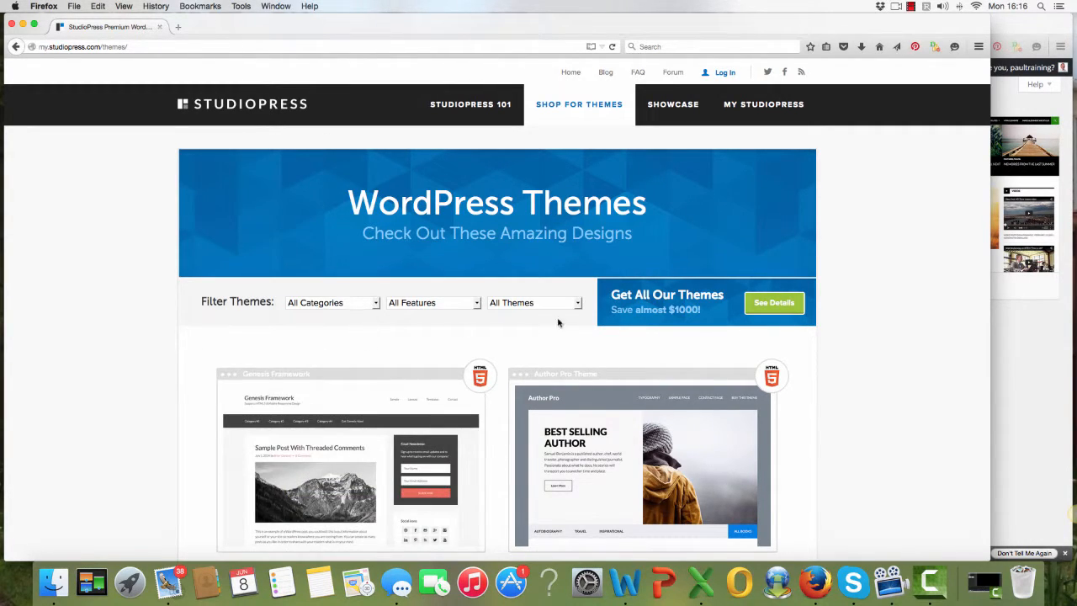
mouse_move(621, 198)
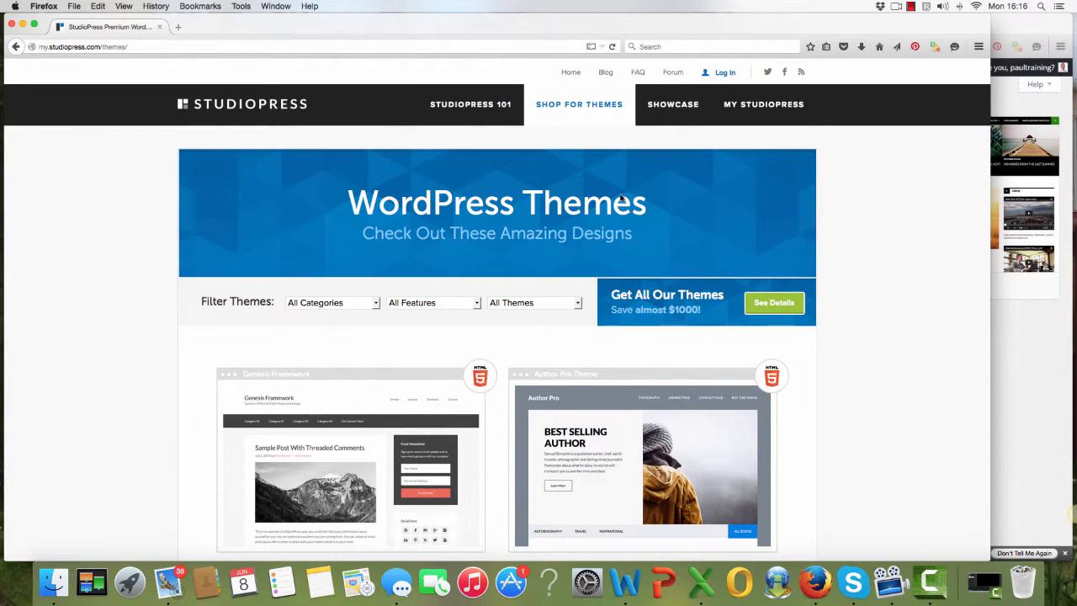
mouse_move(904, 217)
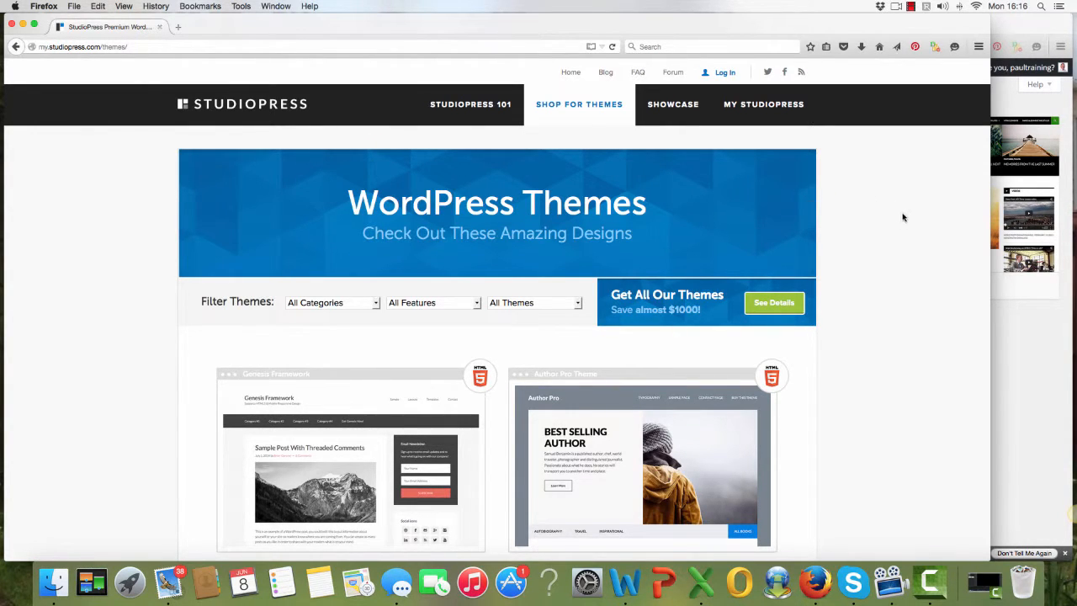
mouse_move(955, 331)
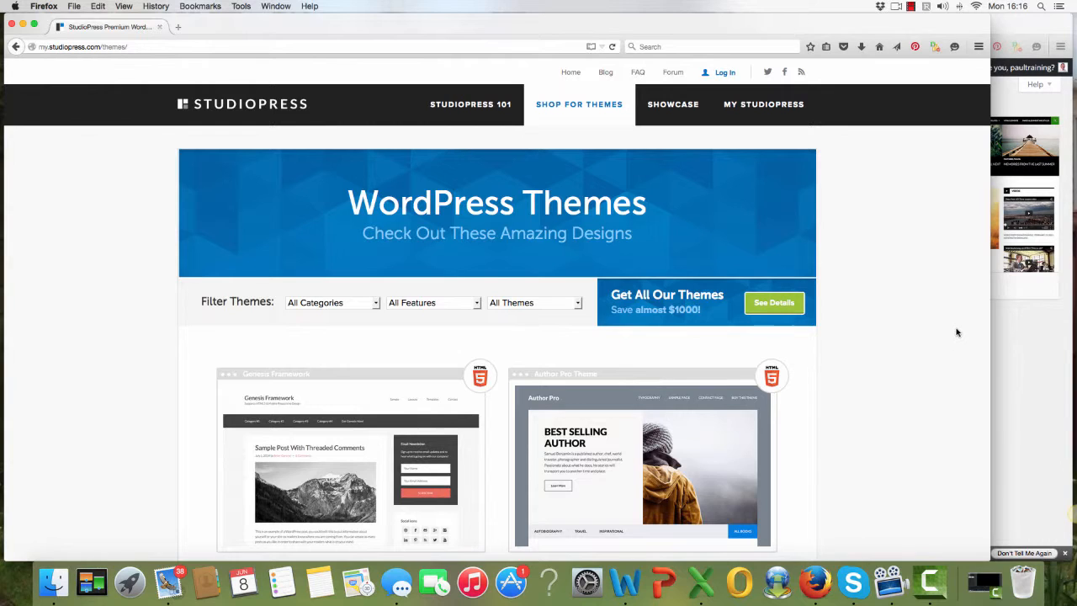
mouse_move(989, 330)
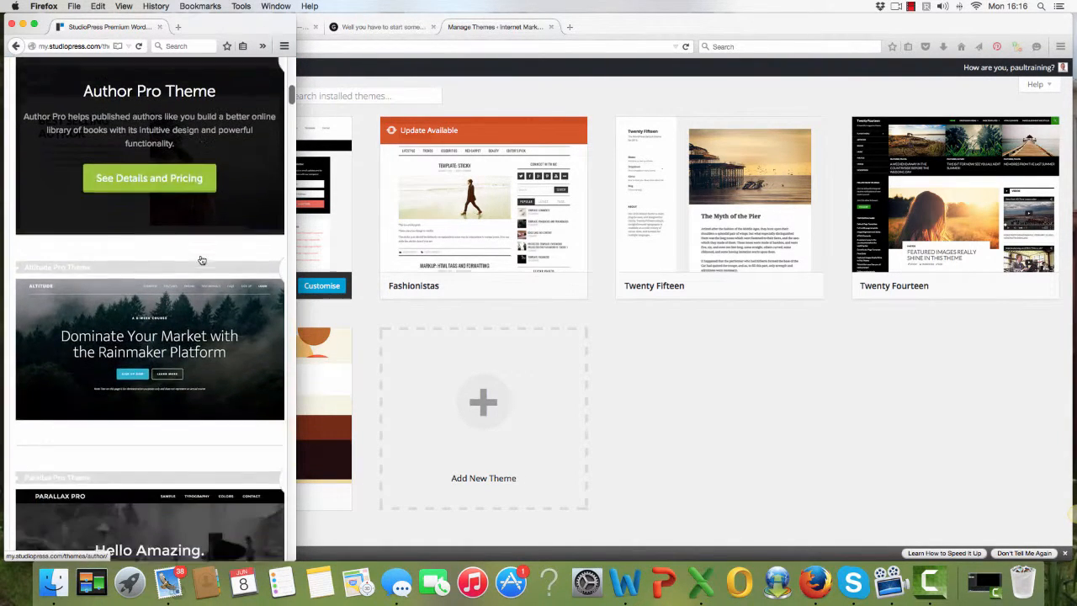
scroll("down", 3)
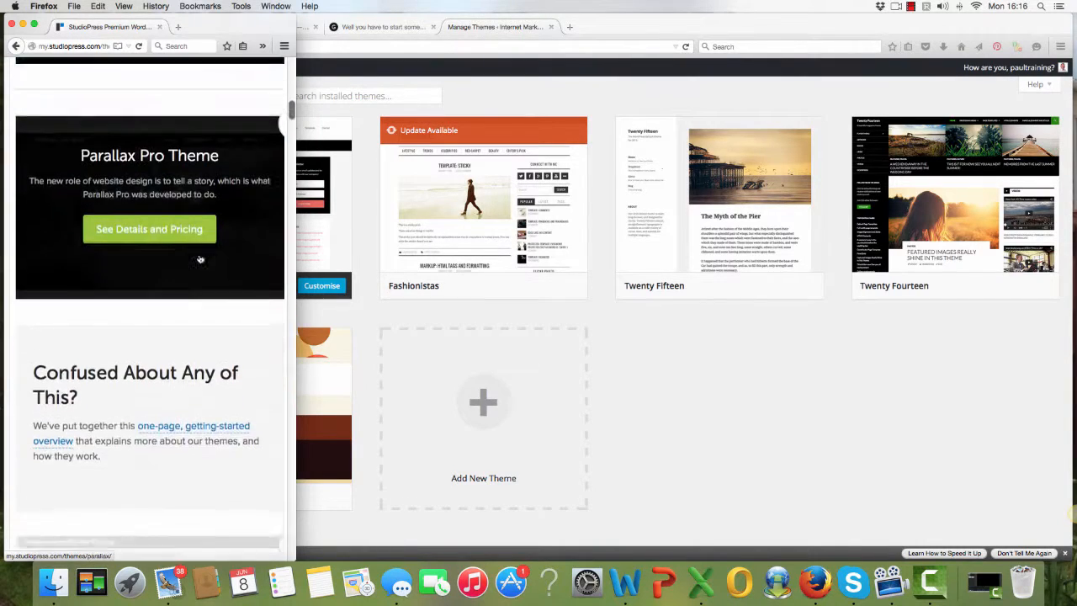
scroll("down", 3)
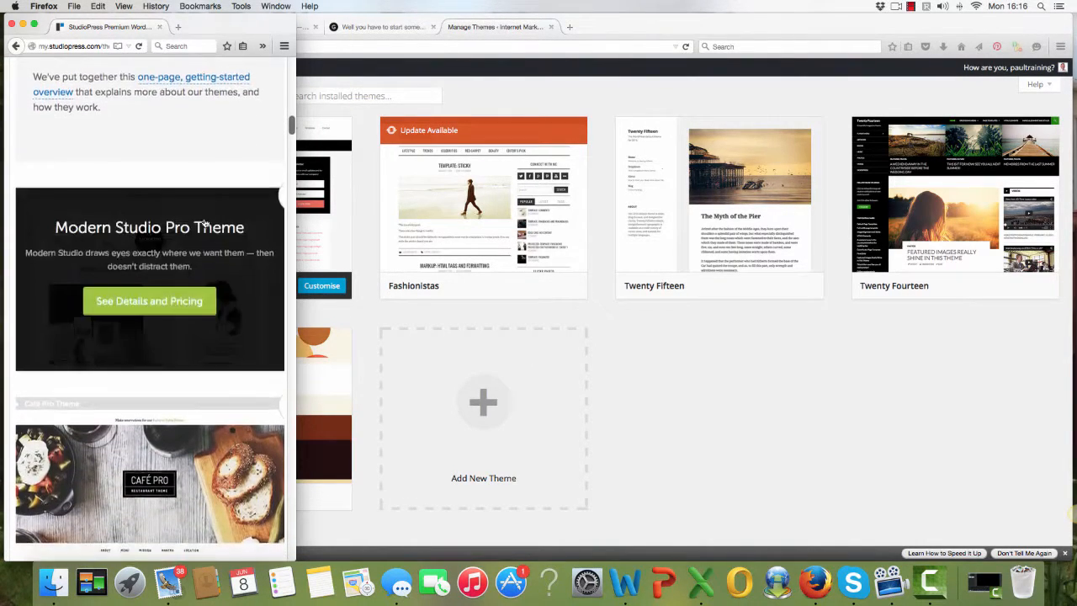
scroll("down", 3)
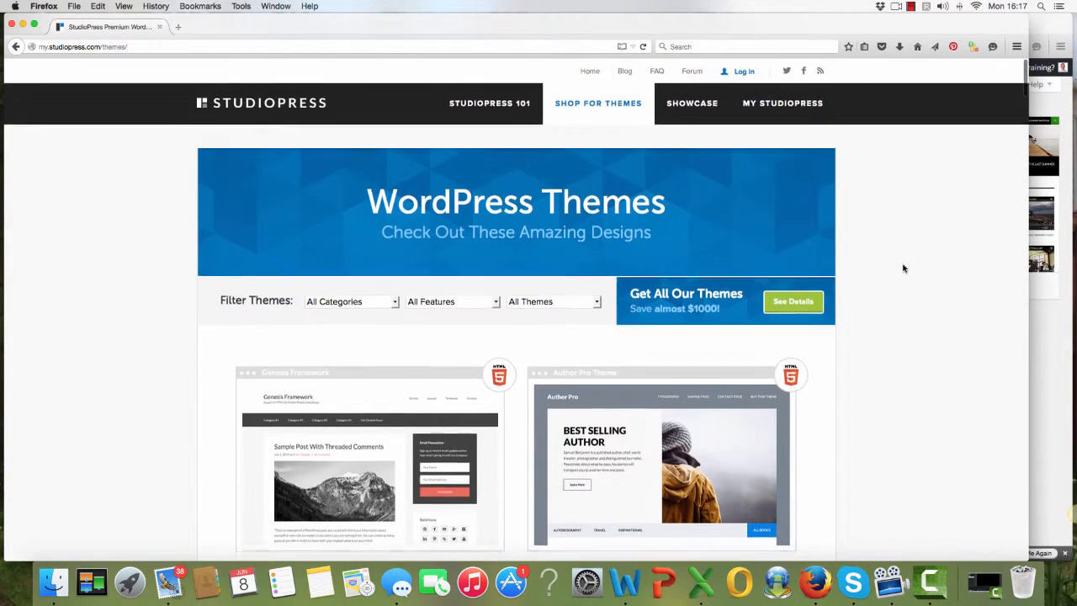
scroll("down", 3)
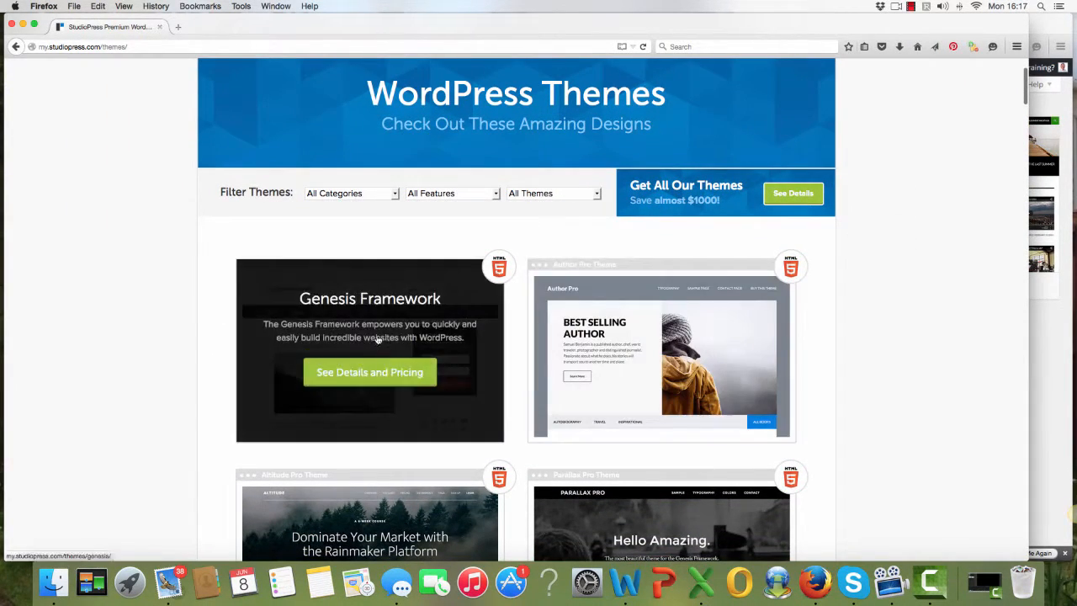
left_click(371, 372)
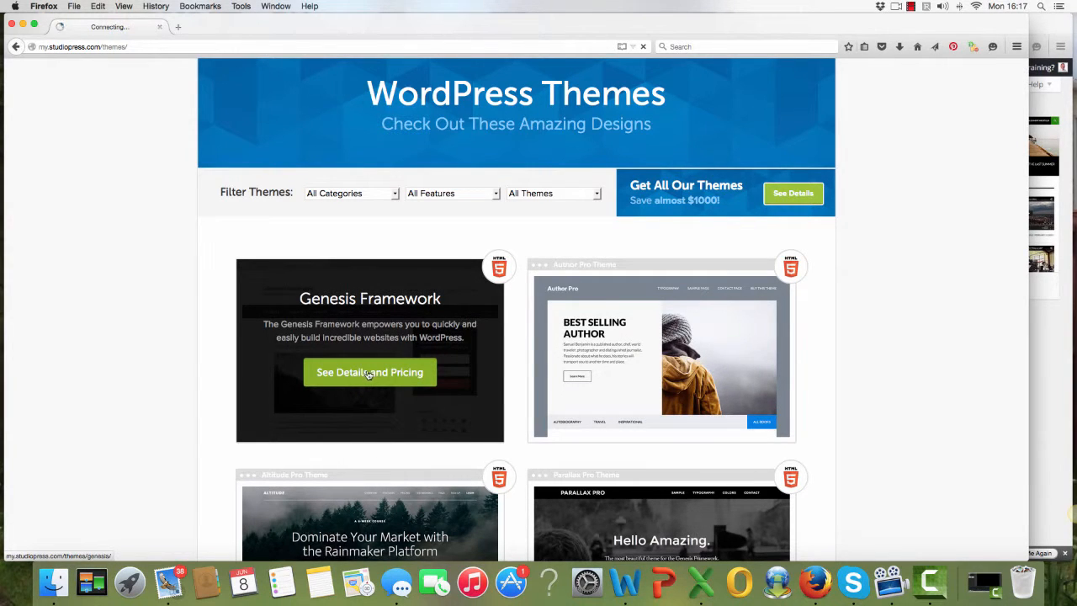
left_click(370, 371)
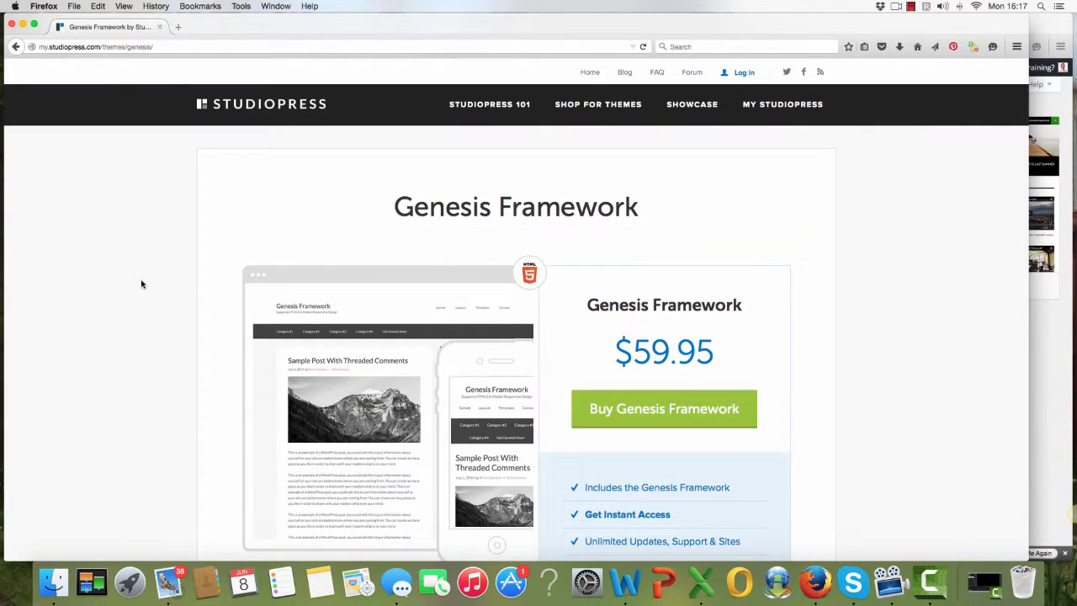
scroll("down", 3)
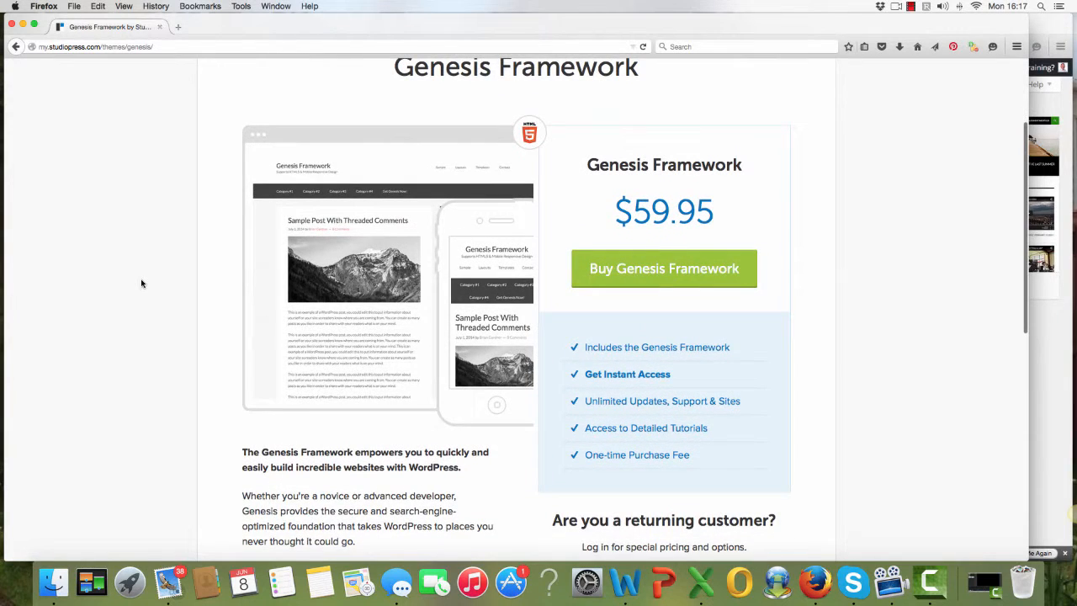
mouse_move(141, 279)
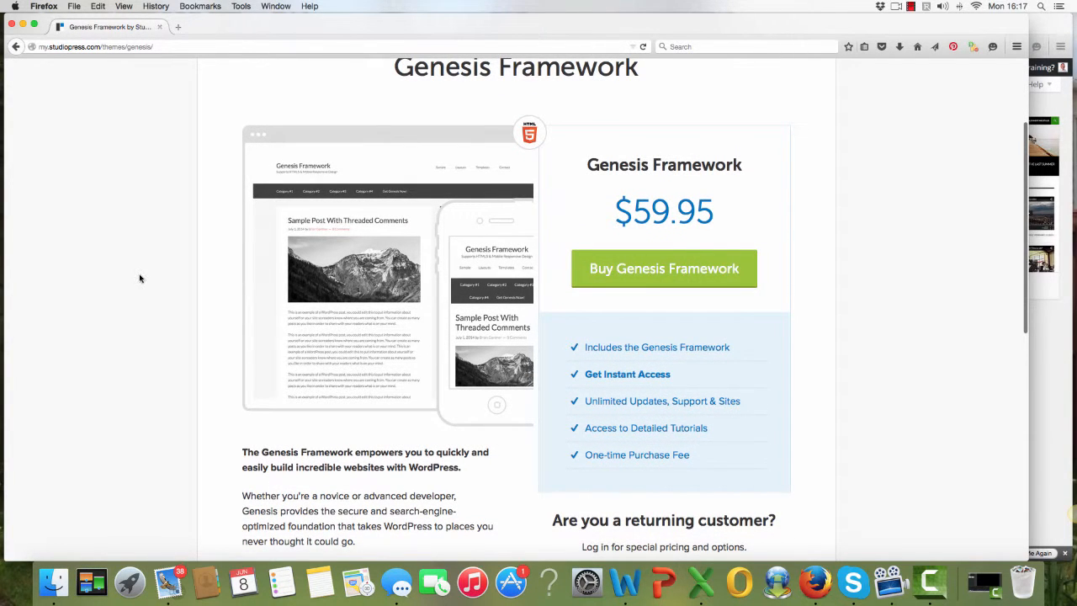
scroll("down", 3)
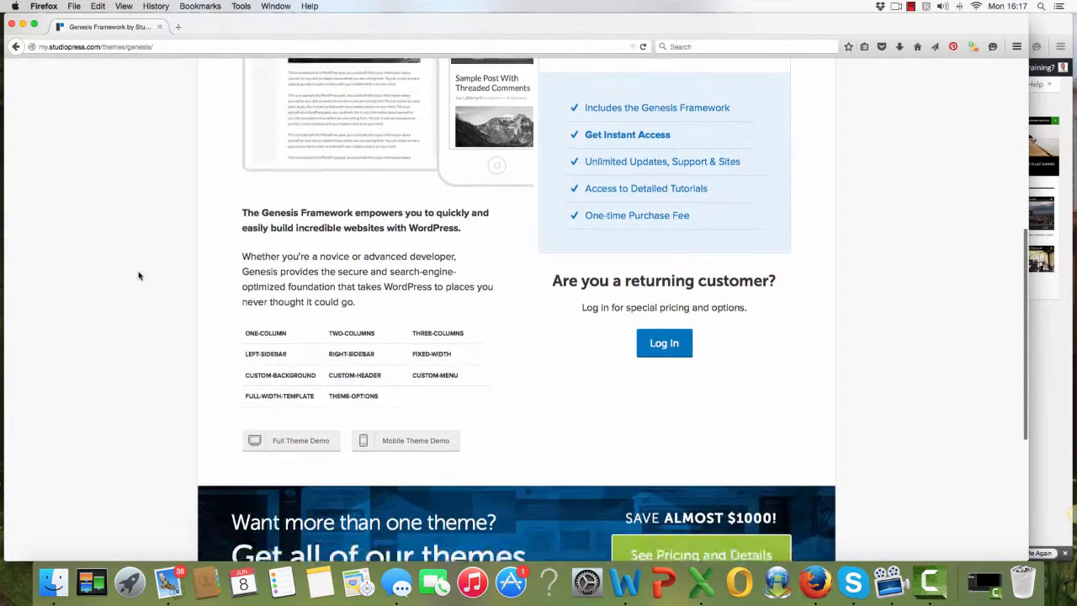
scroll("down", 3)
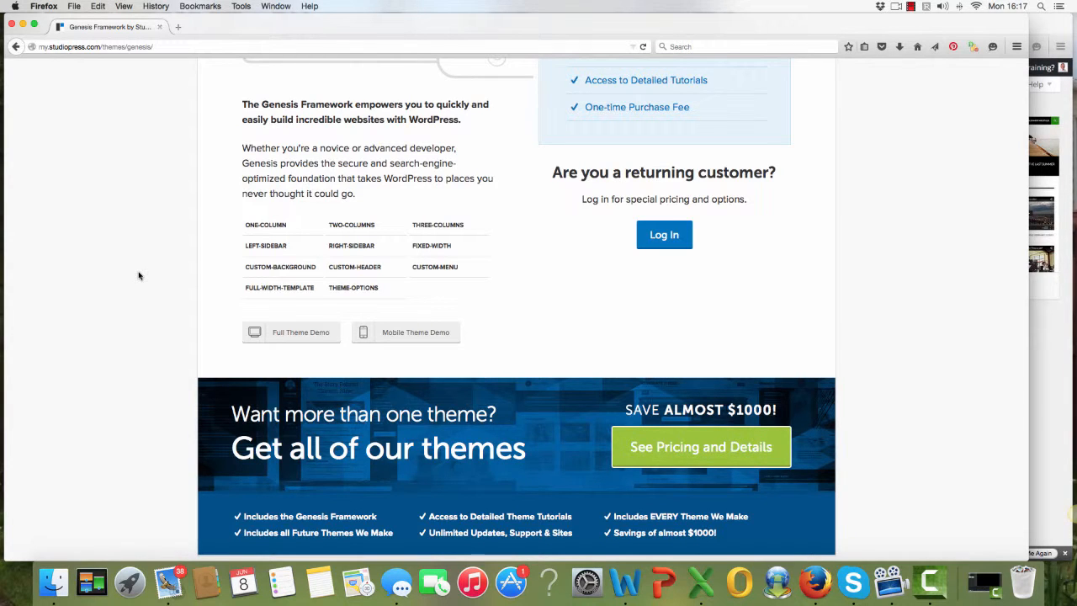
mouse_move(131, 267)
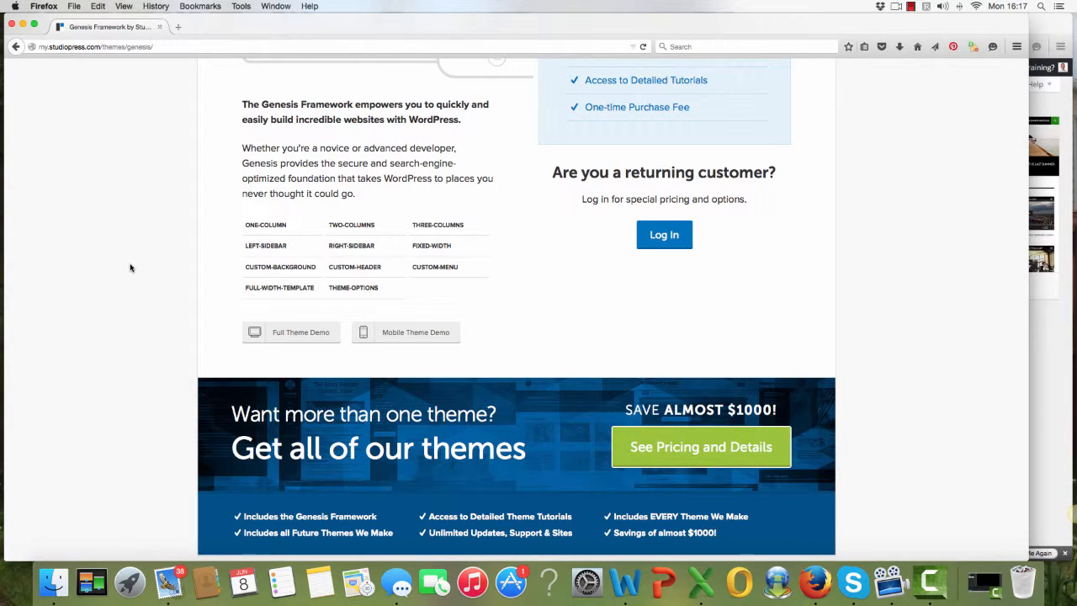
scroll("up", 3)
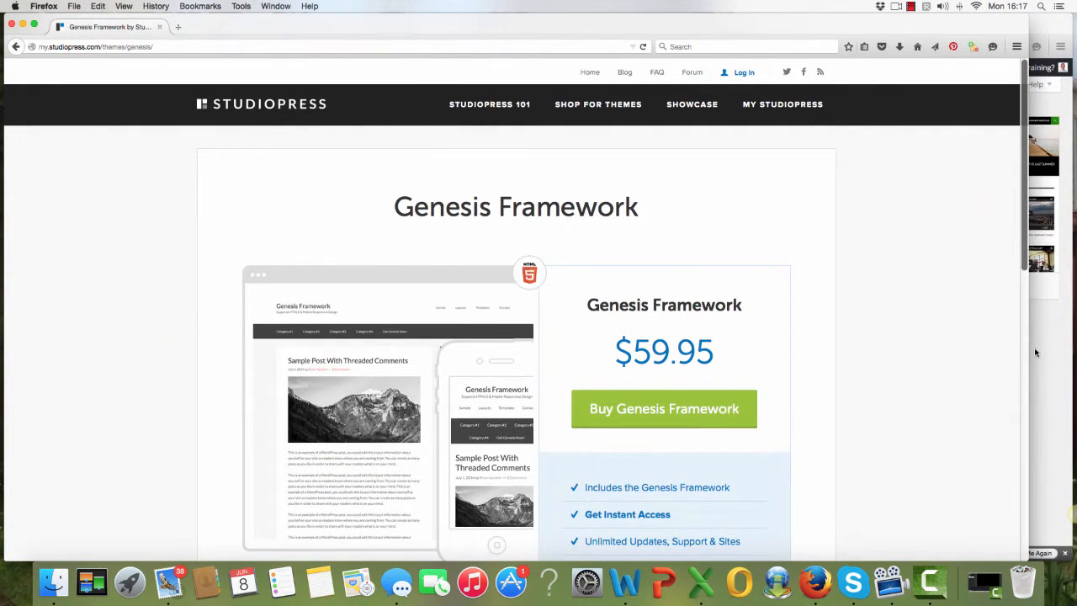
Switch browser tabs to show the Paul Lester Internet Marketing Guide blog's home page
left_click(383, 27)
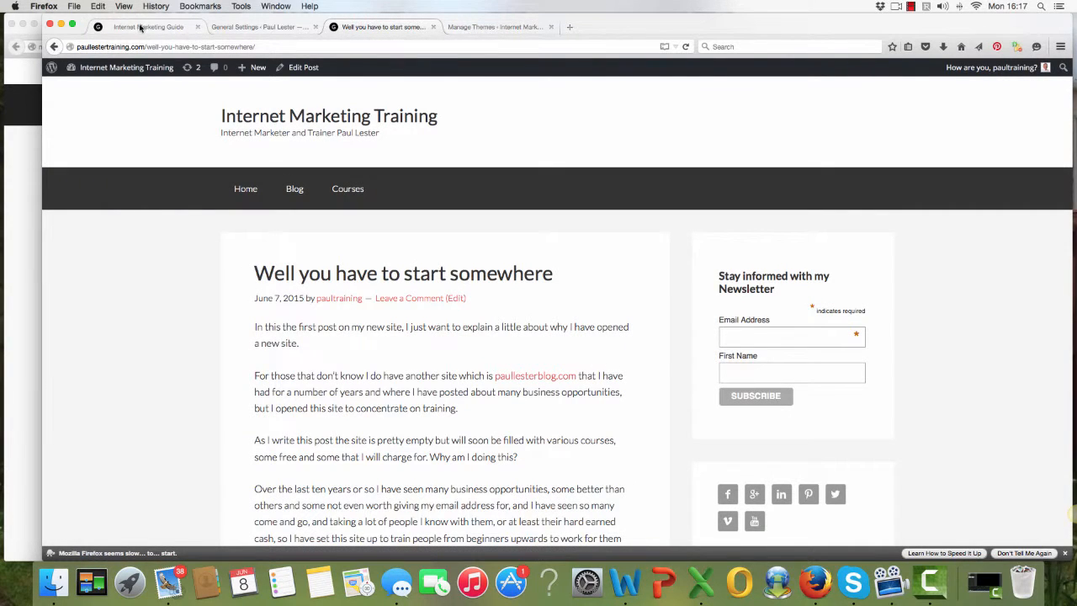
left_click(148, 27)
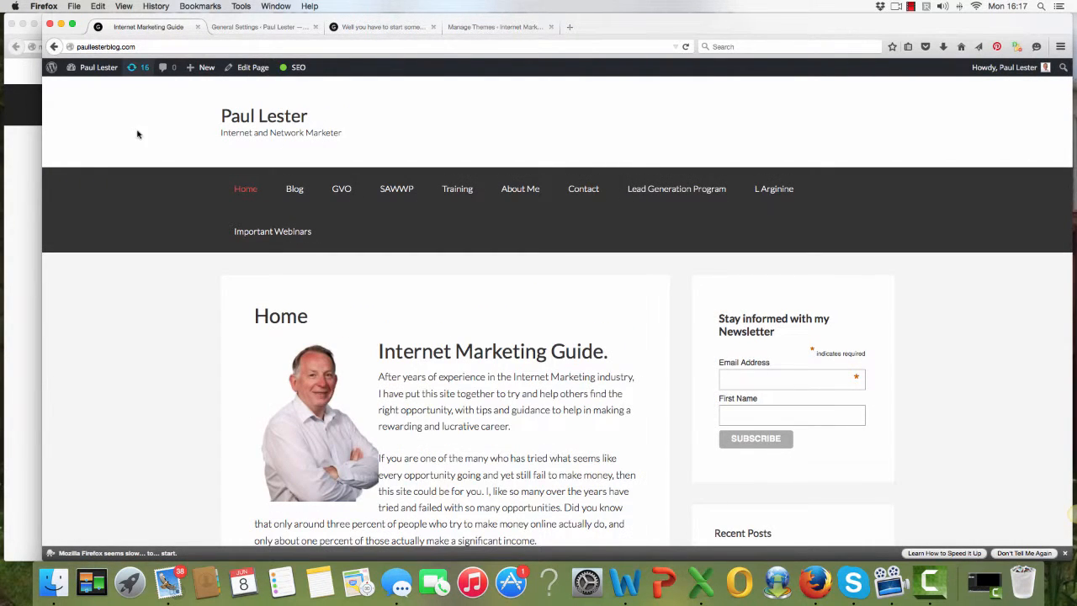
mouse_move(47, 194)
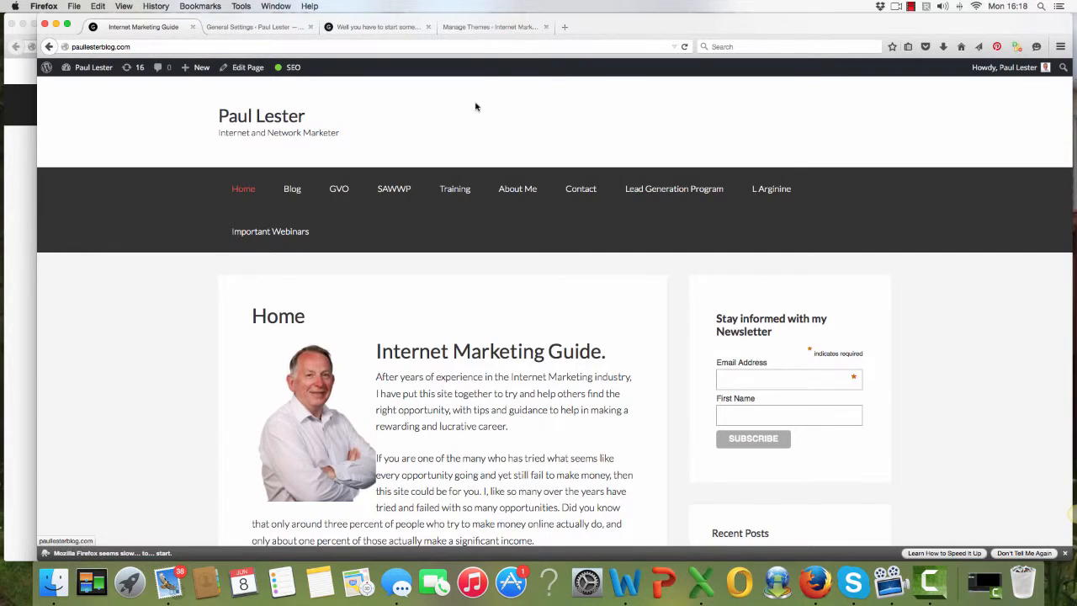
Return to the training site's Themes management page with Genesis active
left_click(491, 27)
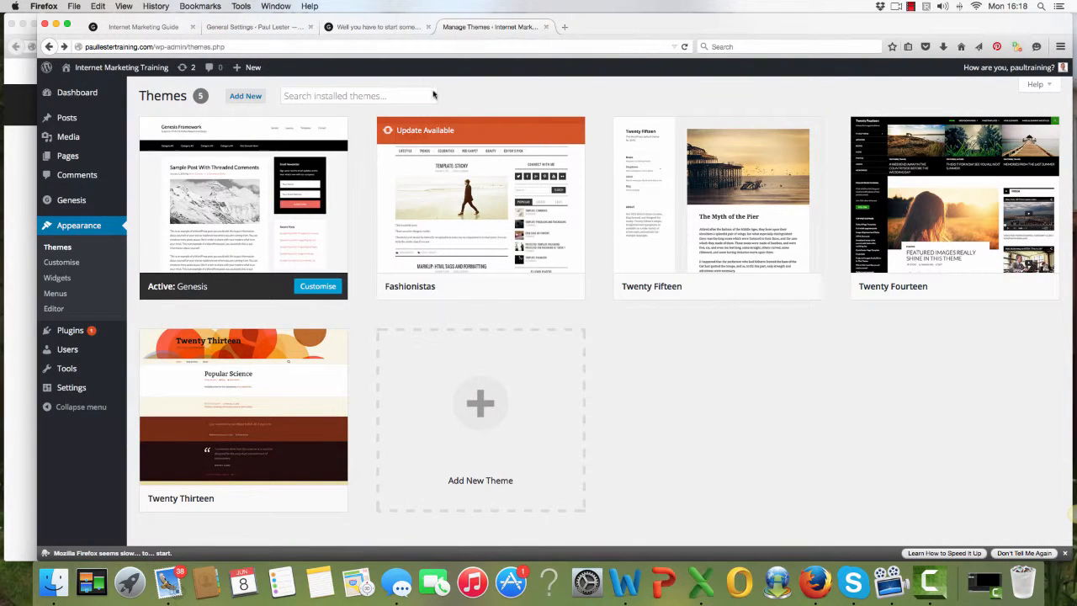
mouse_move(243, 404)
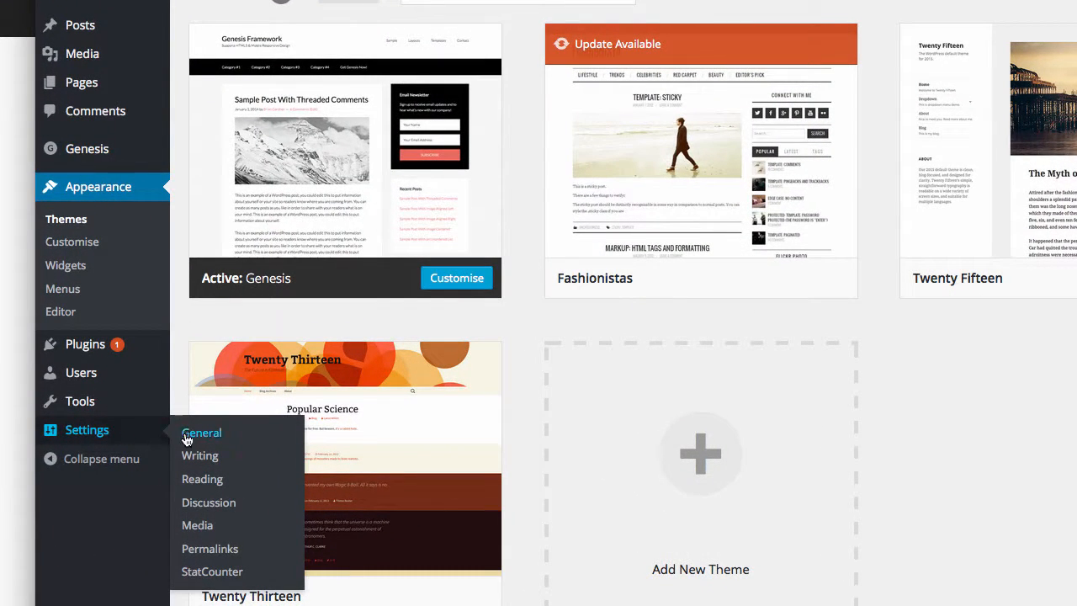
mouse_move(202, 477)
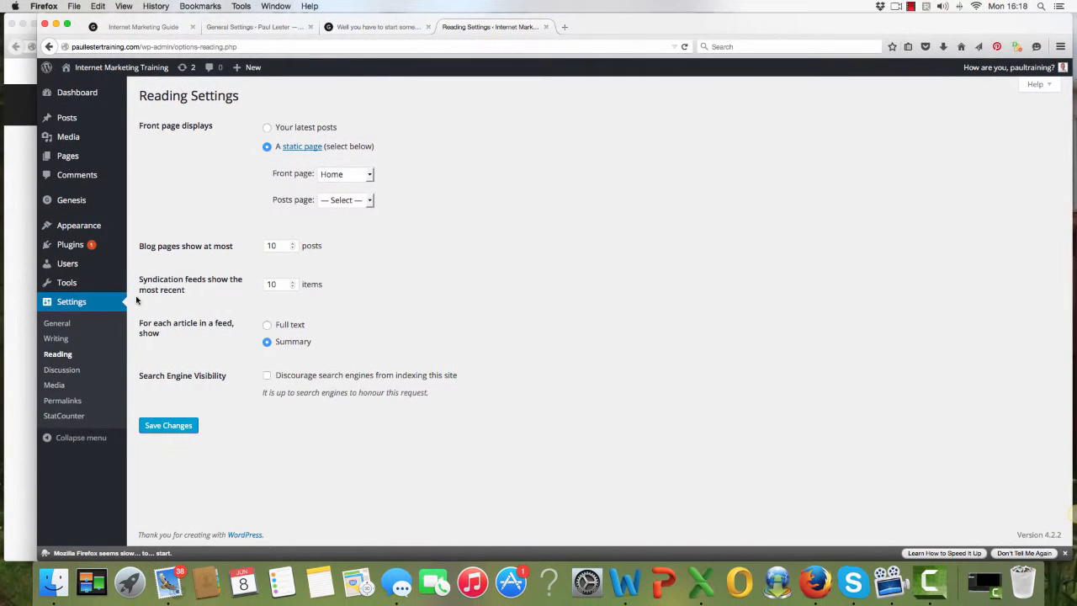
mouse_move(181, 185)
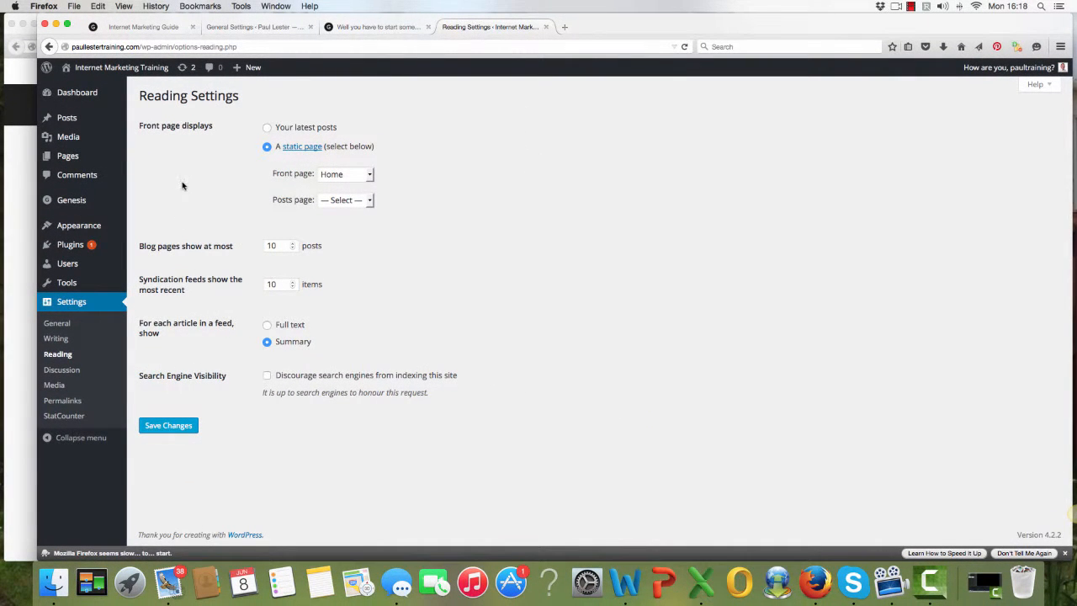
mouse_move(192, 131)
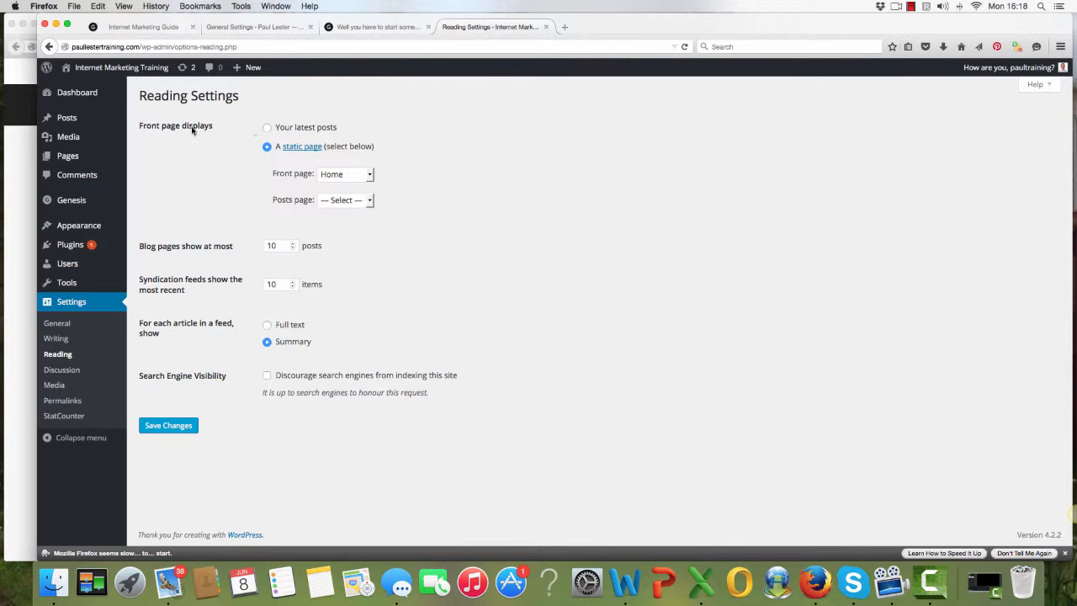
mouse_move(208, 137)
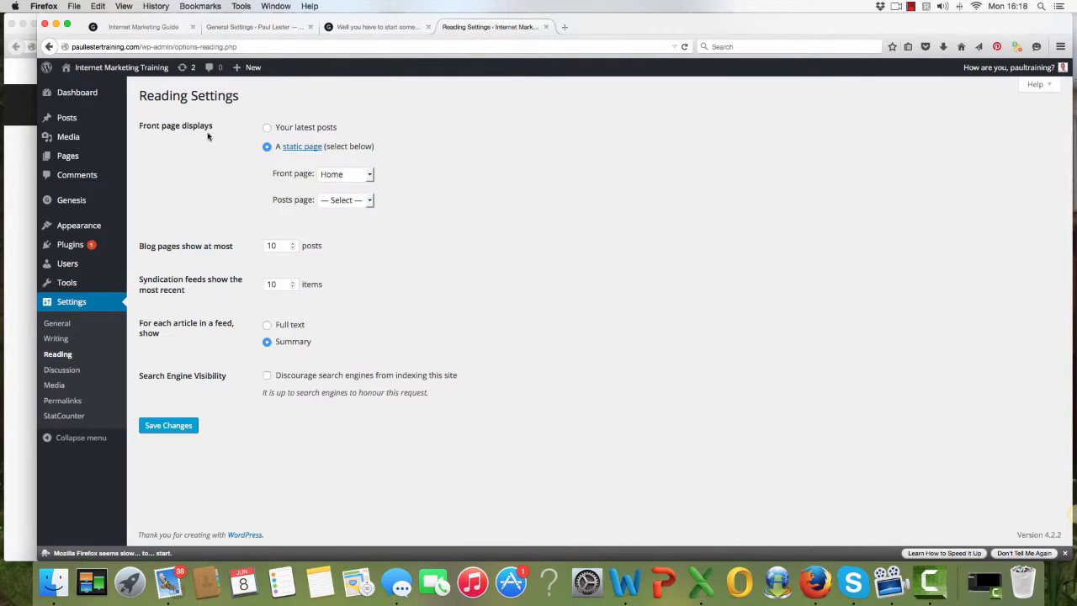
In Reading Settings, choose 'Your latest posts' for the front page display
left_click(265, 128)
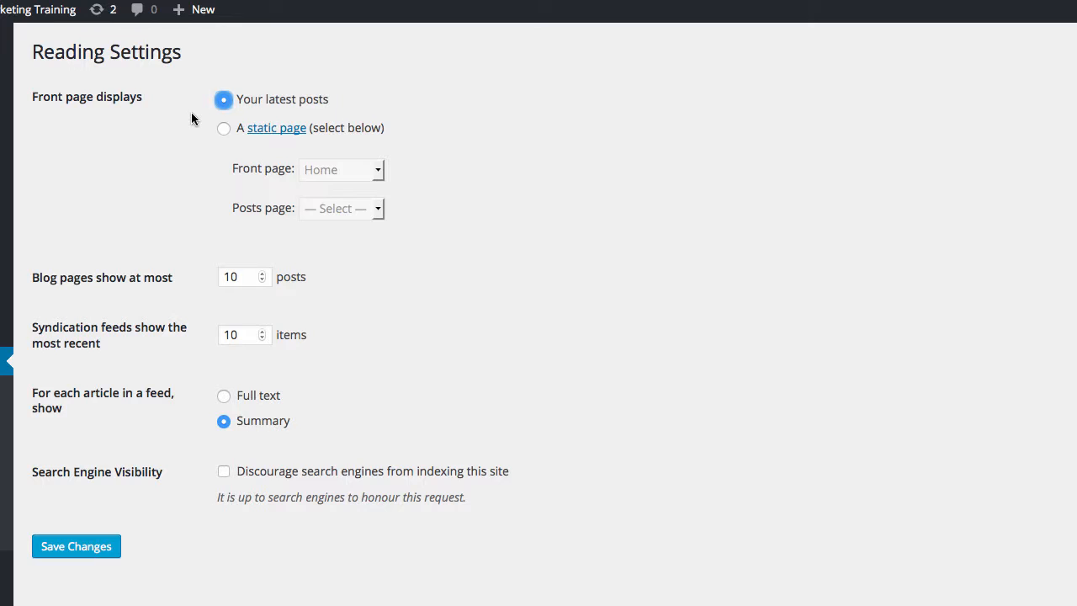
mouse_move(195, 121)
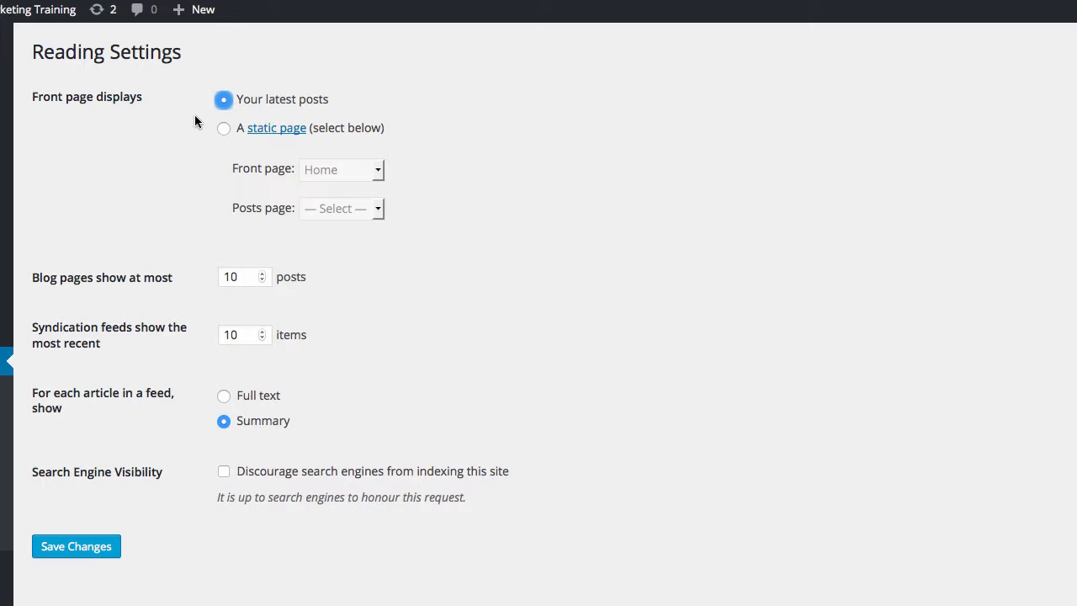
mouse_move(189, 116)
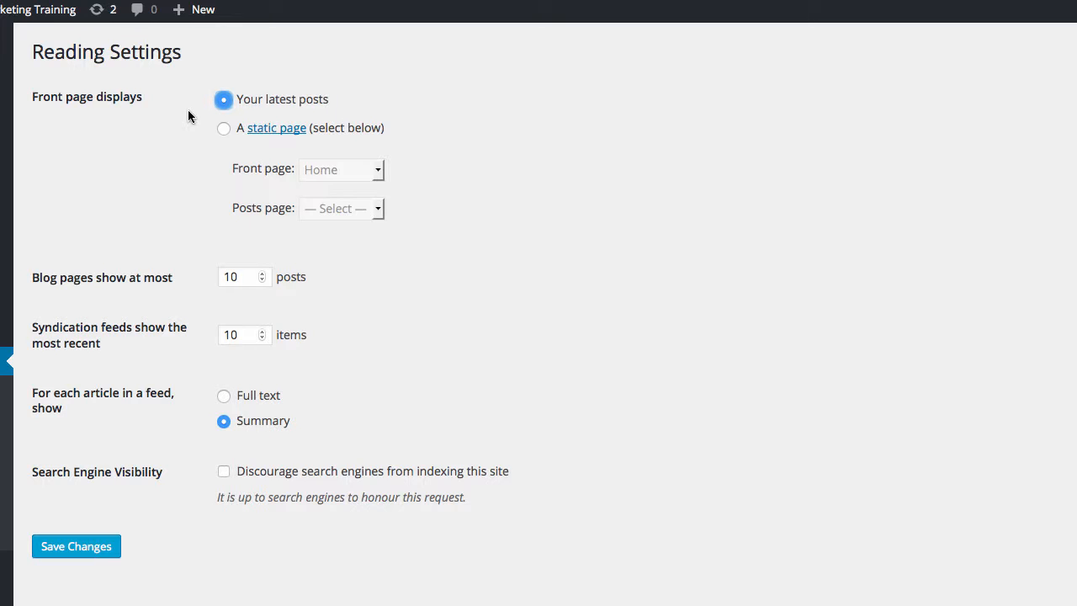
mouse_move(195, 104)
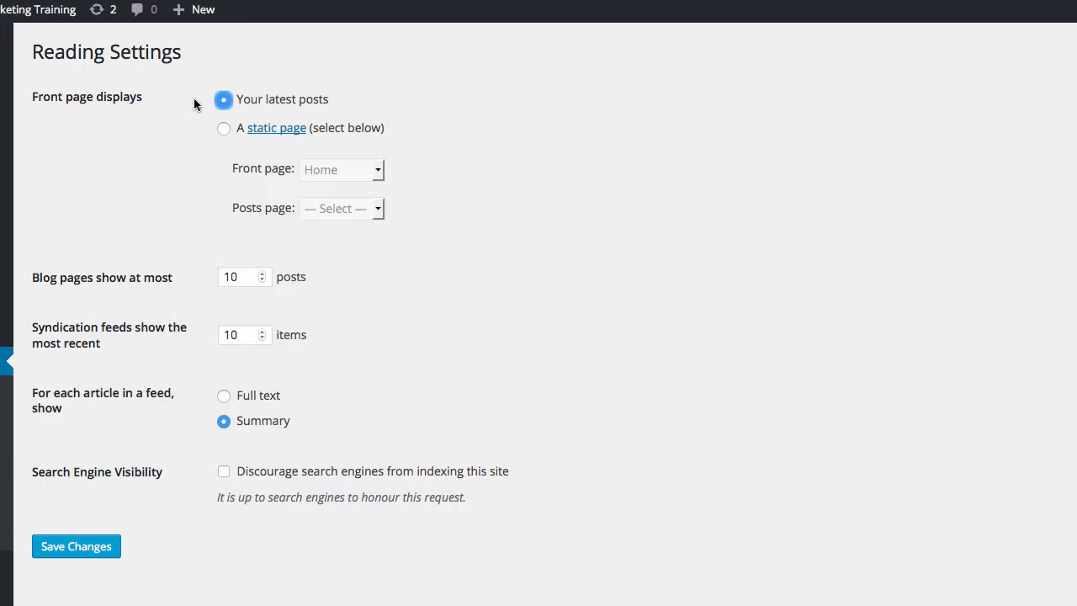
mouse_move(182, 101)
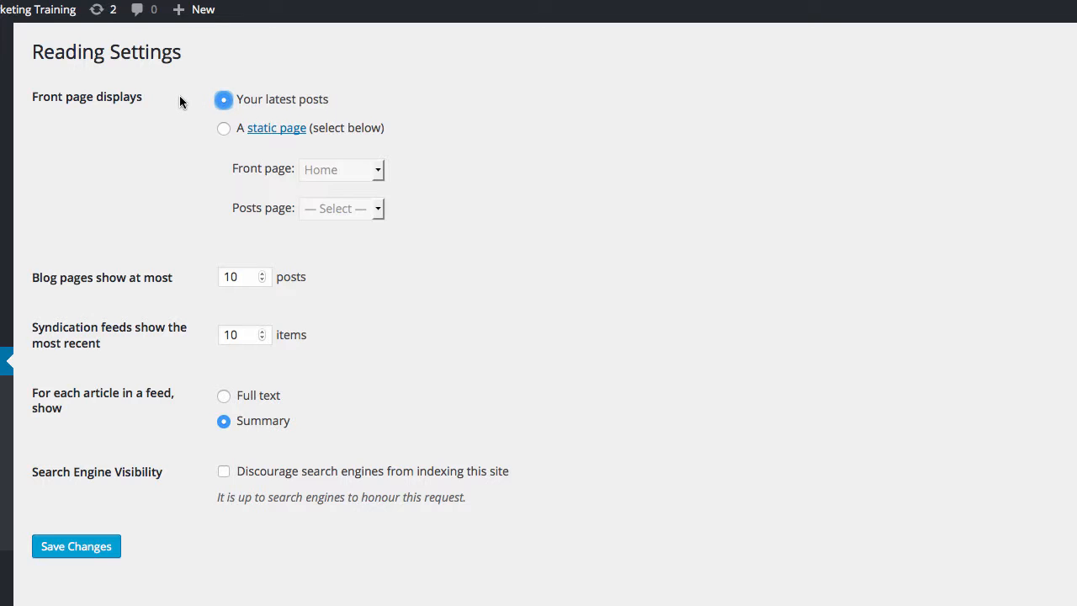
mouse_move(178, 101)
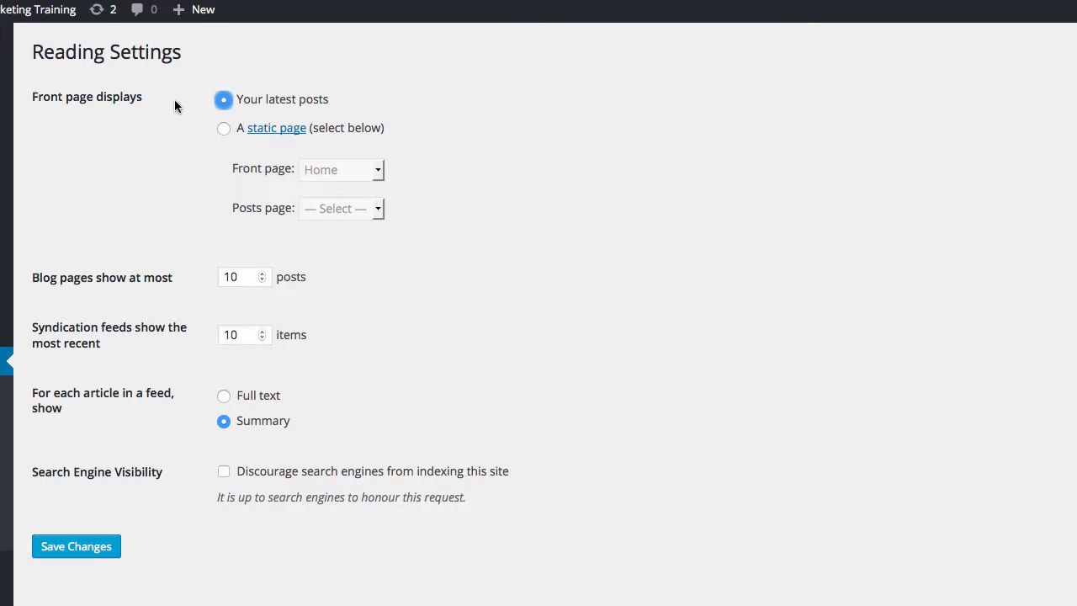
mouse_move(182, 135)
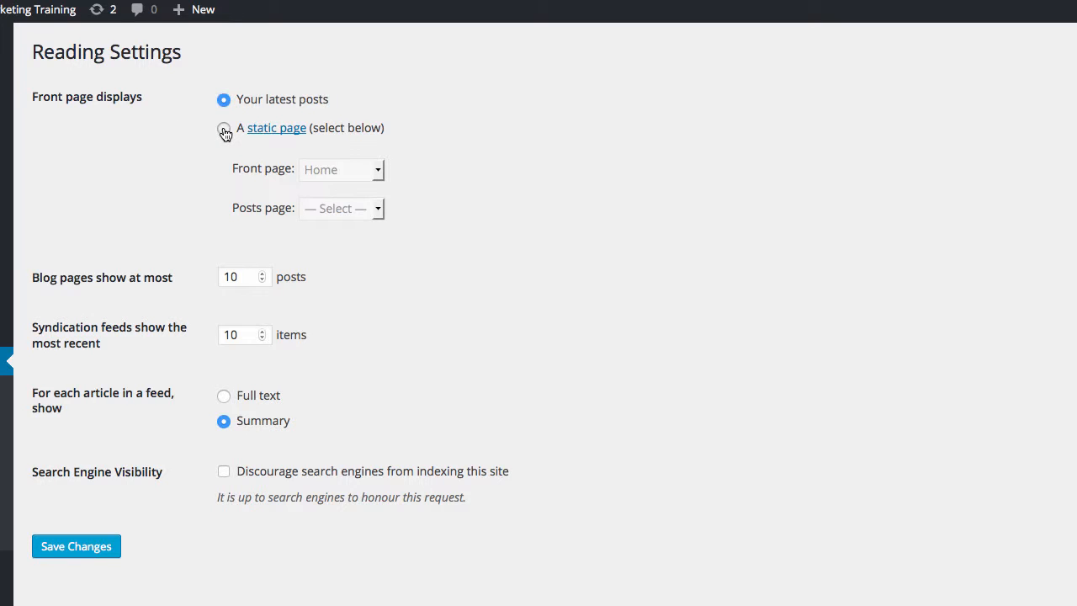
Choose 'A static page' and select Home as the front page
left_click(224, 128)
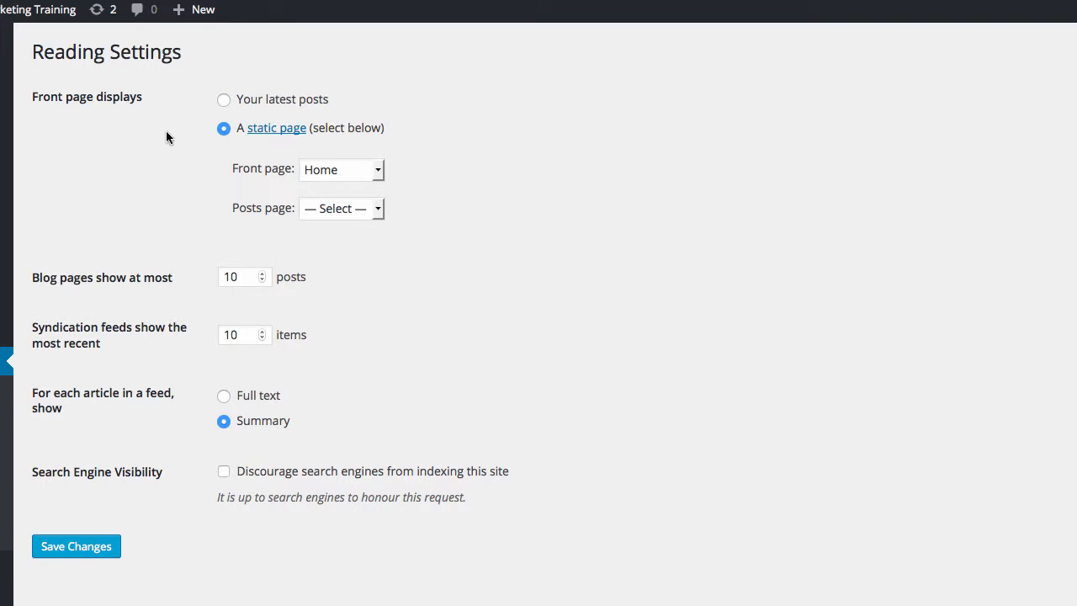
left_click(340, 168)
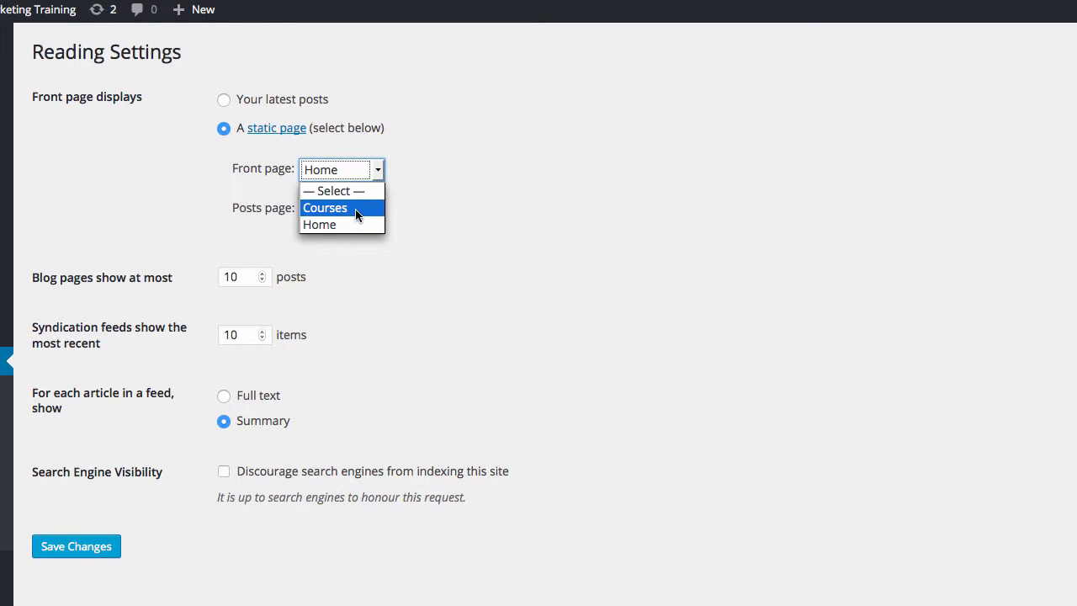
mouse_move(353, 226)
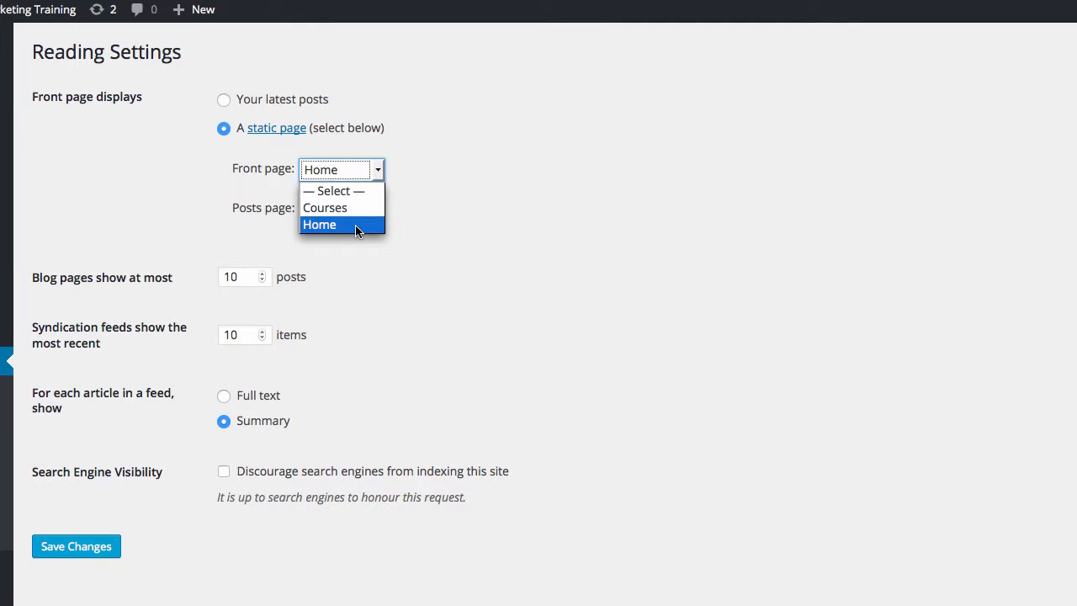
left_click(319, 224)
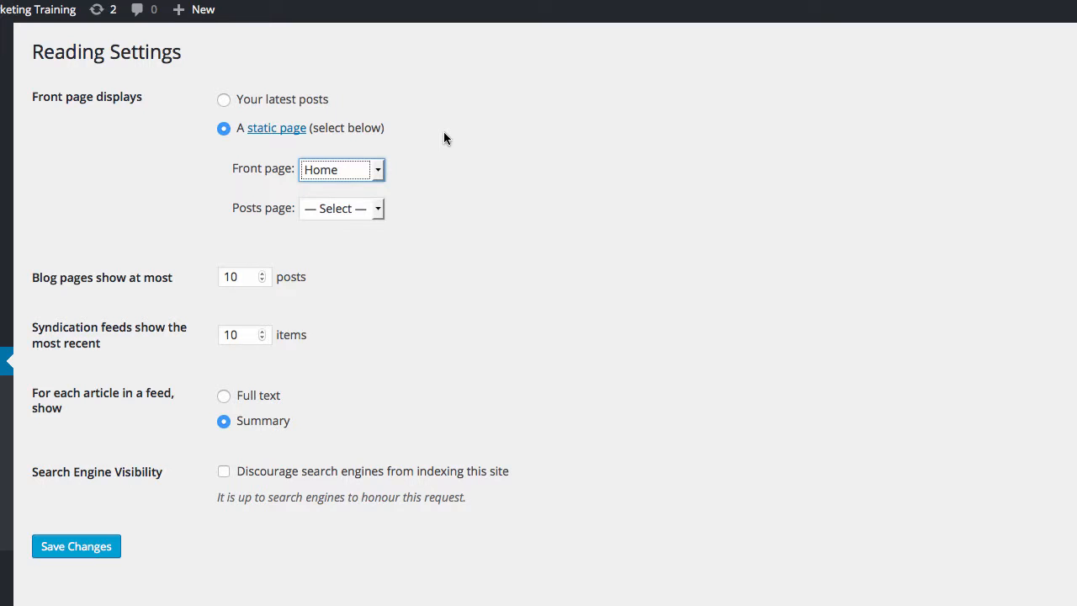
mouse_move(76, 546)
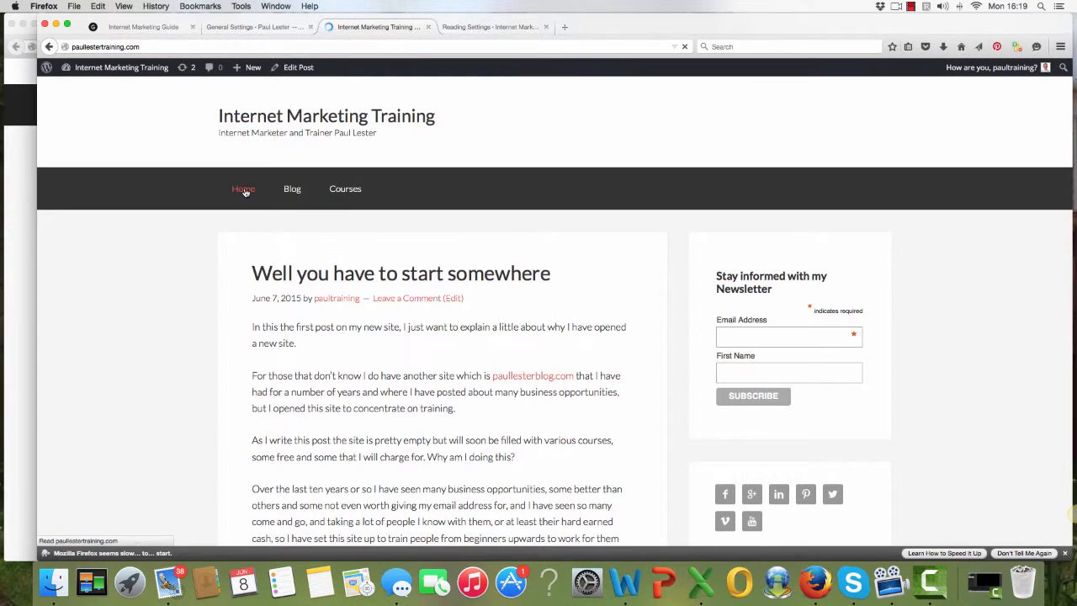
Browse the live site's Home and Blog menu pages to check the front page and first post
left_click(243, 188)
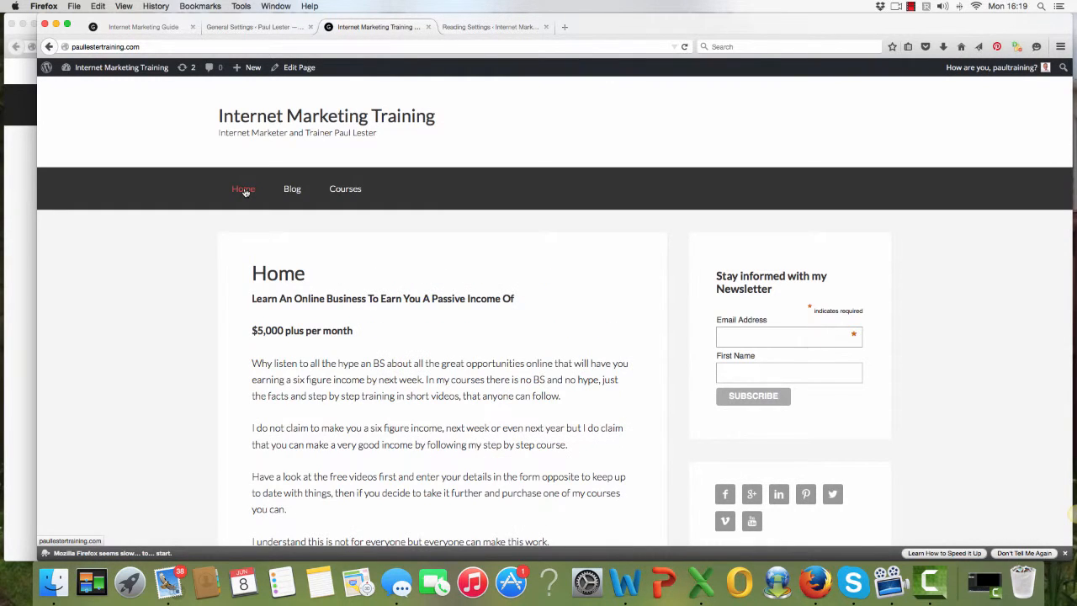
mouse_move(192, 309)
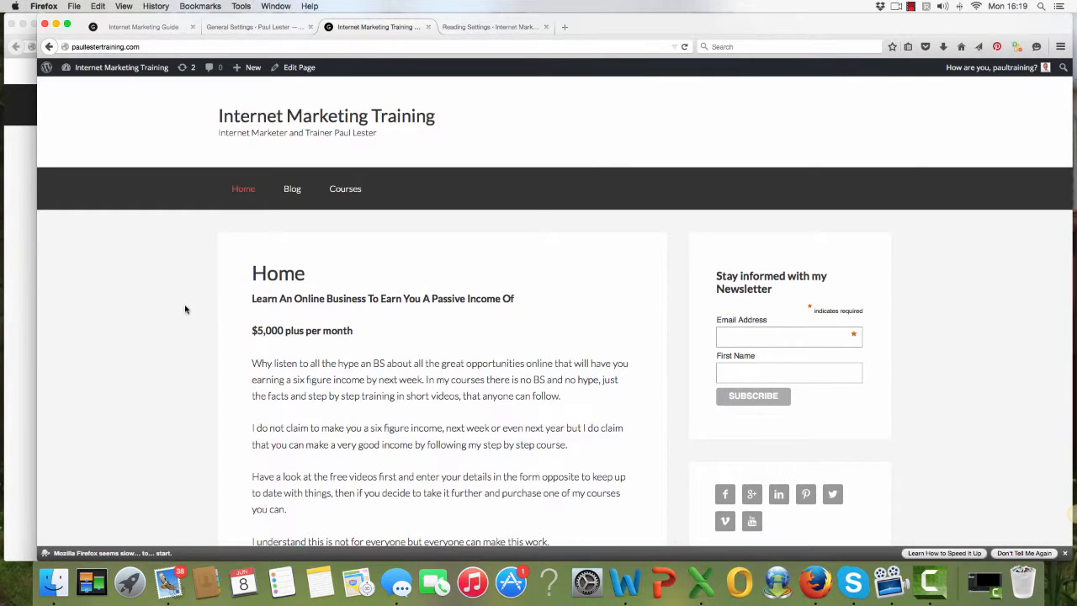
mouse_move(293, 189)
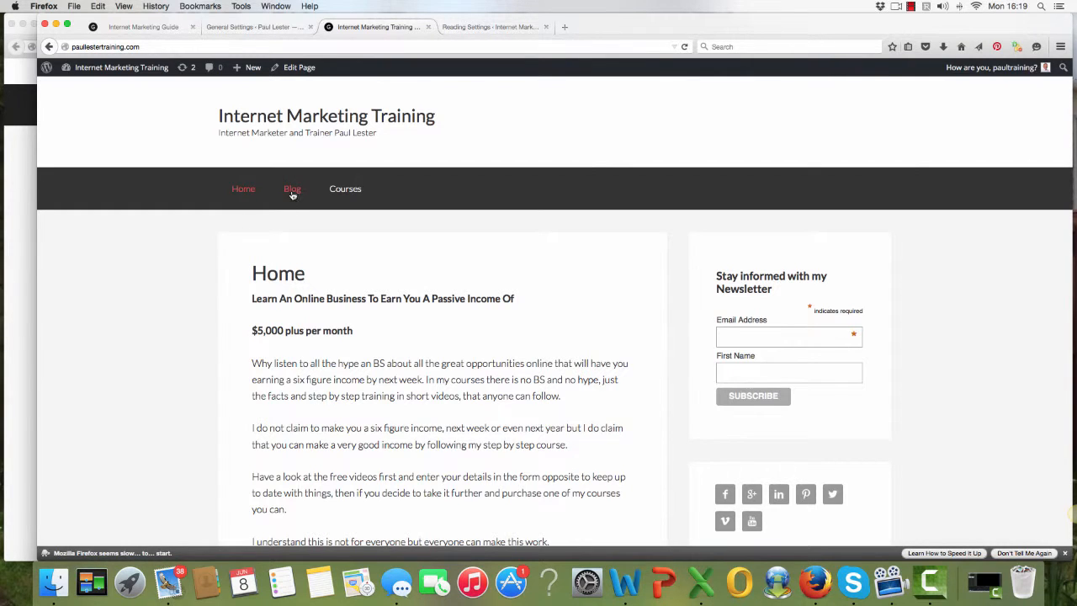
left_click(292, 188)
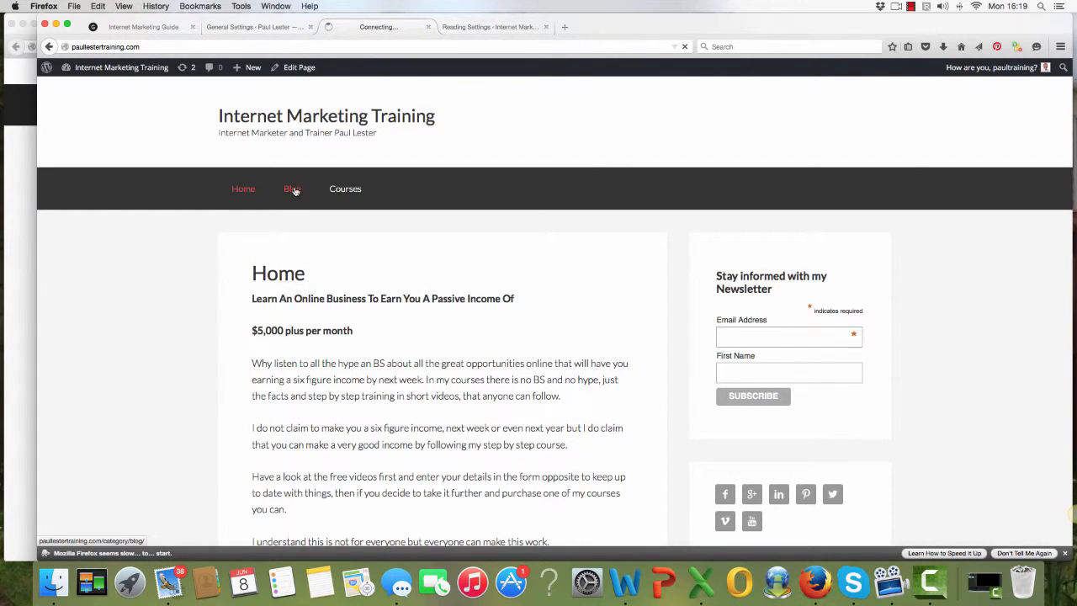
left_click(293, 189)
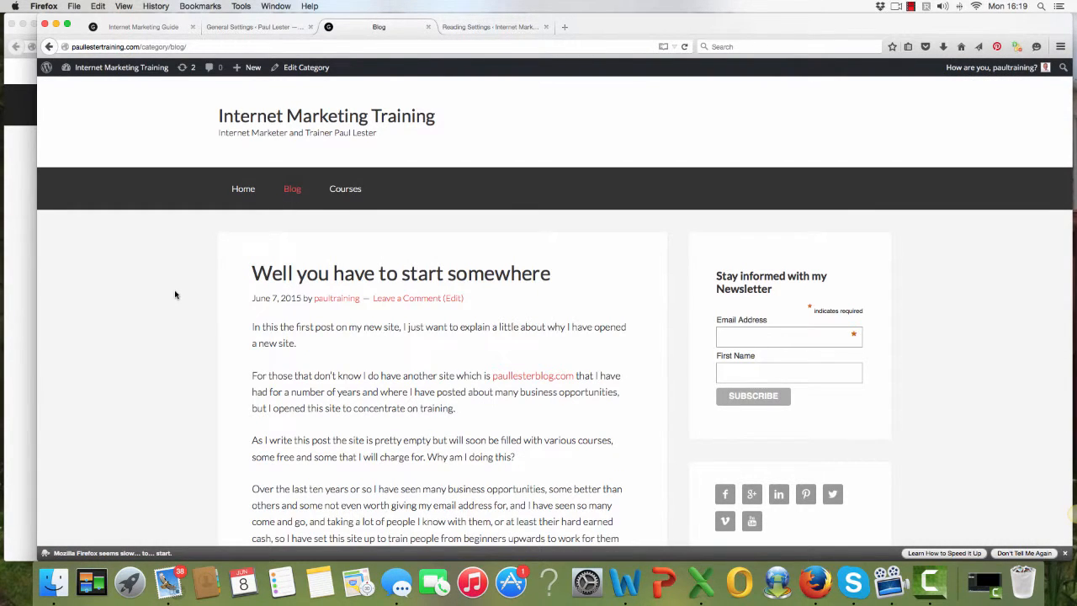
left_click(242, 188)
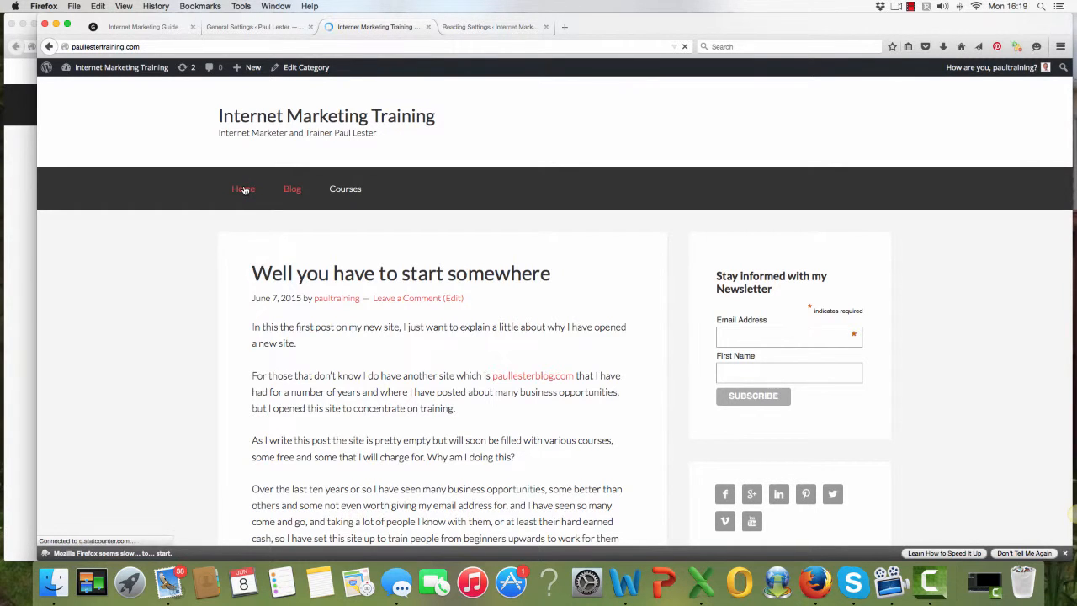
left_click(242, 188)
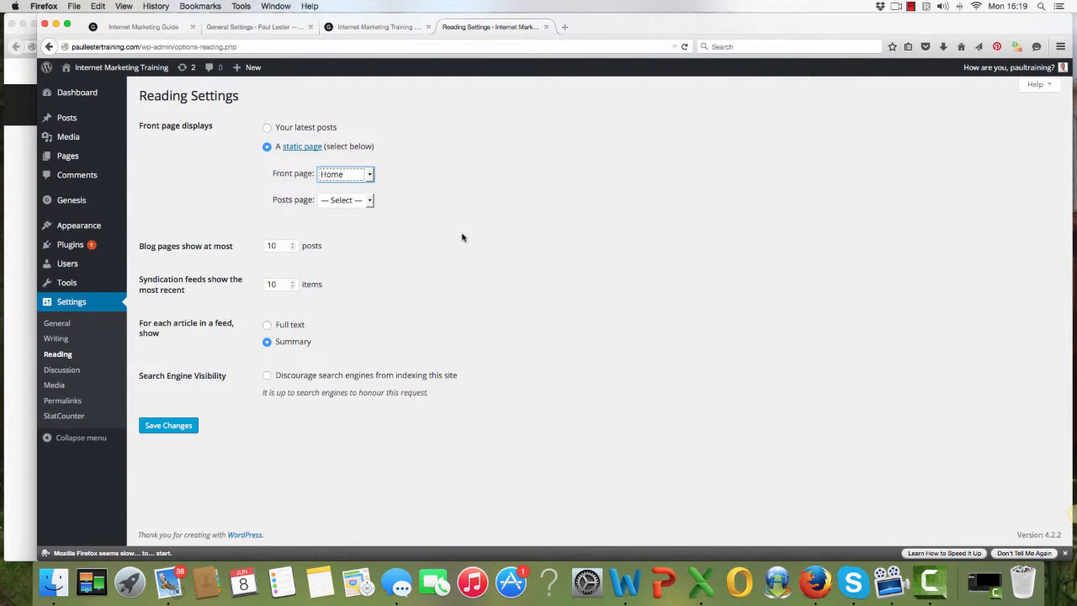
mouse_move(243, 232)
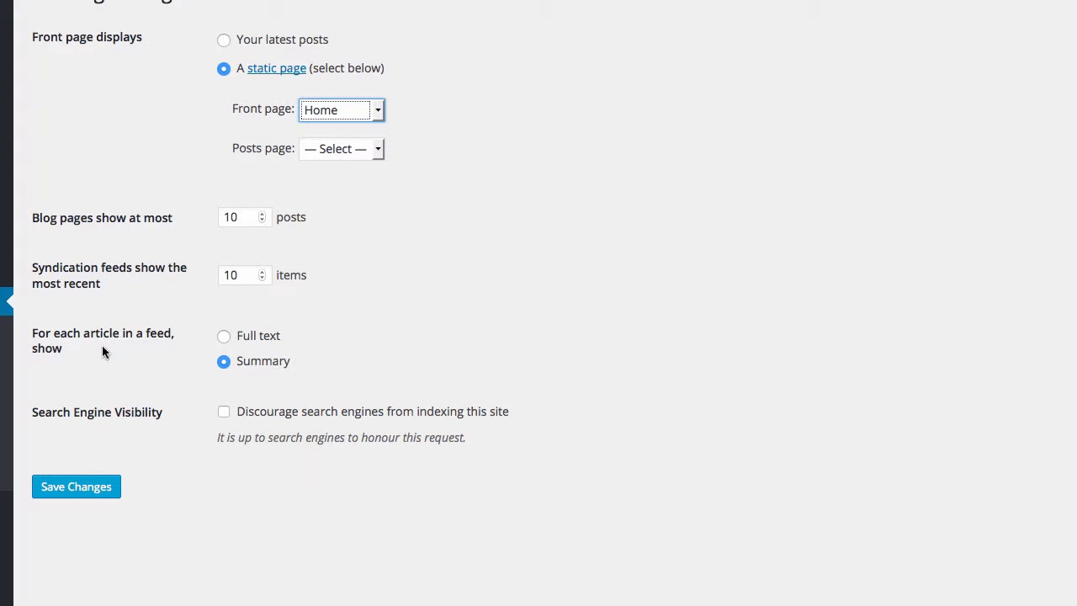
mouse_move(107, 370)
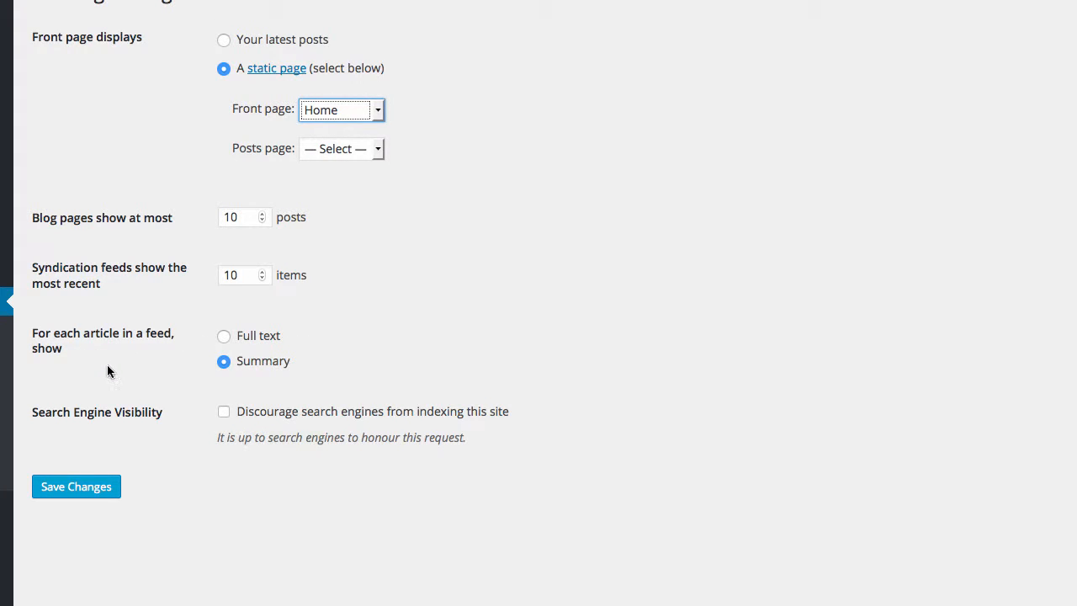
mouse_move(121, 364)
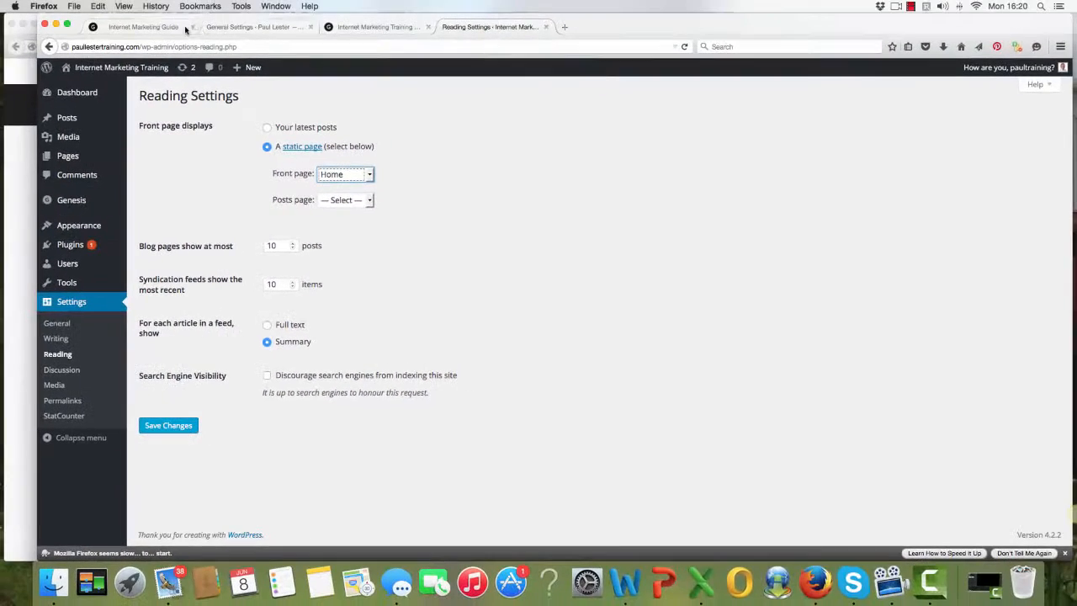
On the other site, browse the Blog category archive listing posts from 'Last Chance' down
left_click(143, 27)
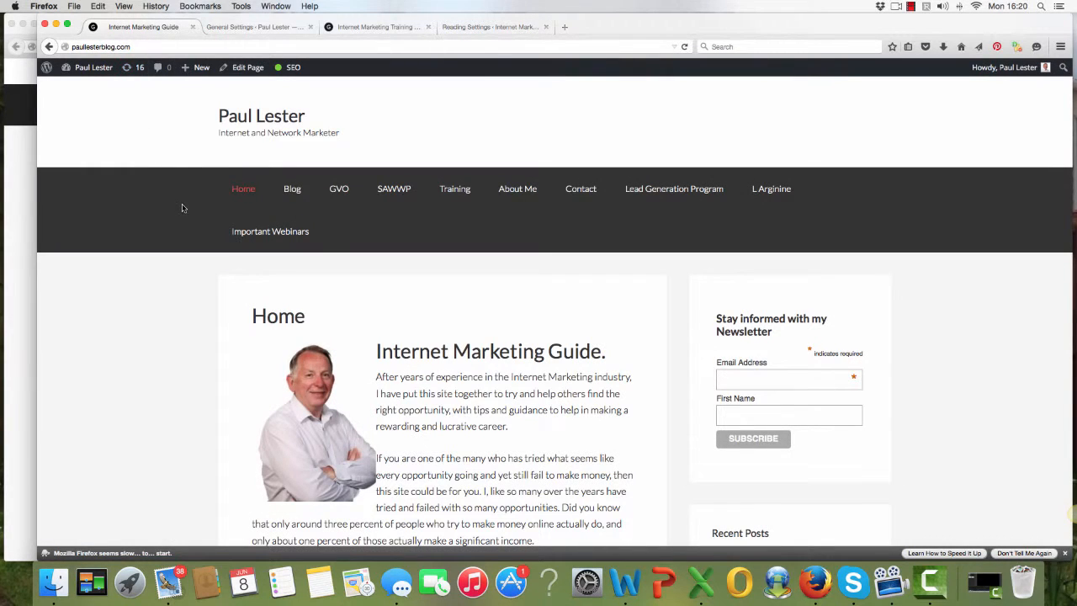
left_click(293, 188)
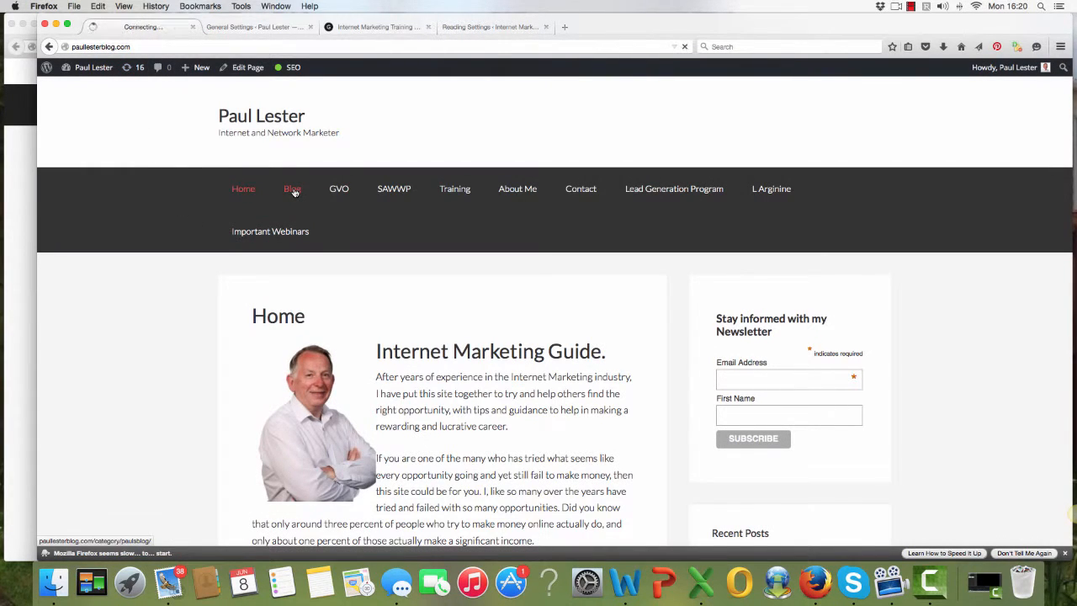
left_click(293, 188)
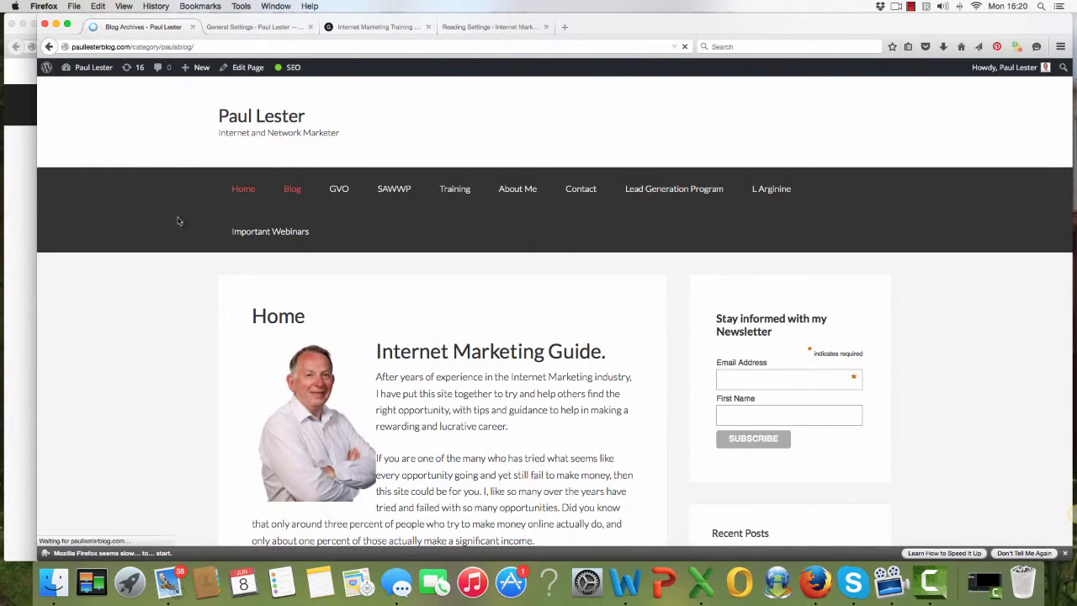
left_click(293, 188)
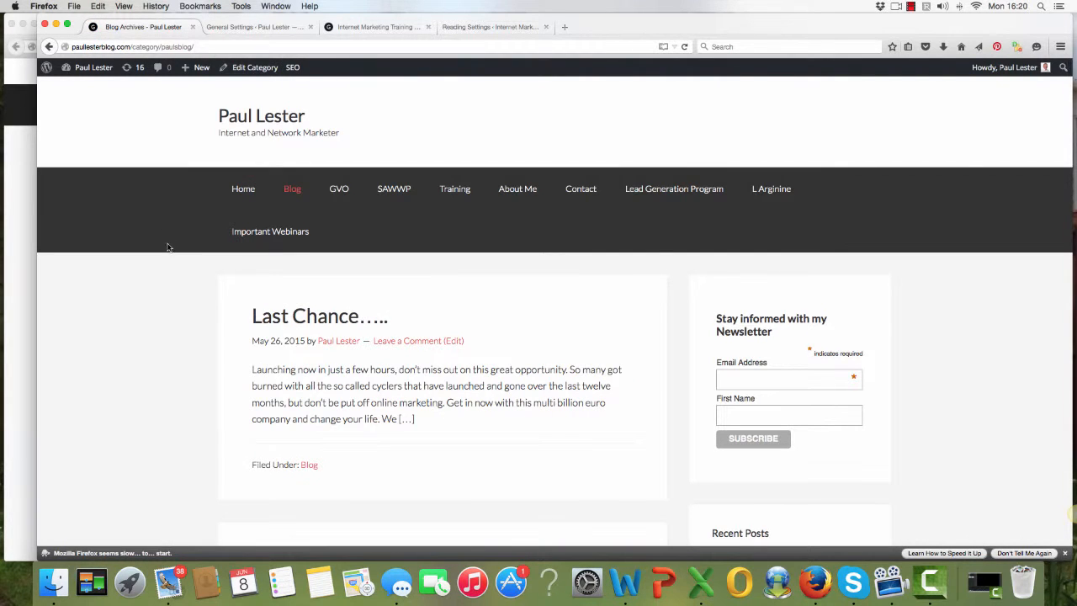
scroll("down", 3)
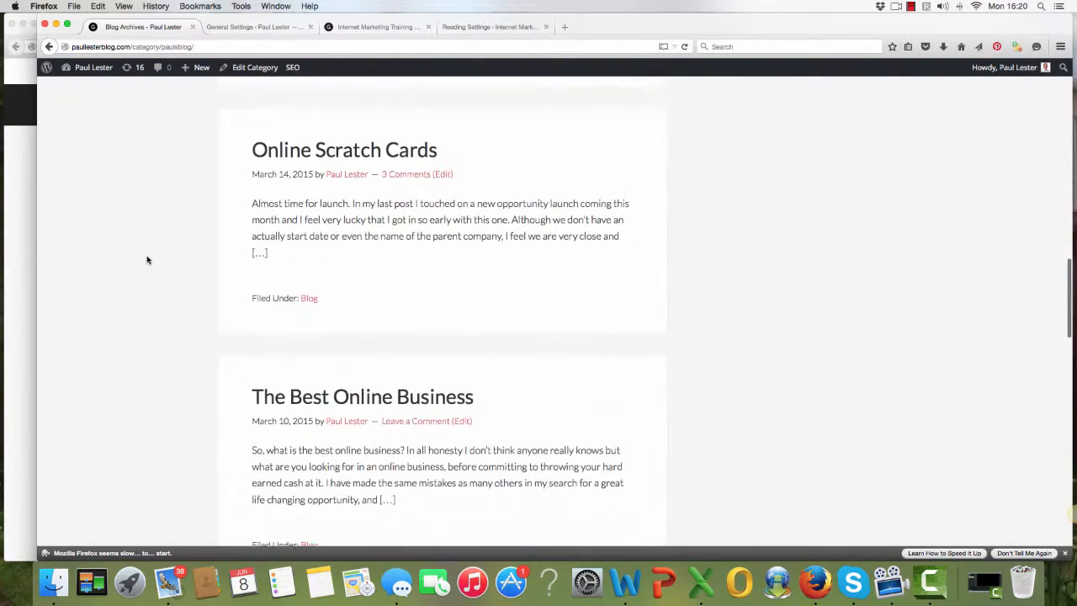
scroll("down", 3)
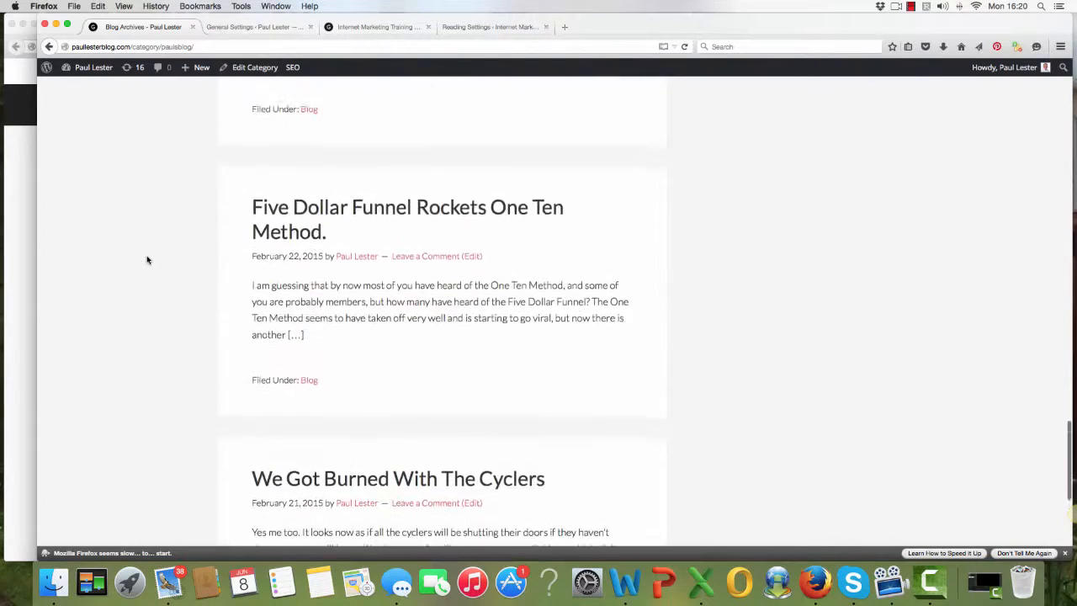
scroll("up", 3)
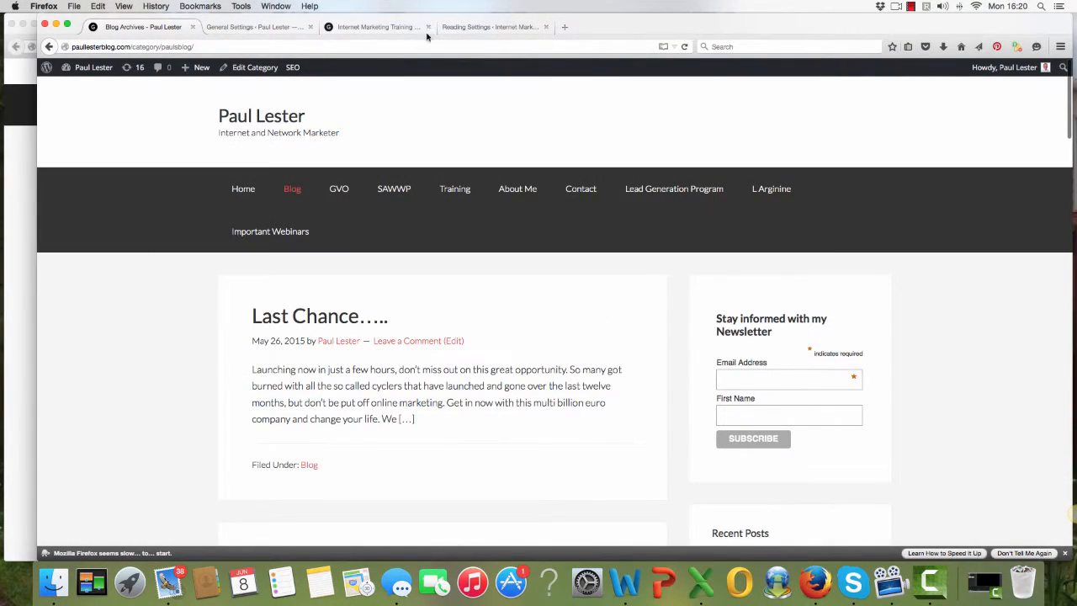
Back in Reading Settings, keep feed articles set to Summary
left_click(488, 26)
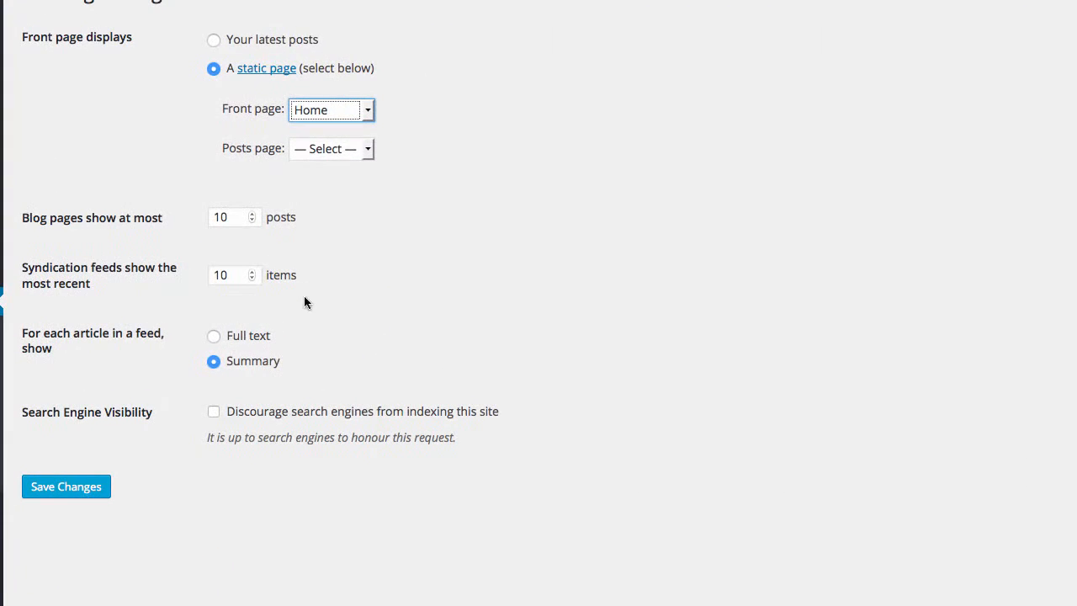
mouse_move(214, 337)
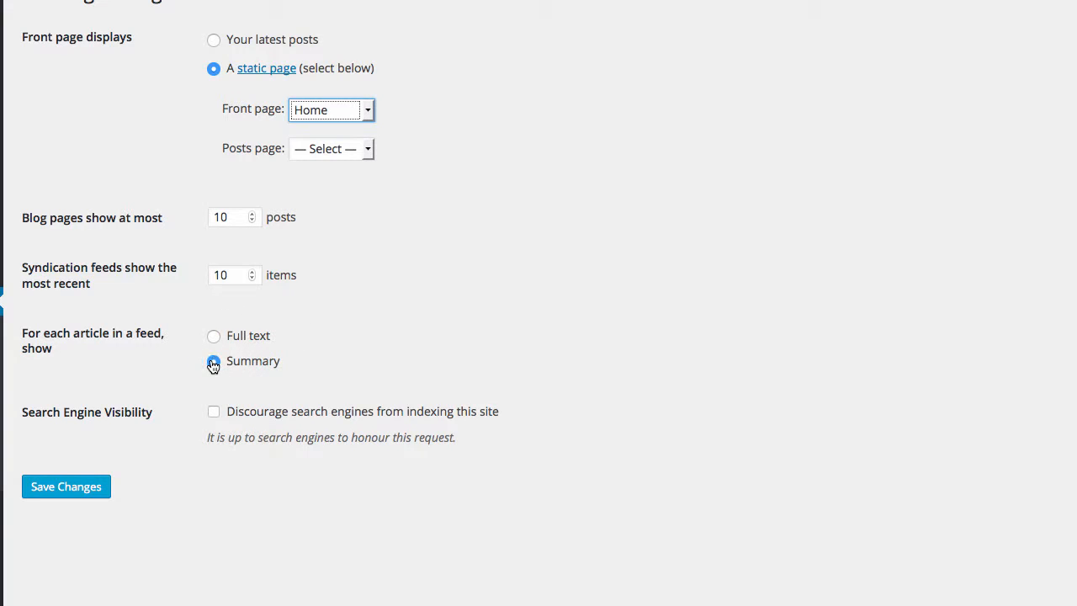
left_click(213, 360)
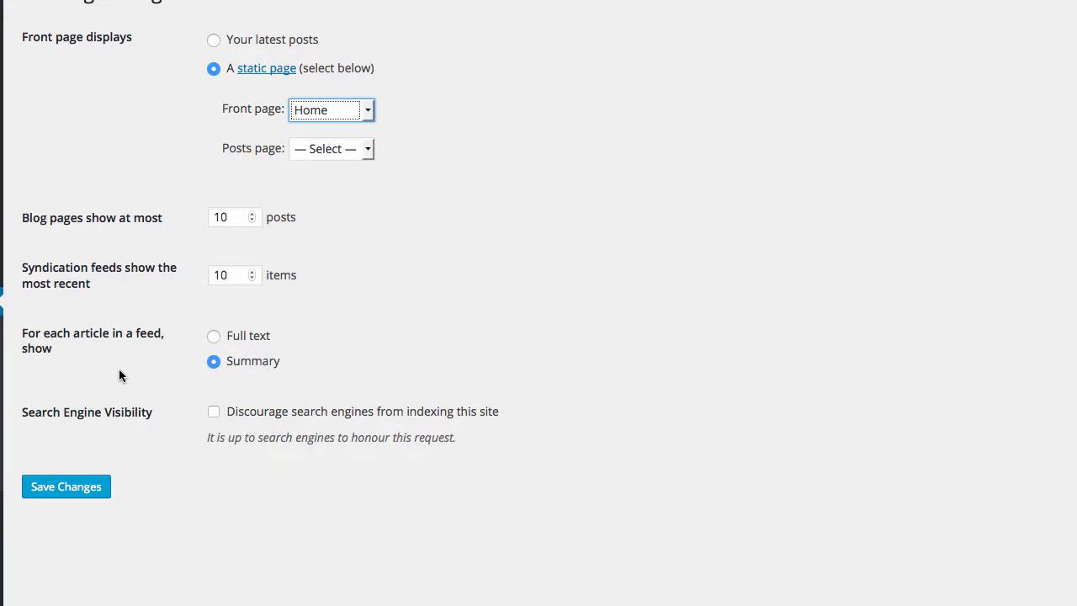
mouse_move(66, 486)
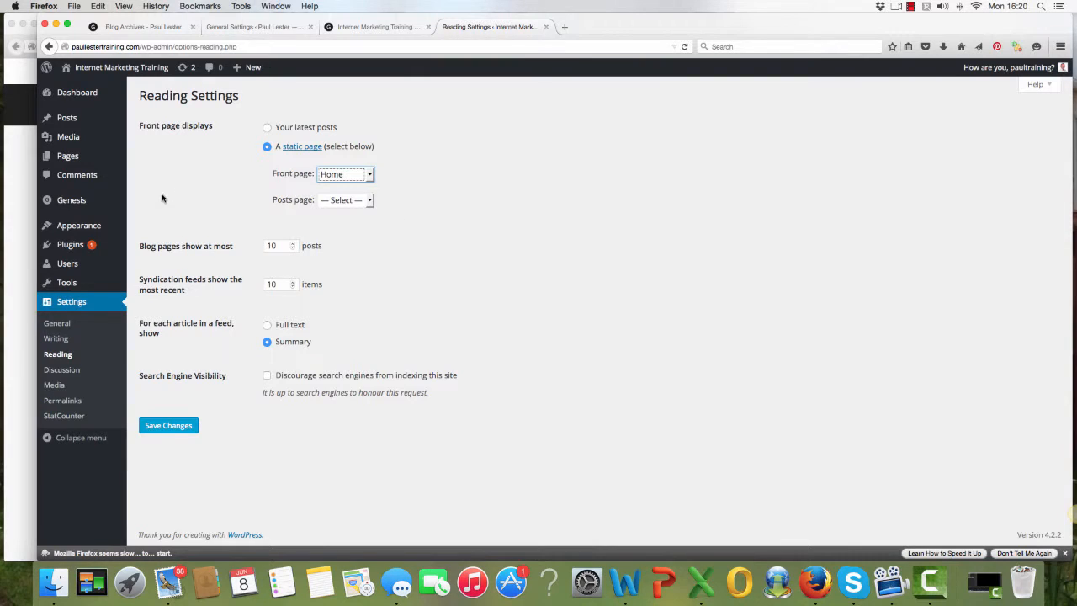
mouse_move(164, 193)
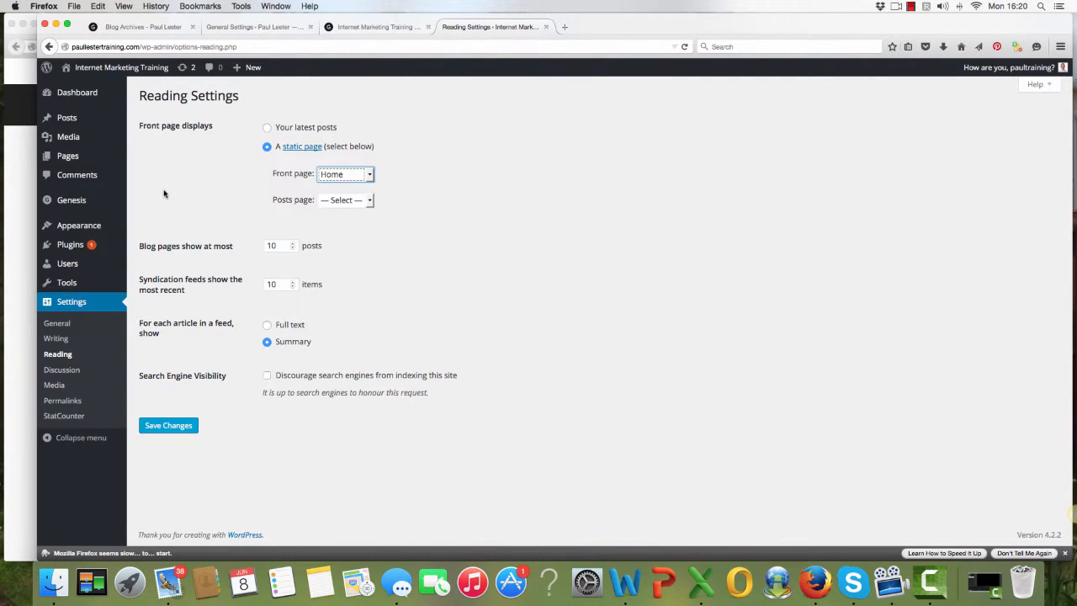
mouse_move(255, 143)
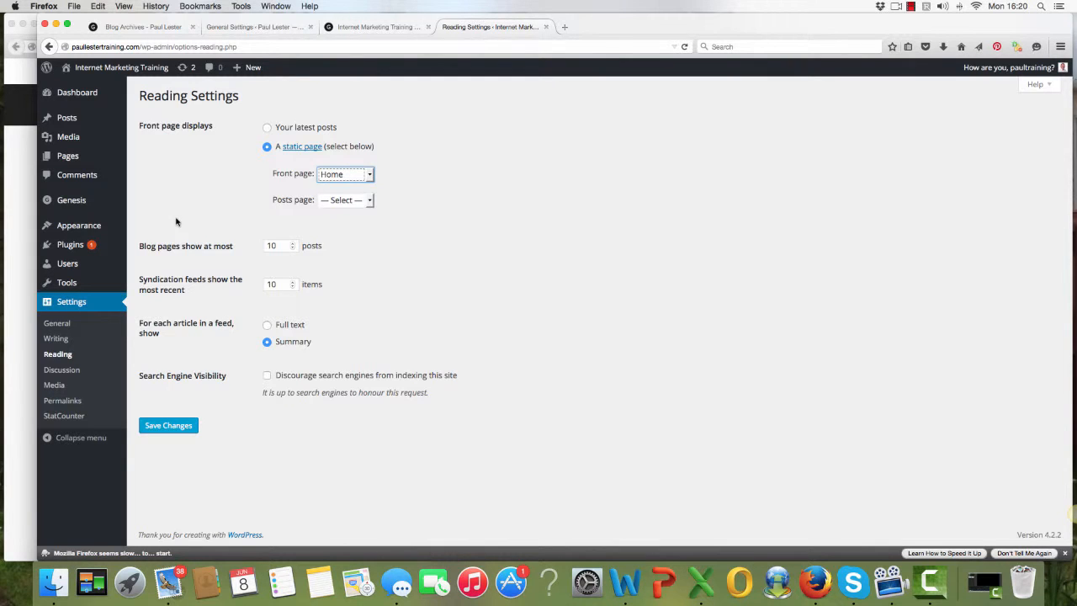
mouse_move(255, 114)
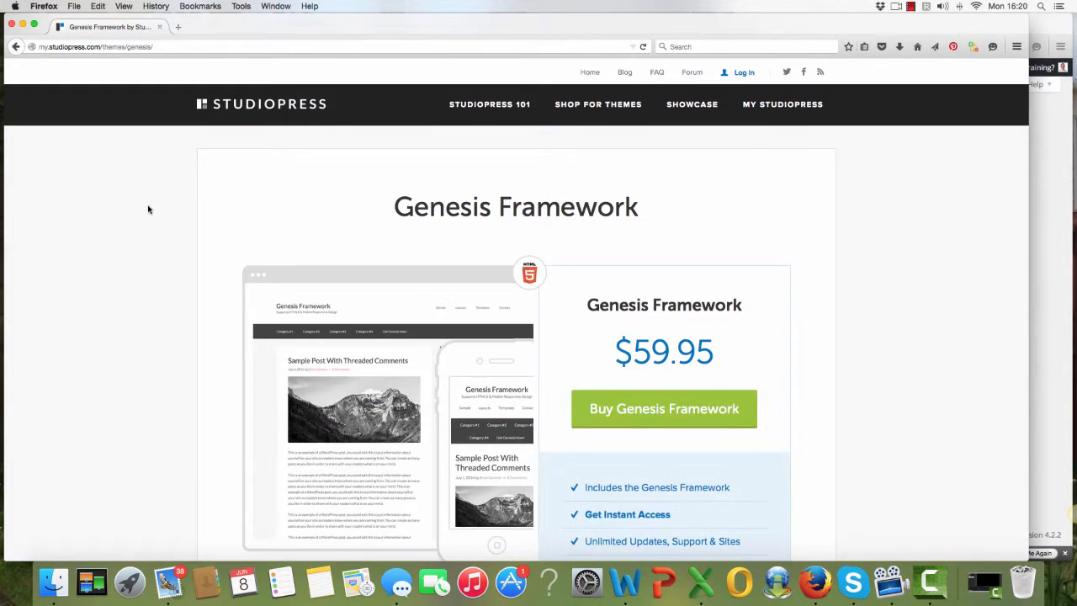
mouse_move(162, 172)
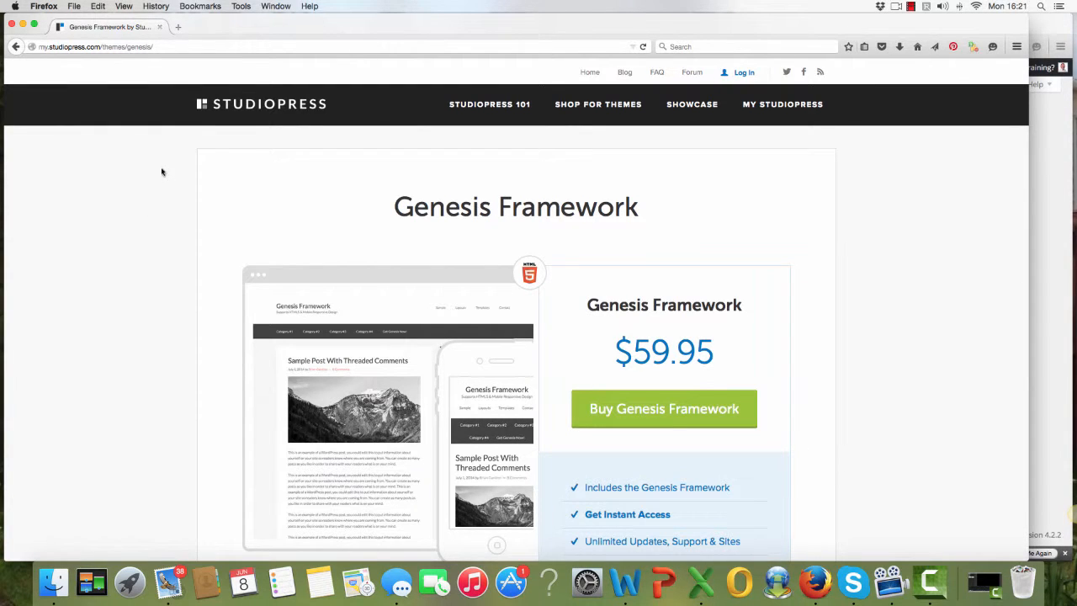
mouse_move(1000, 142)
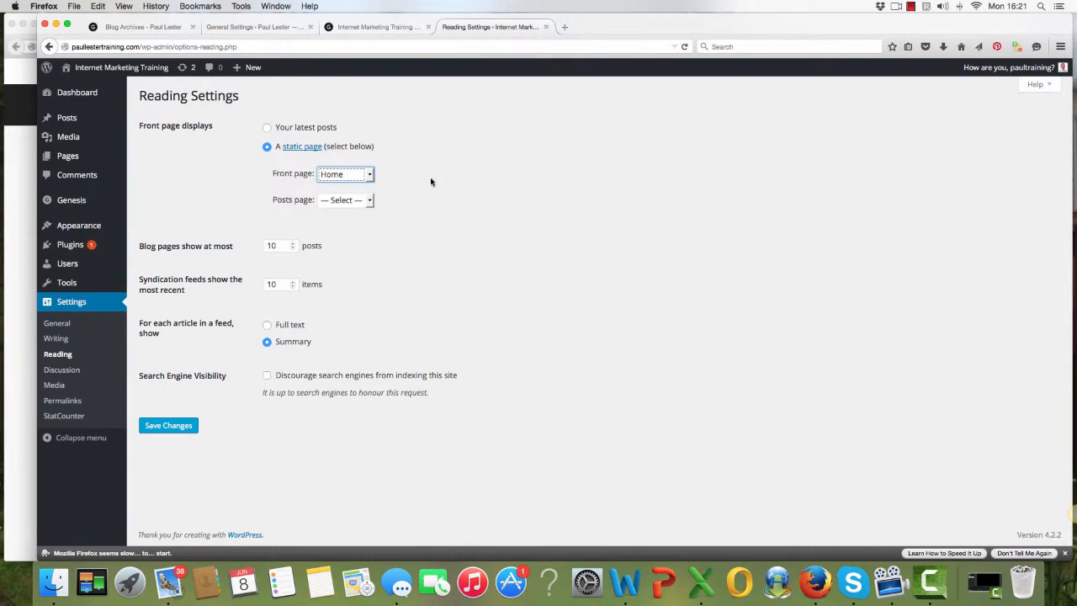
mouse_move(229, 155)
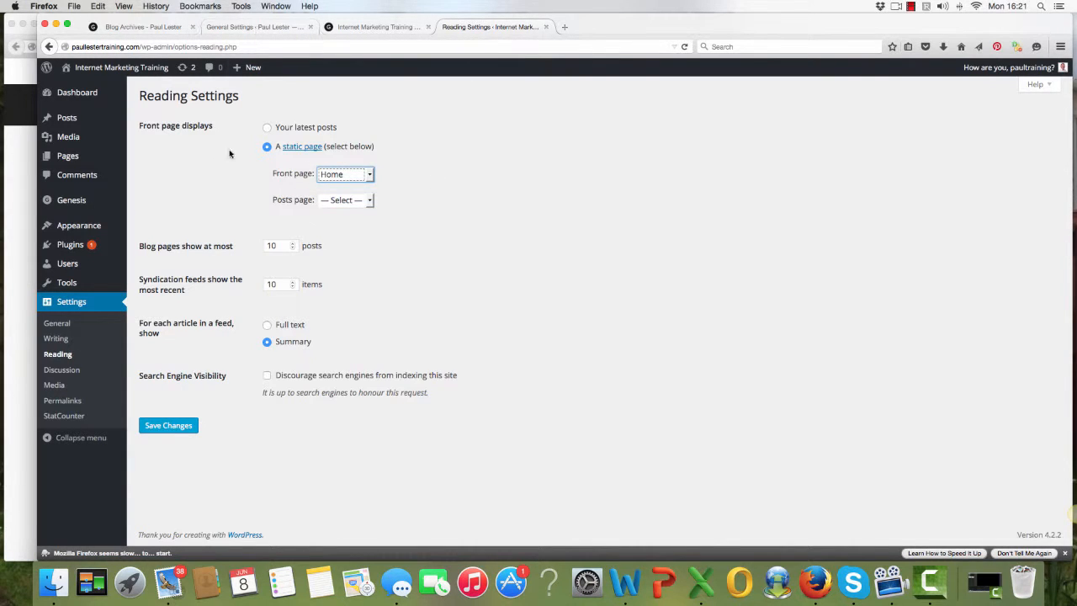
mouse_move(71, 244)
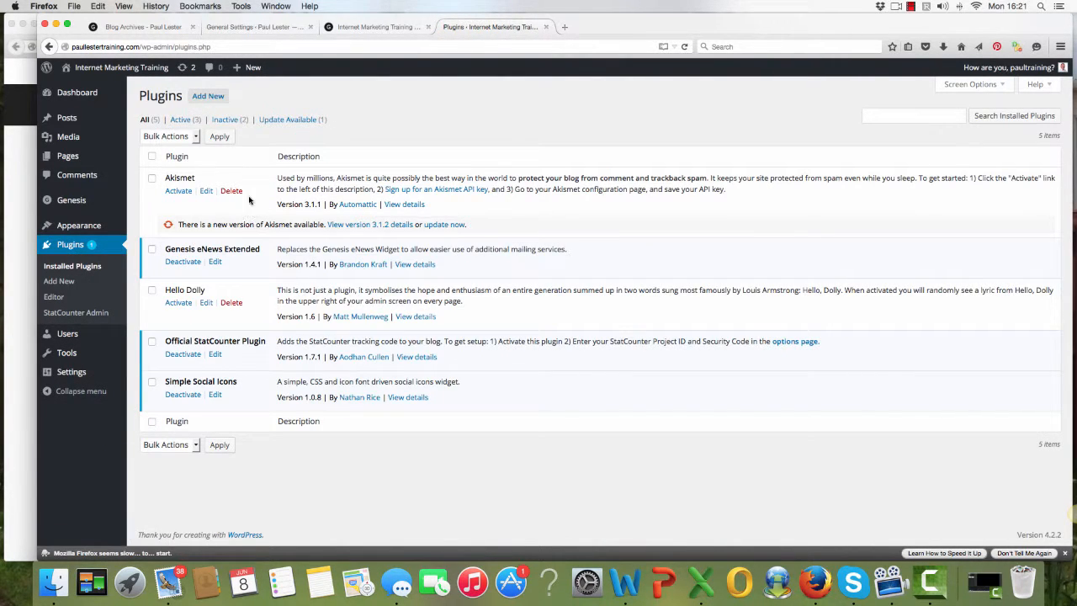
mouse_move(256, 255)
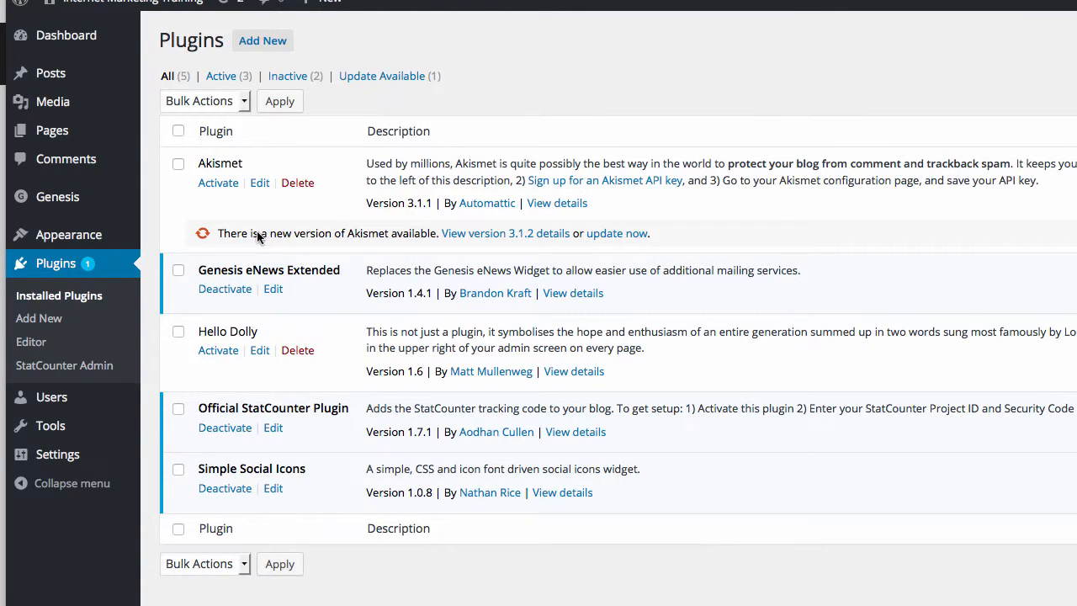
mouse_move(326, 242)
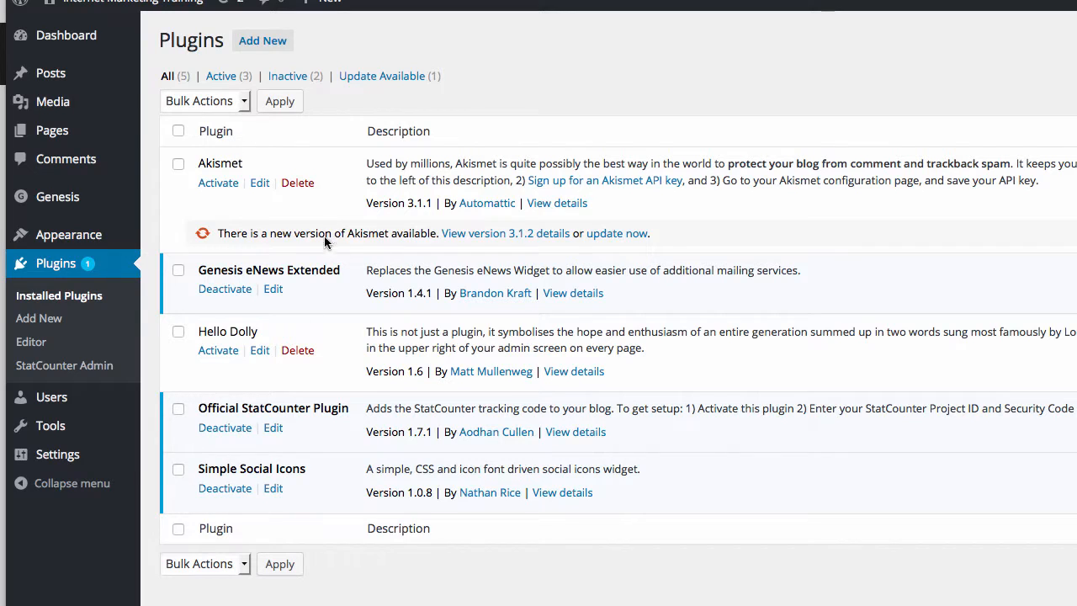
mouse_move(333, 481)
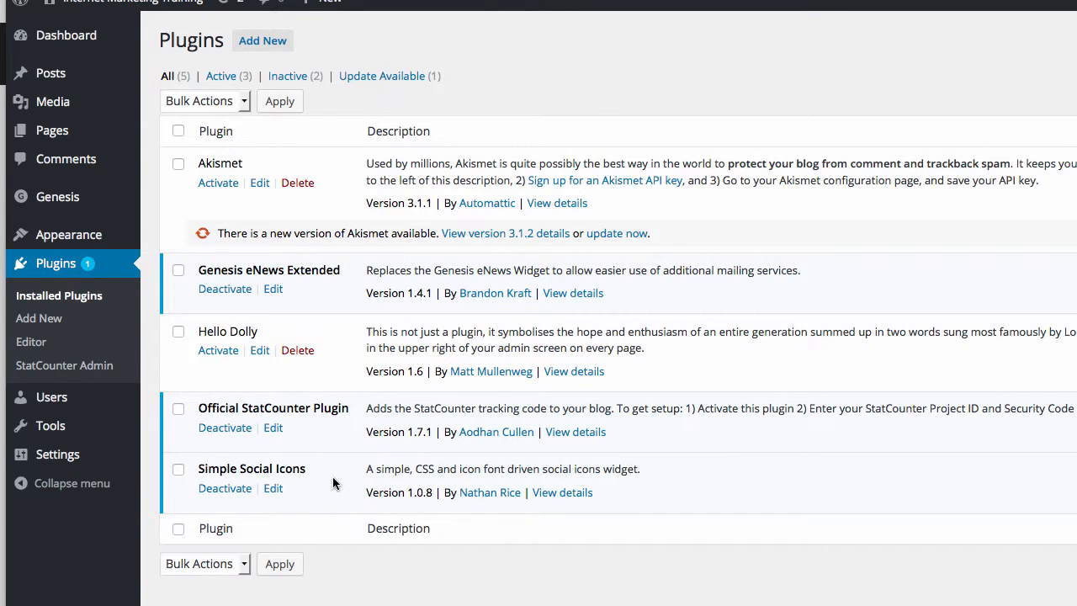
mouse_move(320, 480)
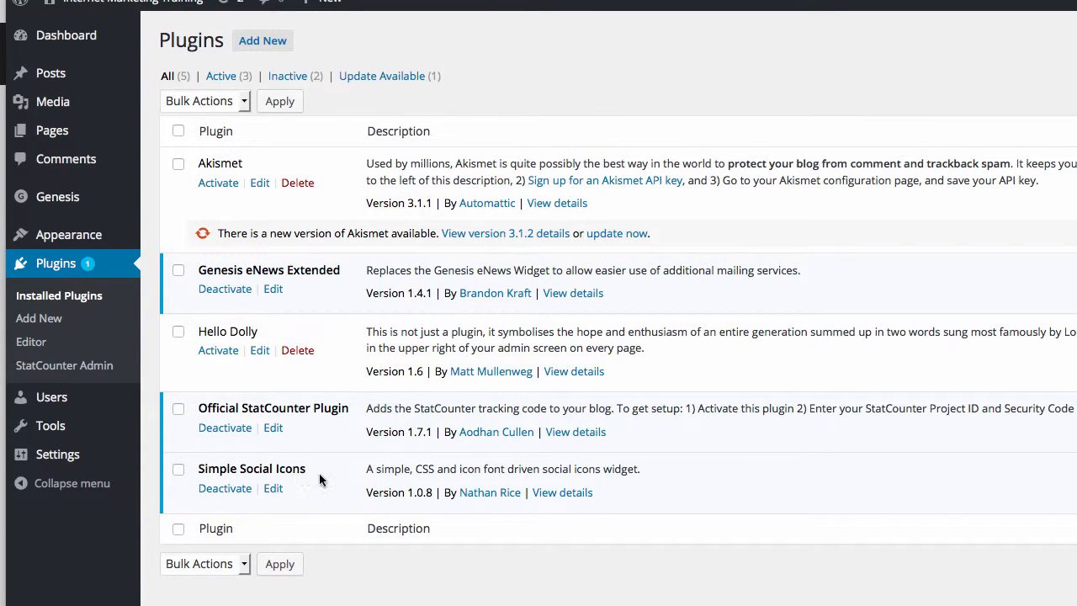
mouse_move(295, 505)
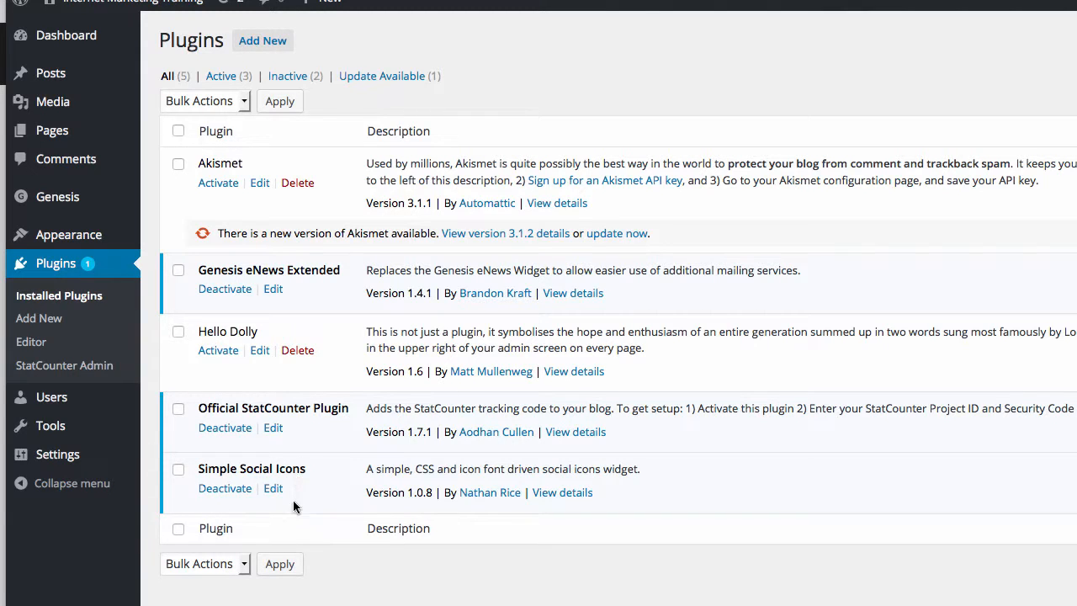
mouse_move(244, 512)
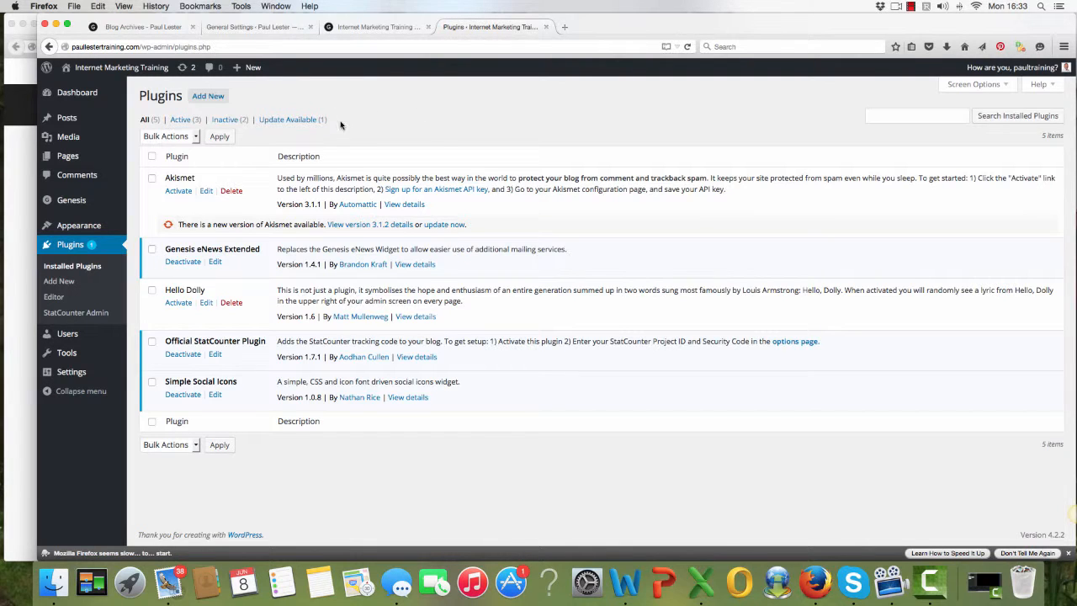
mouse_move(209, 94)
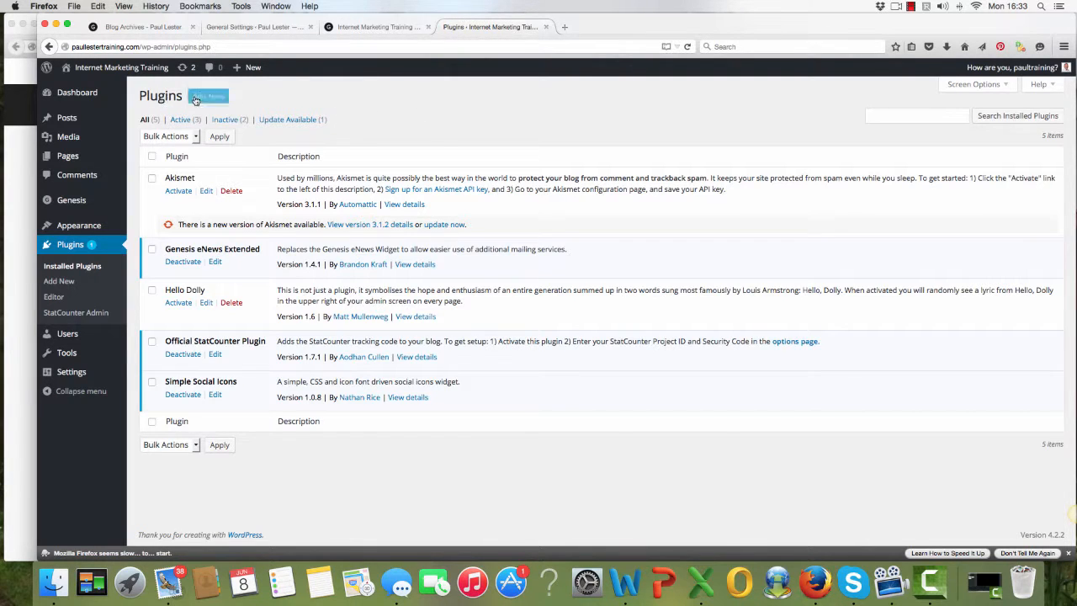
Look at the Add Plugins upload form, then return to the Installed Plugins list
left_click(208, 96)
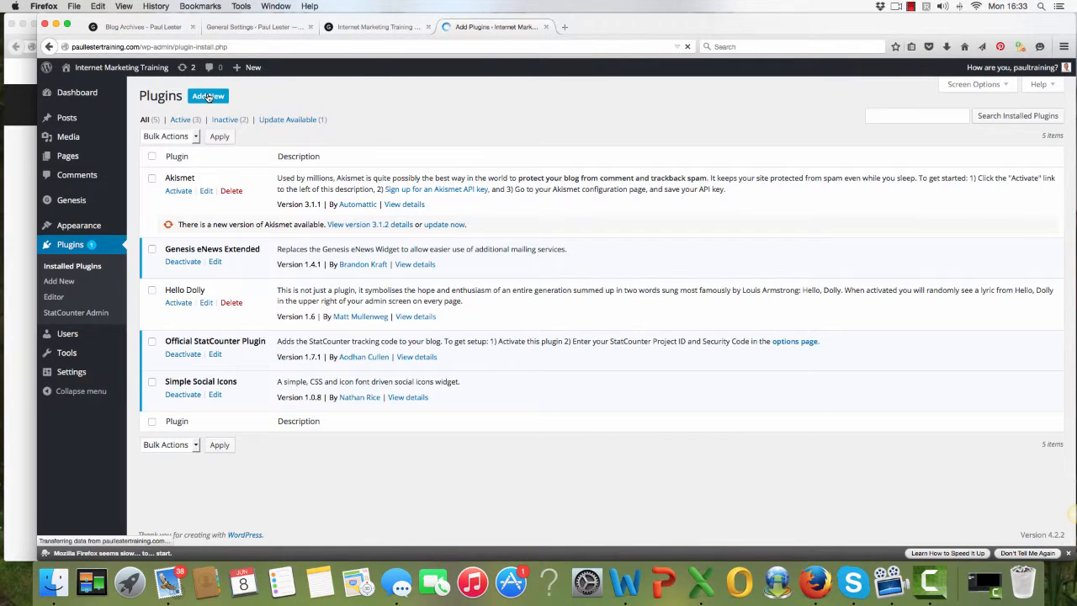
left_click(209, 96)
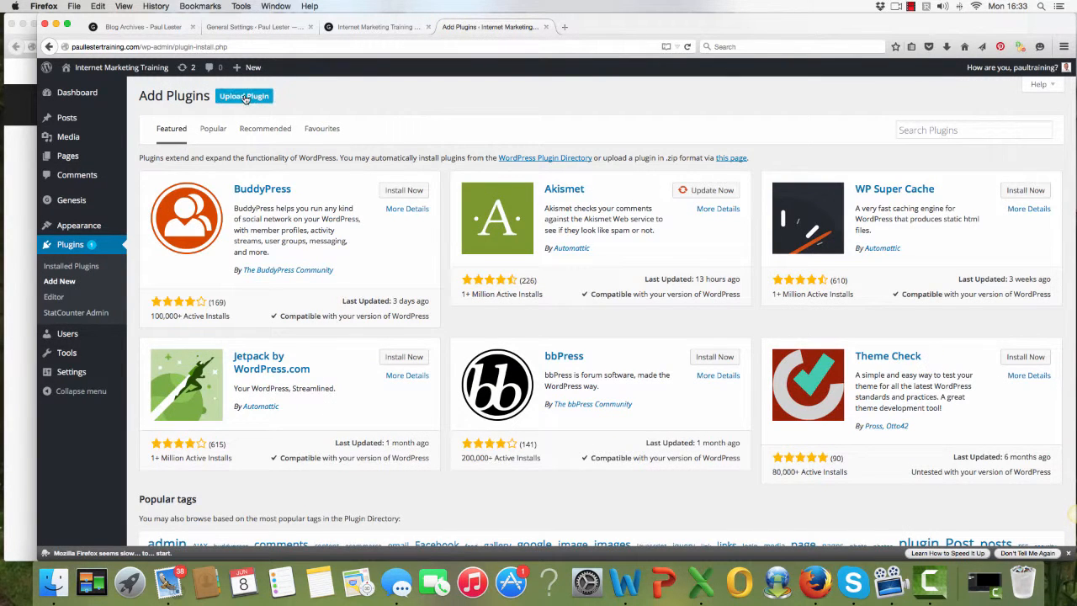
left_click(244, 95)
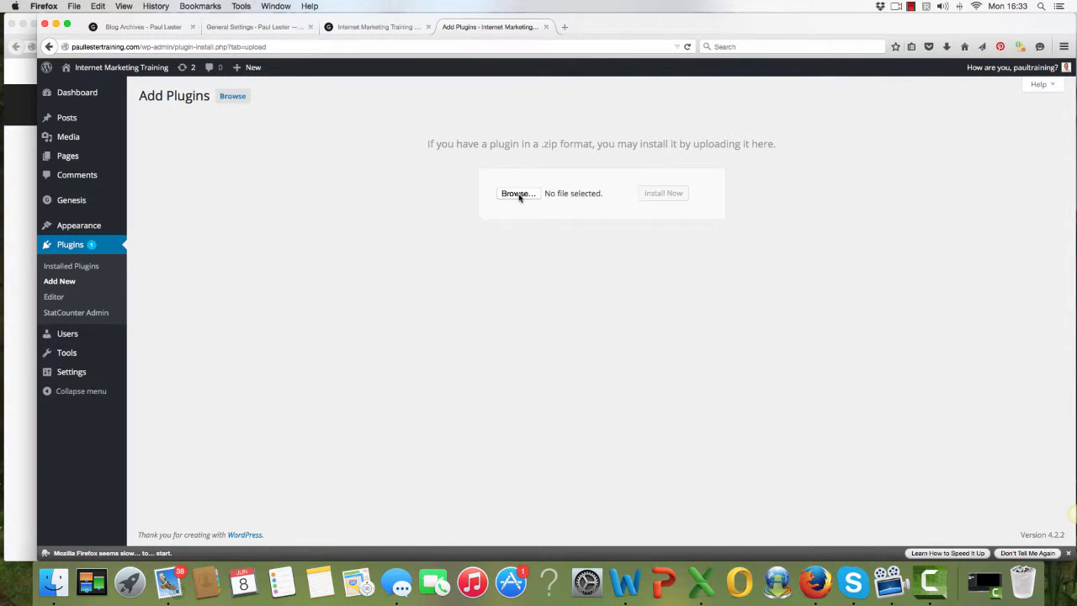
mouse_move(245, 170)
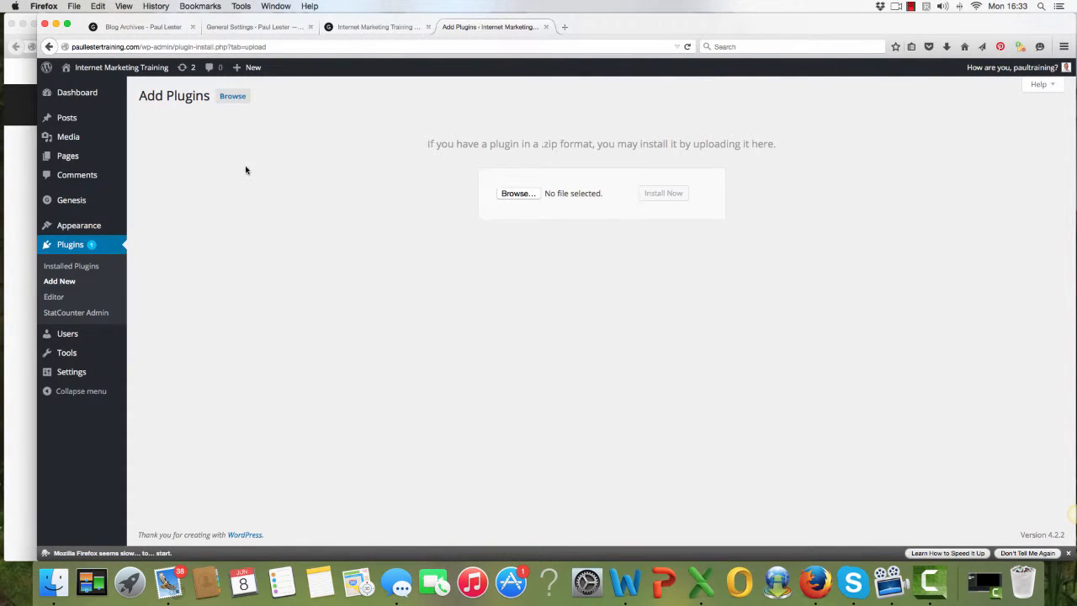
mouse_move(190, 192)
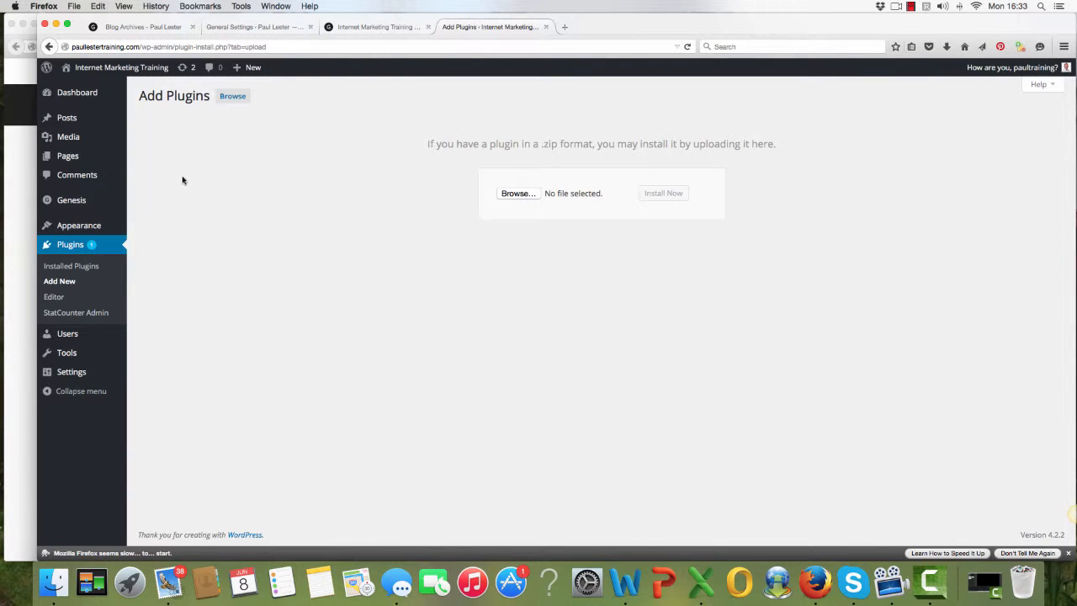
left_click(70, 244)
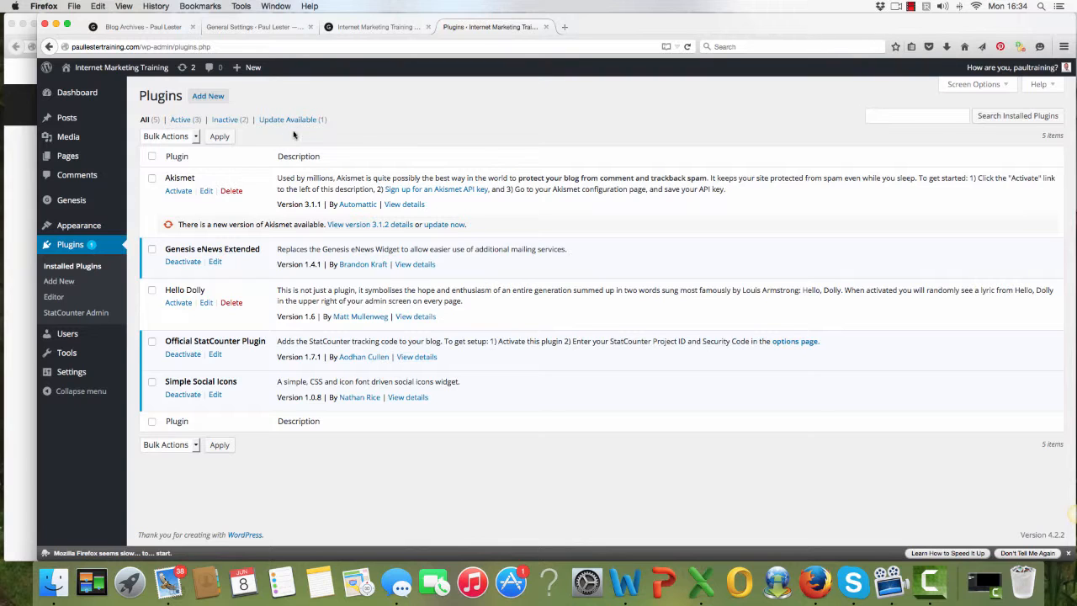
mouse_move(370, 135)
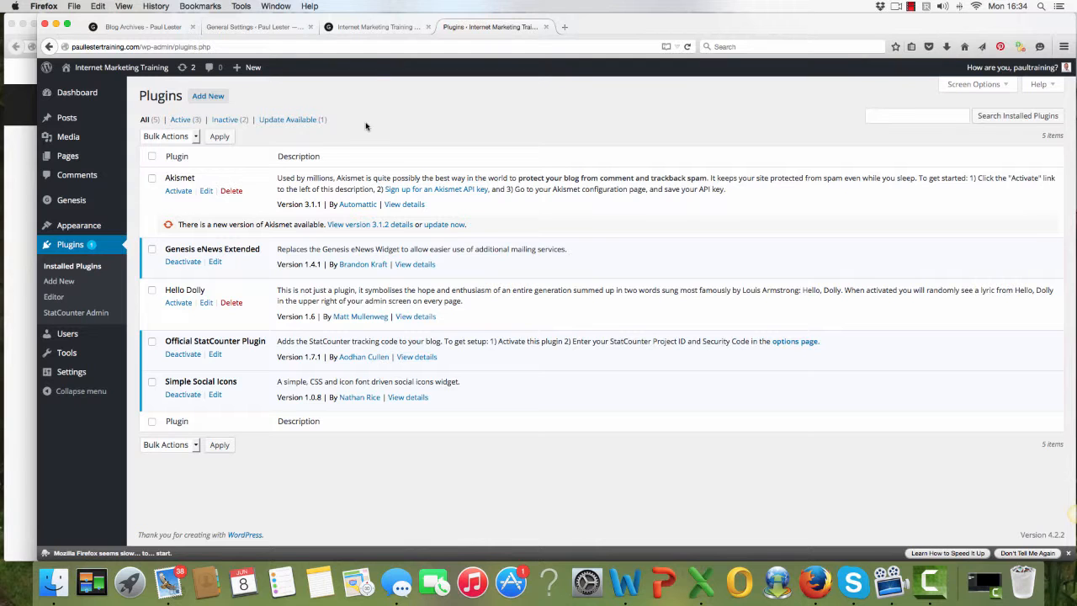
Switch to the Internet Marketing Training front-end site's homepage
left_click(377, 27)
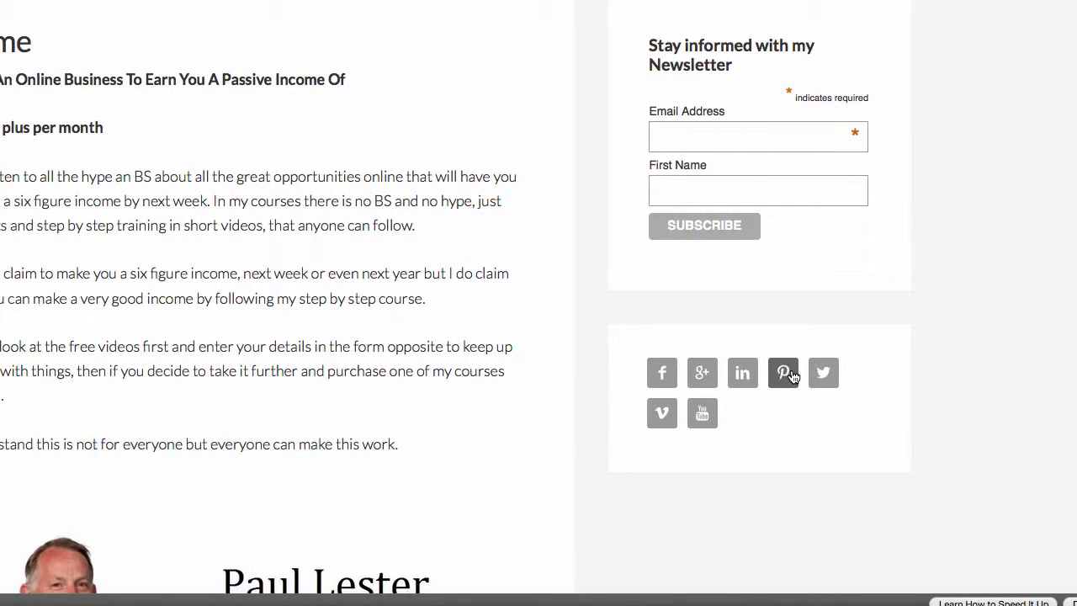
mouse_move(742, 373)
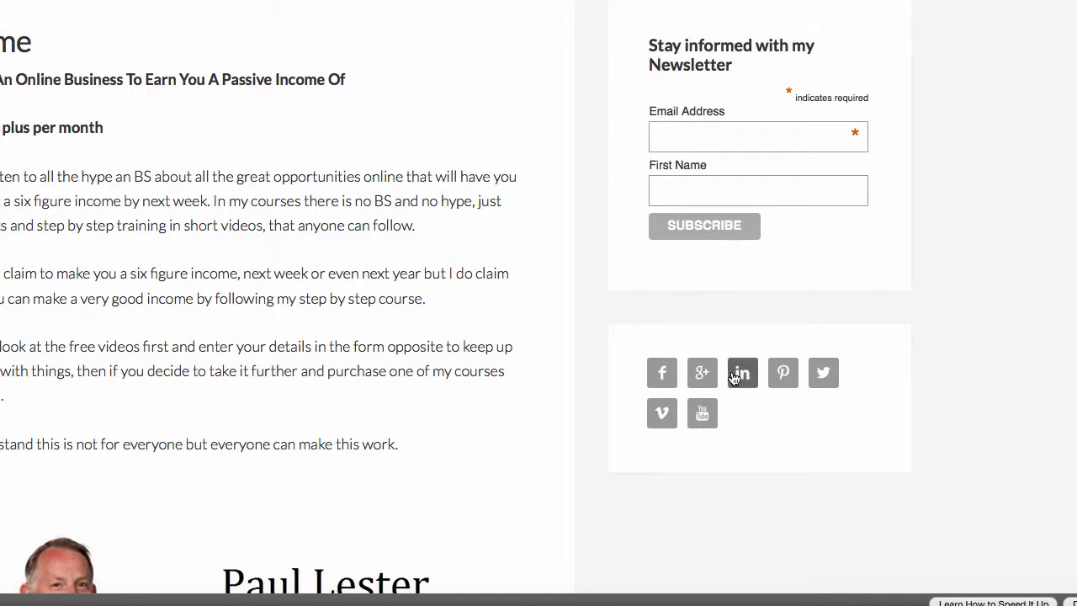
Follow the homepage's Facebook icon to the profile, go back, and return to the plugins list
scroll("down", 3)
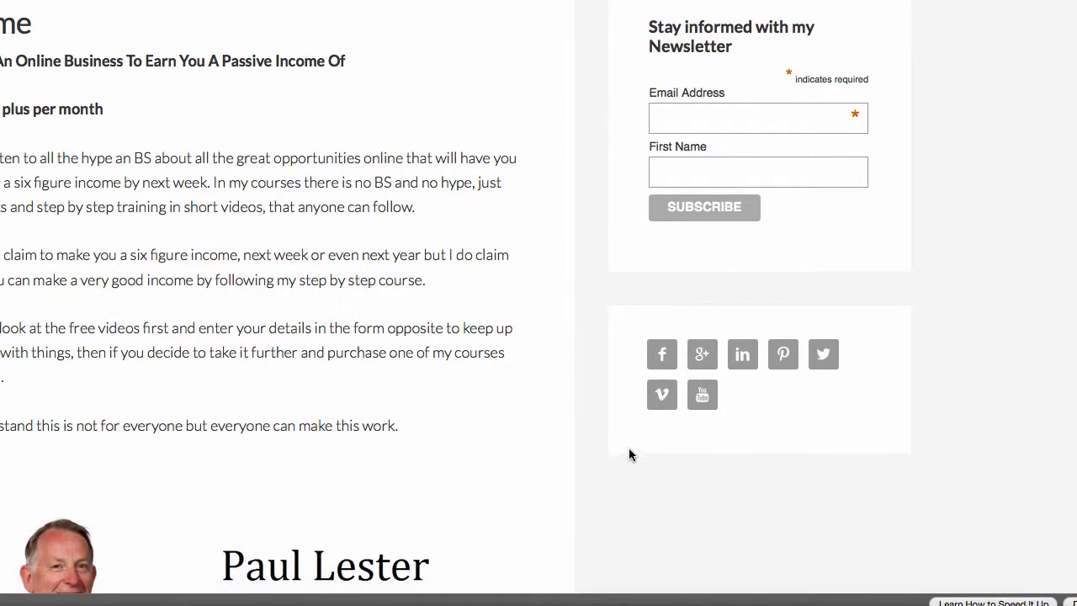
mouse_move(760, 454)
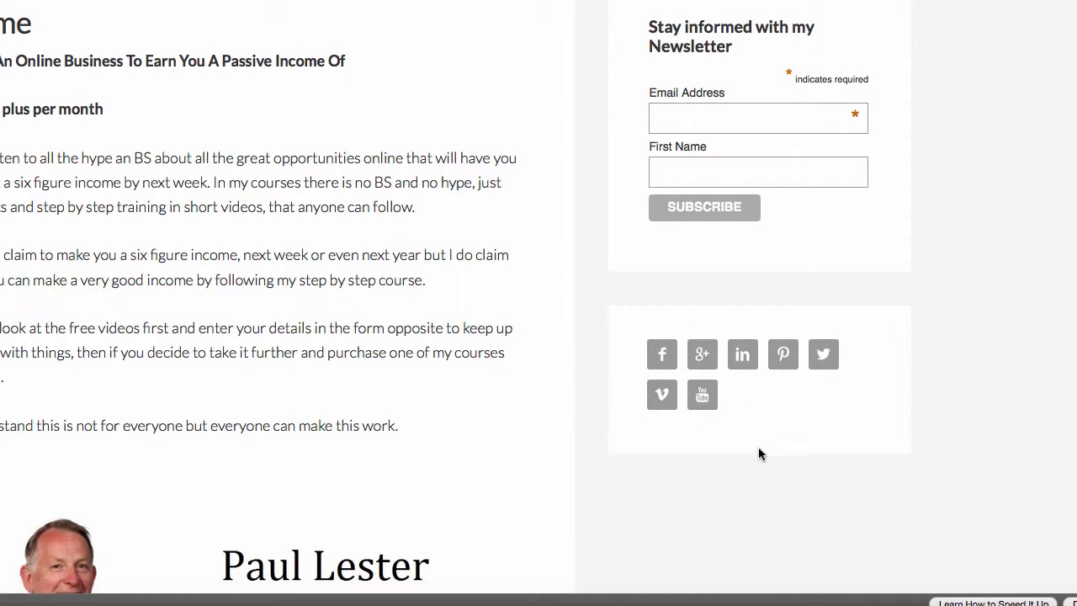
mouse_move(749, 395)
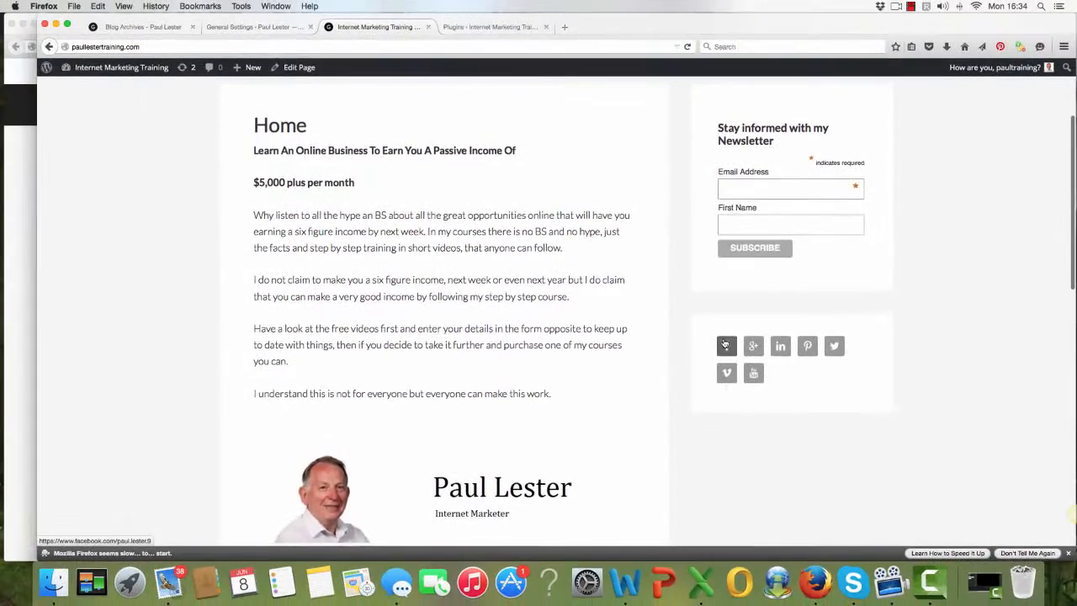
left_click(727, 347)
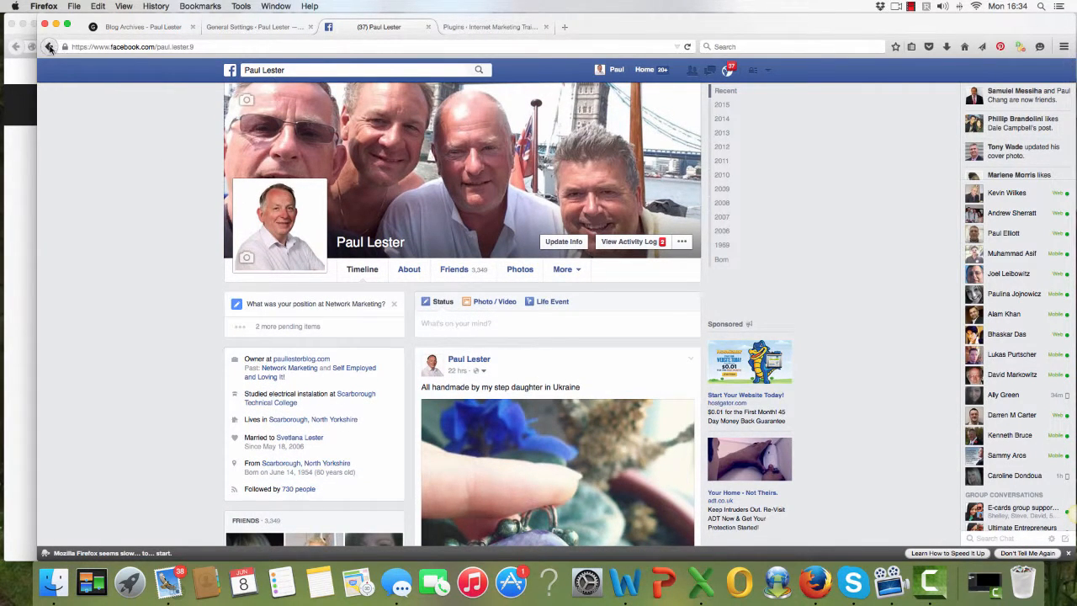
left_click(376, 27)
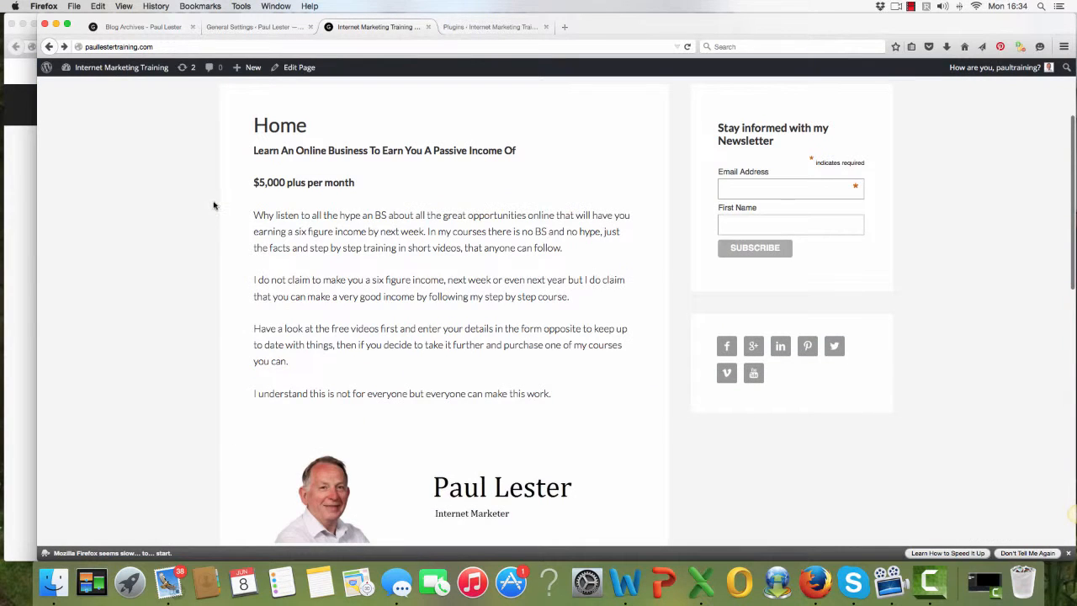
mouse_move(720, 309)
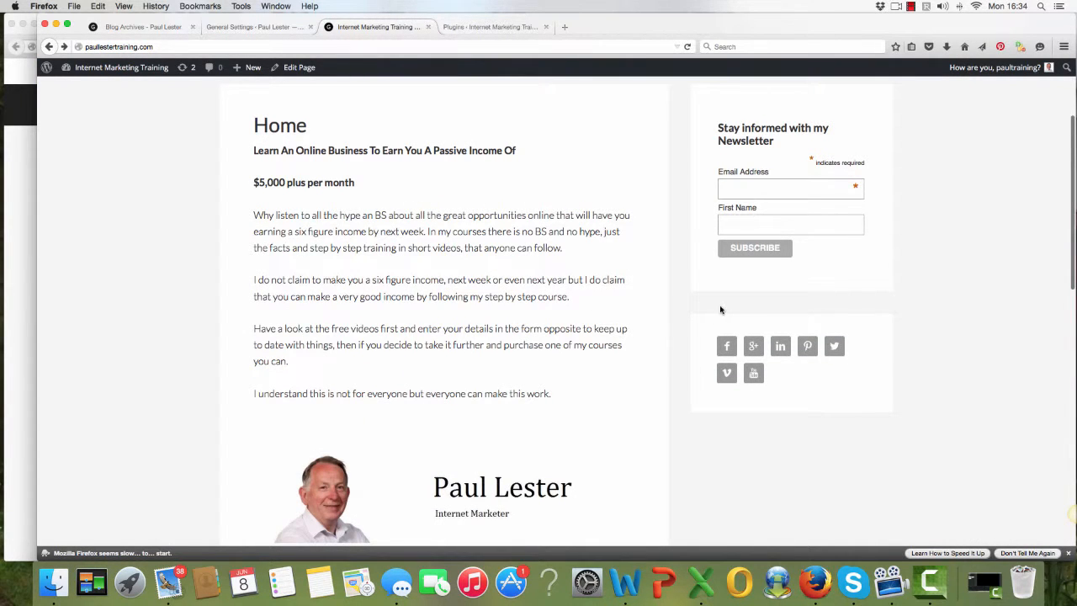
mouse_move(727, 312)
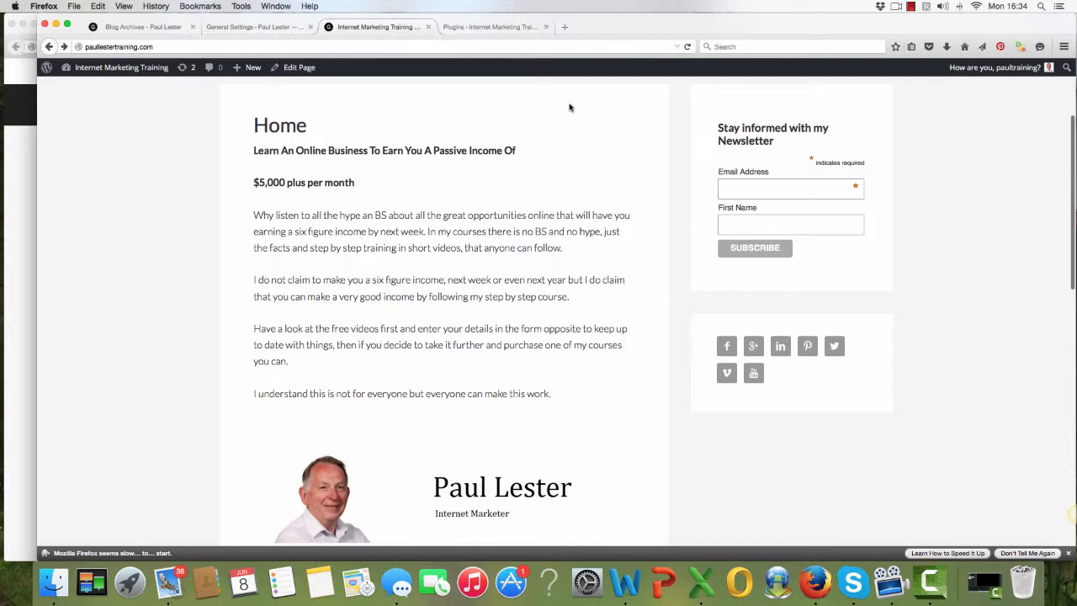
left_click(491, 27)
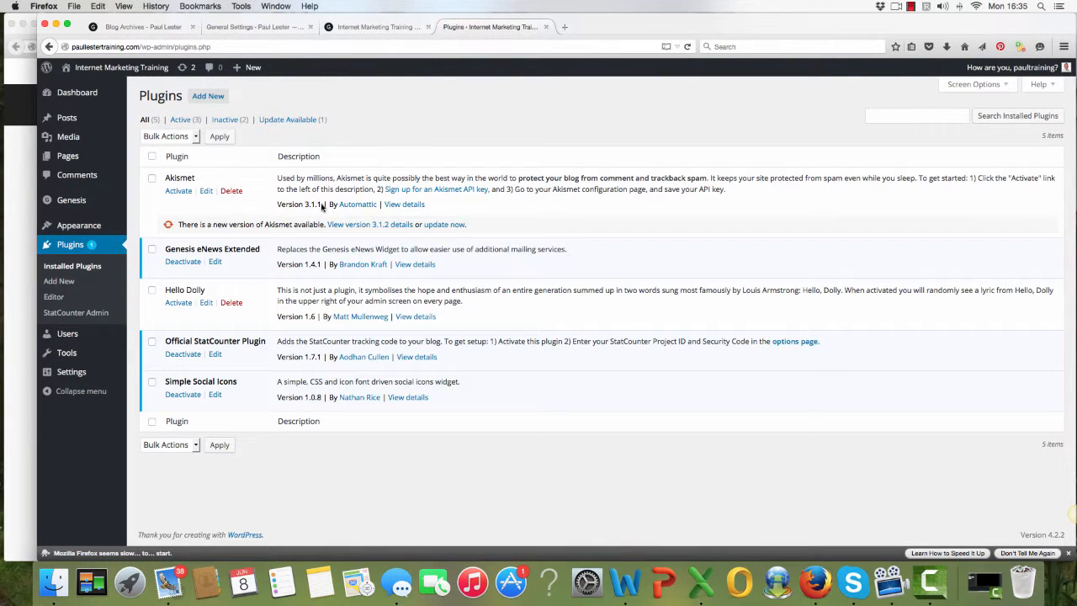
mouse_move(181, 208)
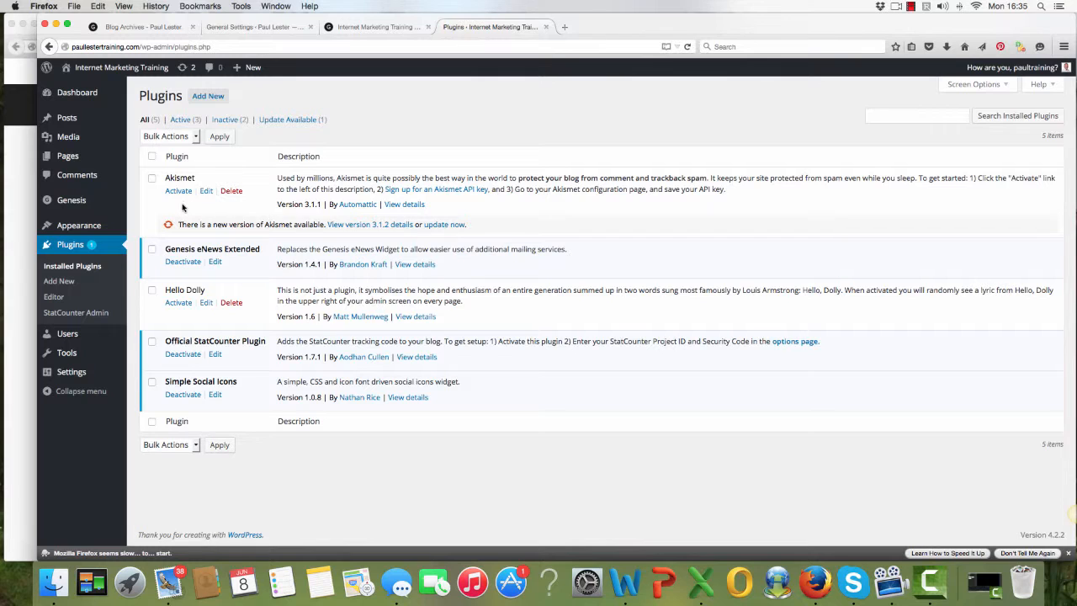
mouse_move(269, 212)
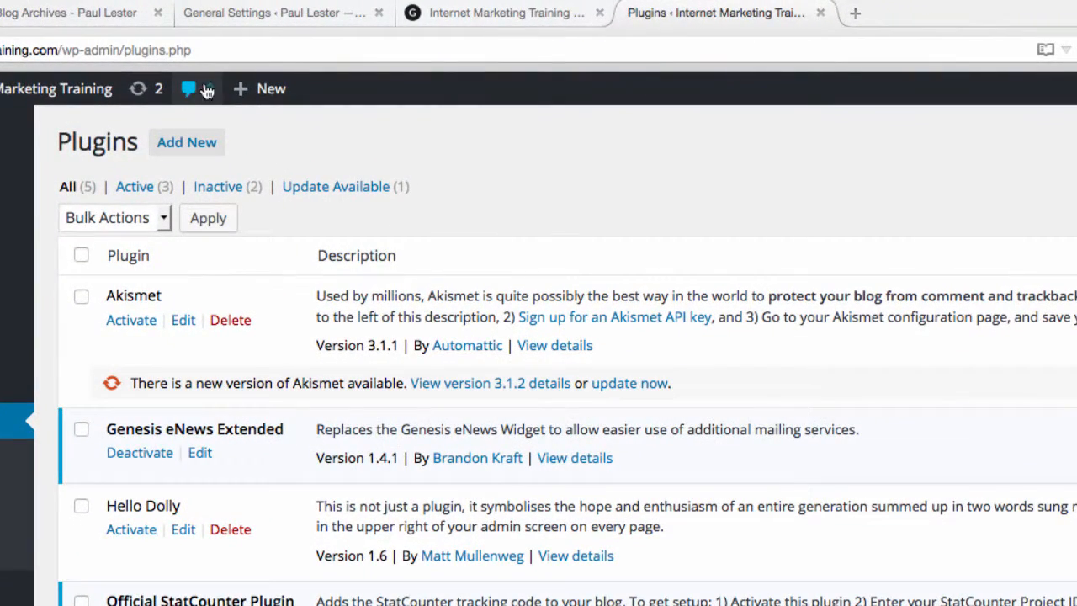
mouse_move(211, 91)
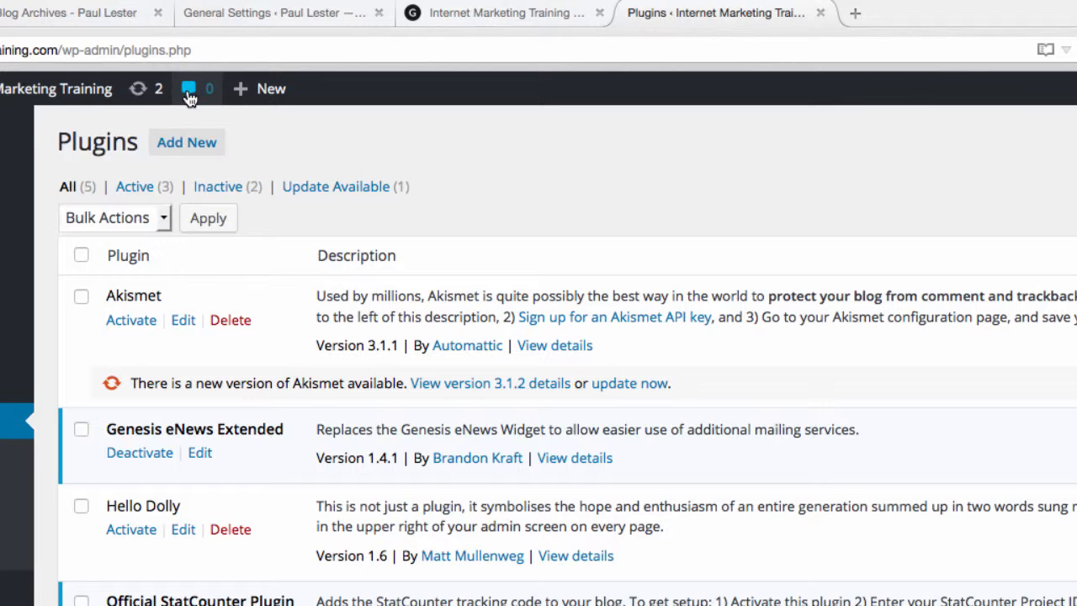
mouse_move(189, 88)
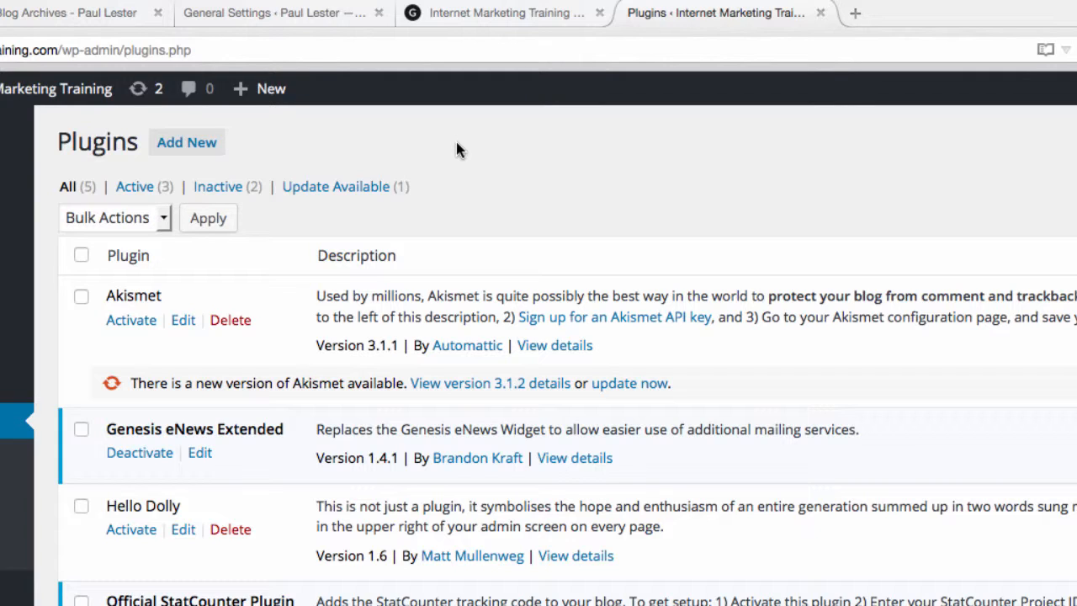
mouse_move(24, 419)
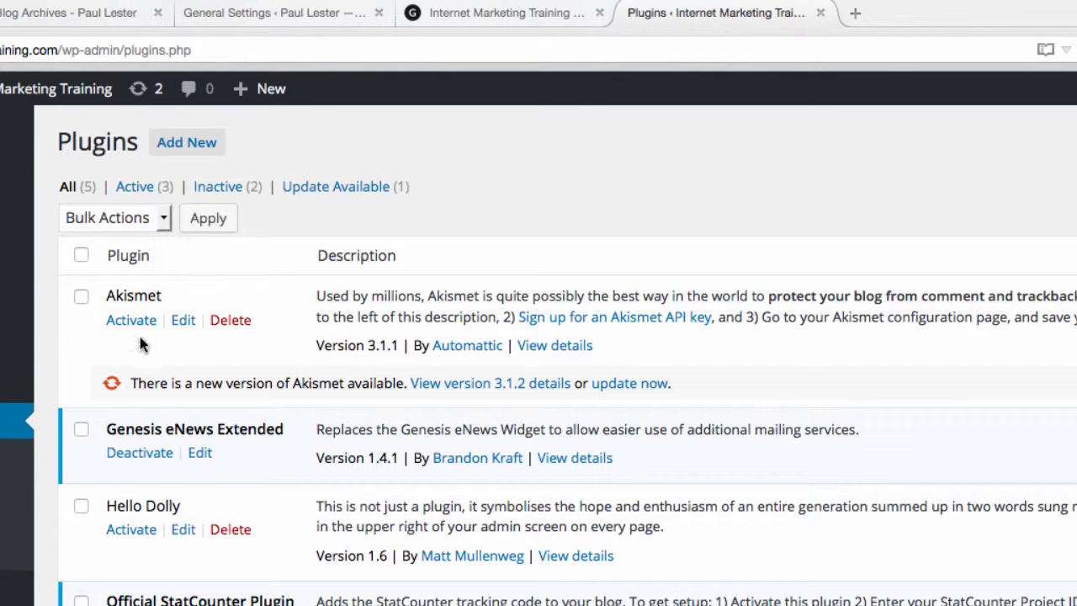
mouse_move(286, 362)
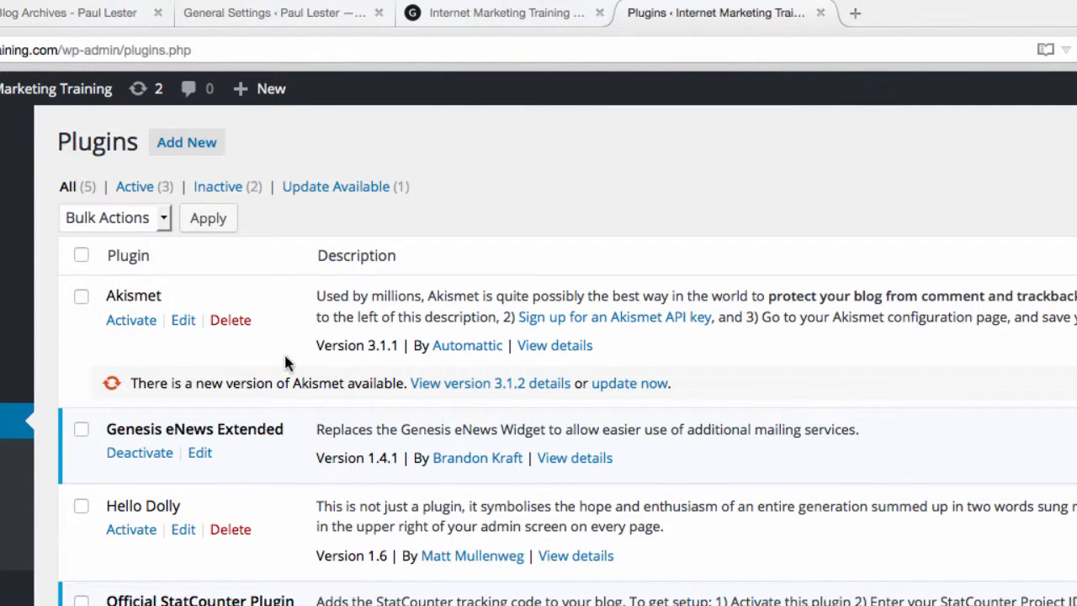
mouse_move(455, 222)
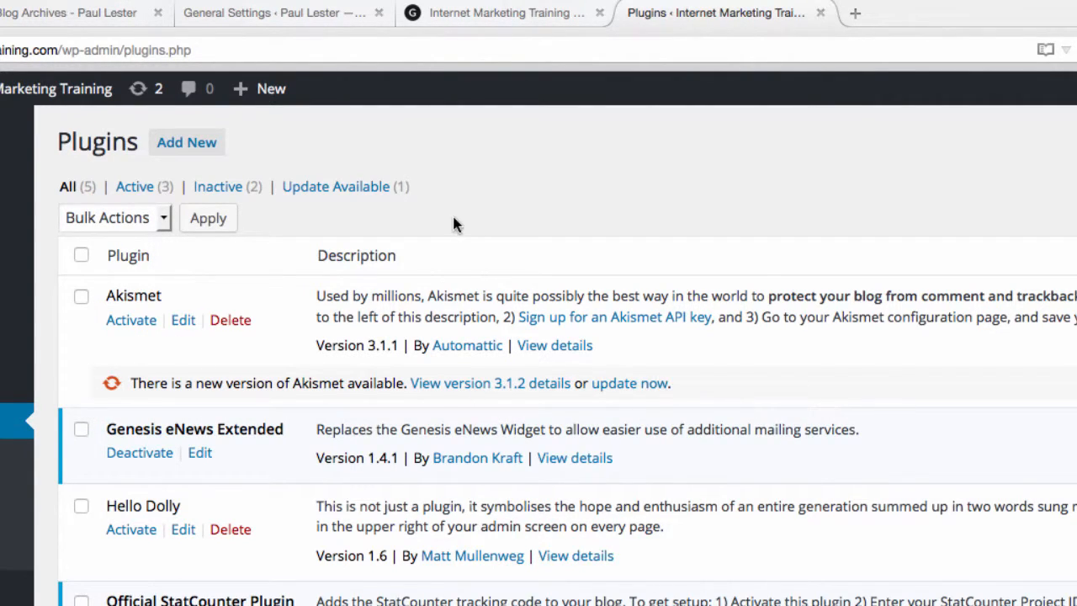
mouse_move(193, 333)
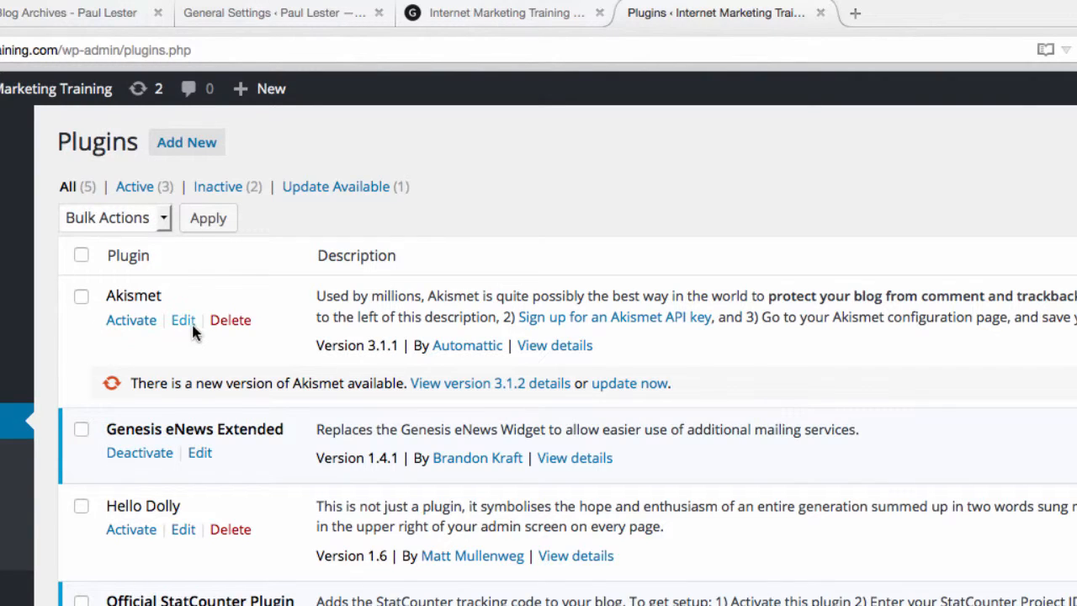
mouse_move(446, 172)
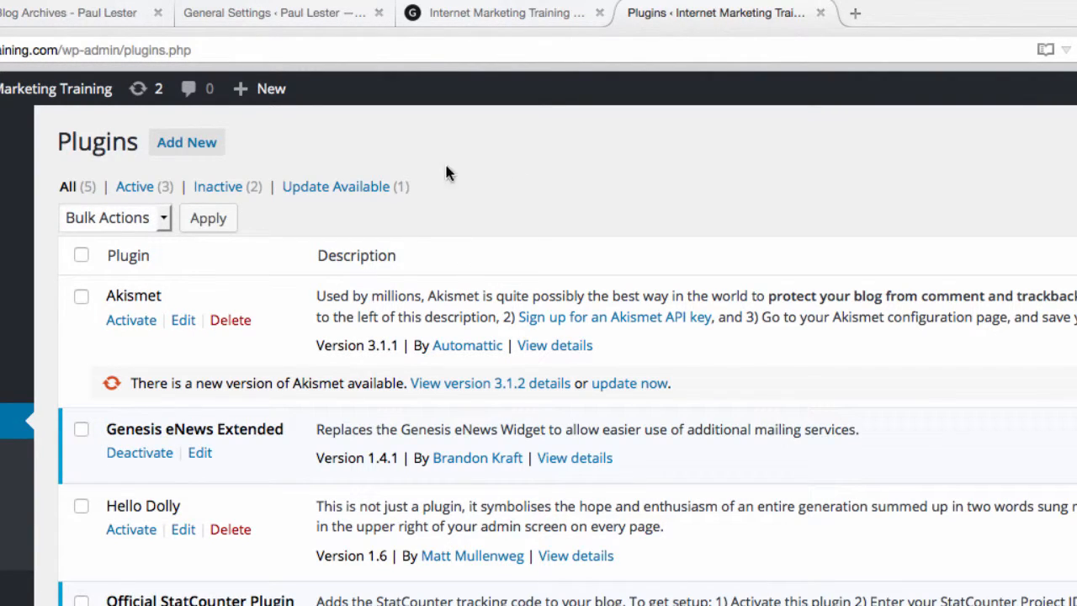
mouse_move(474, 182)
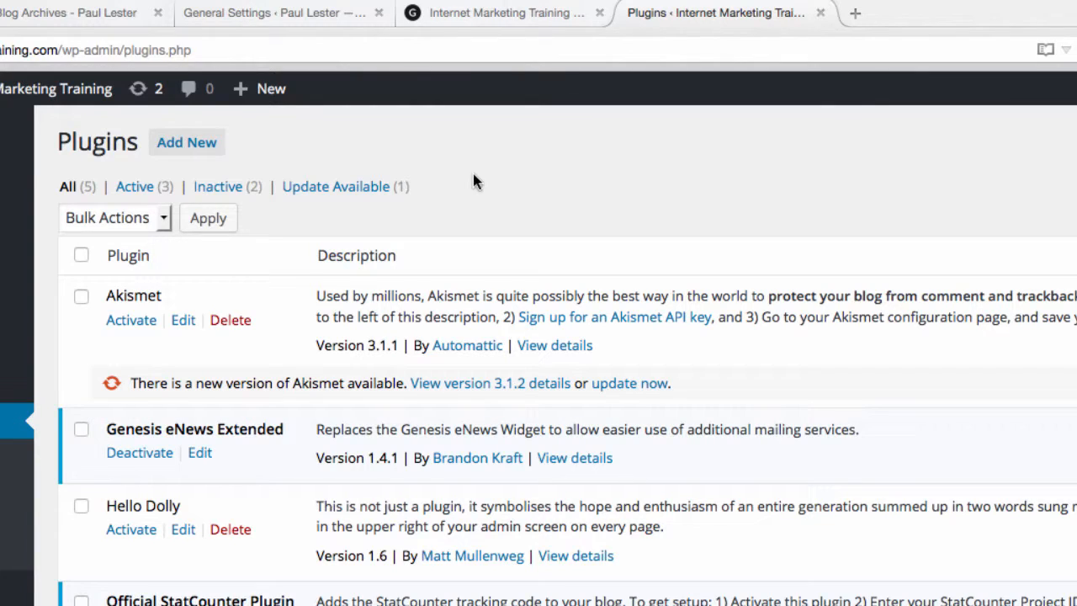
mouse_move(1042, 173)
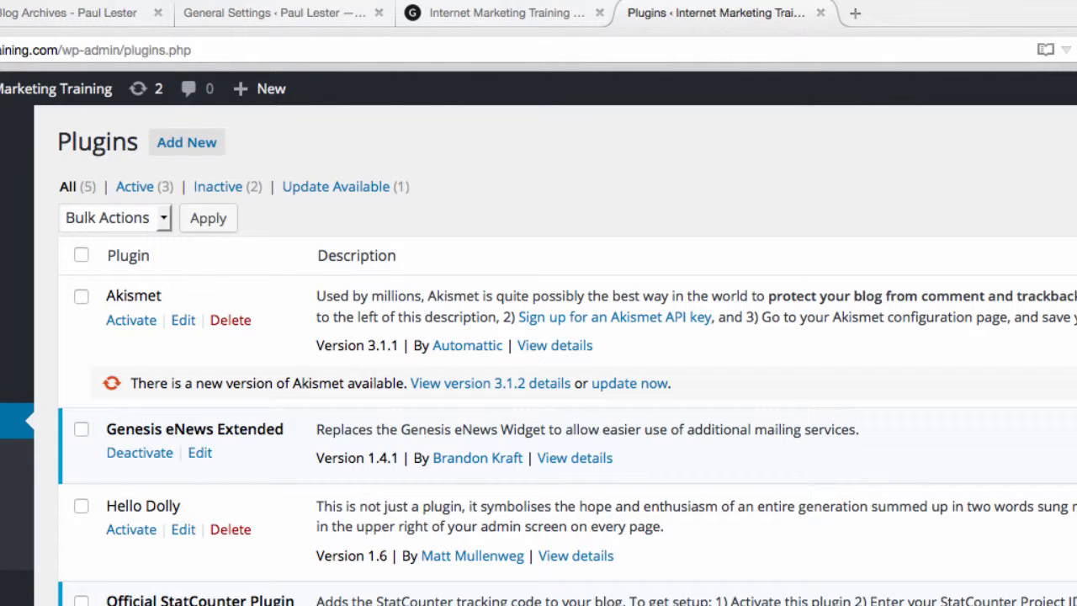
mouse_move(922, 365)
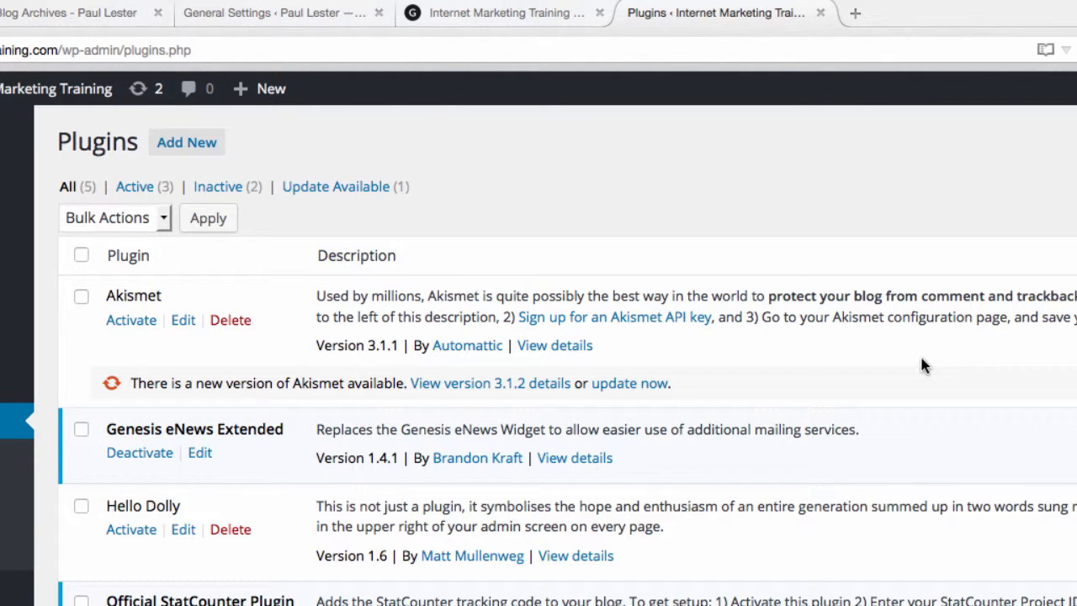
mouse_move(733, 346)
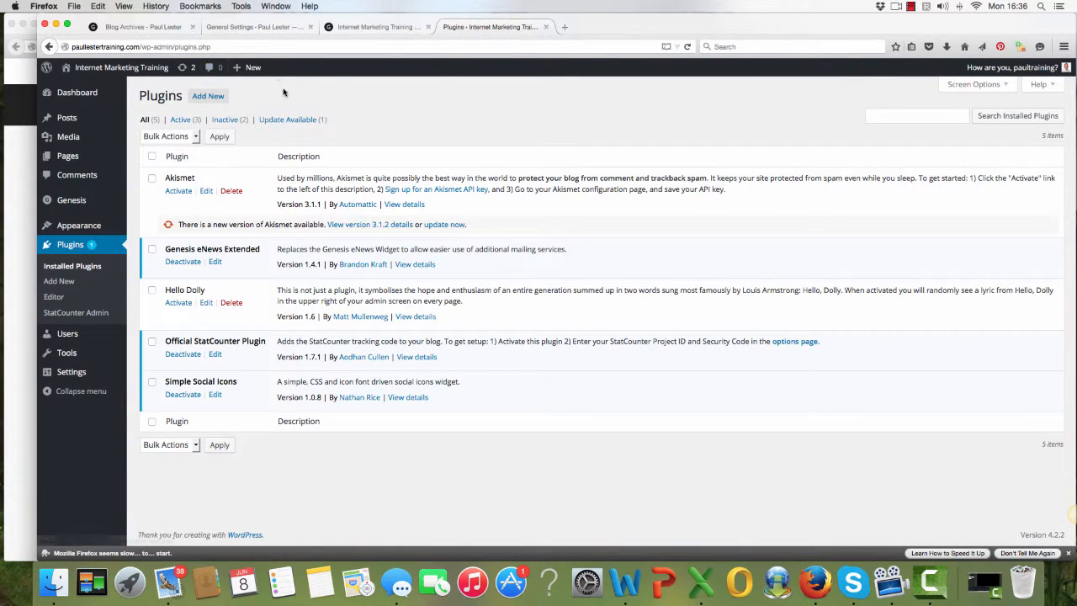
mouse_move(293, 97)
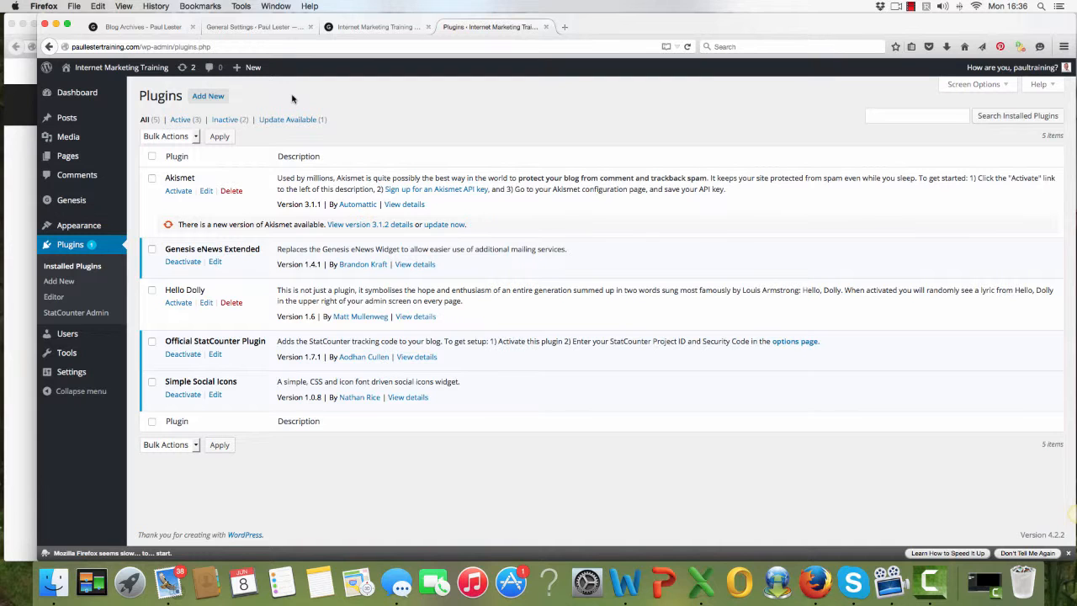
mouse_move(400, 109)
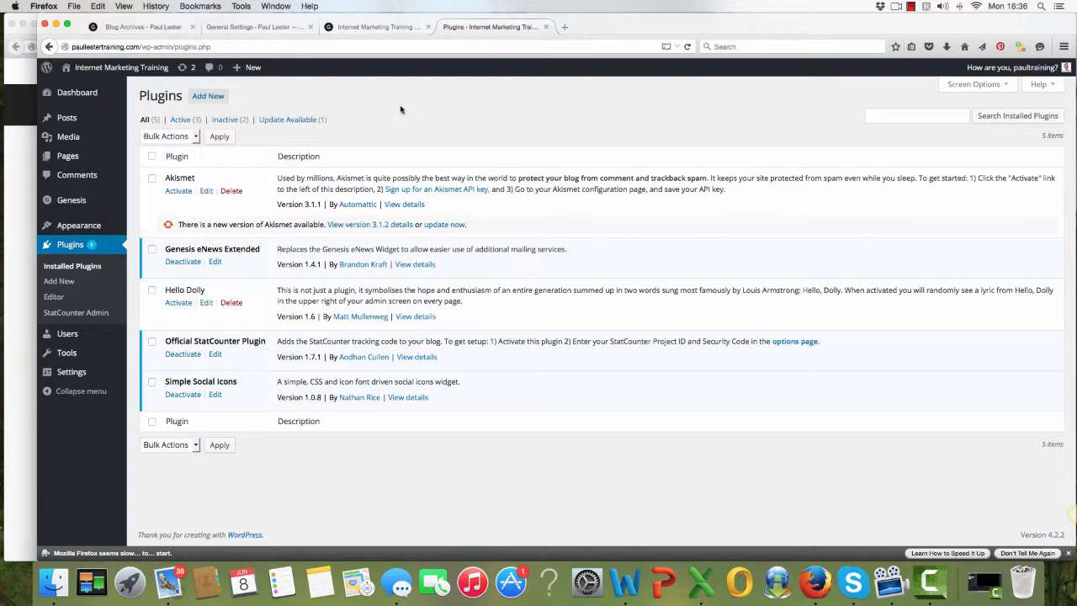
mouse_move(801, 124)
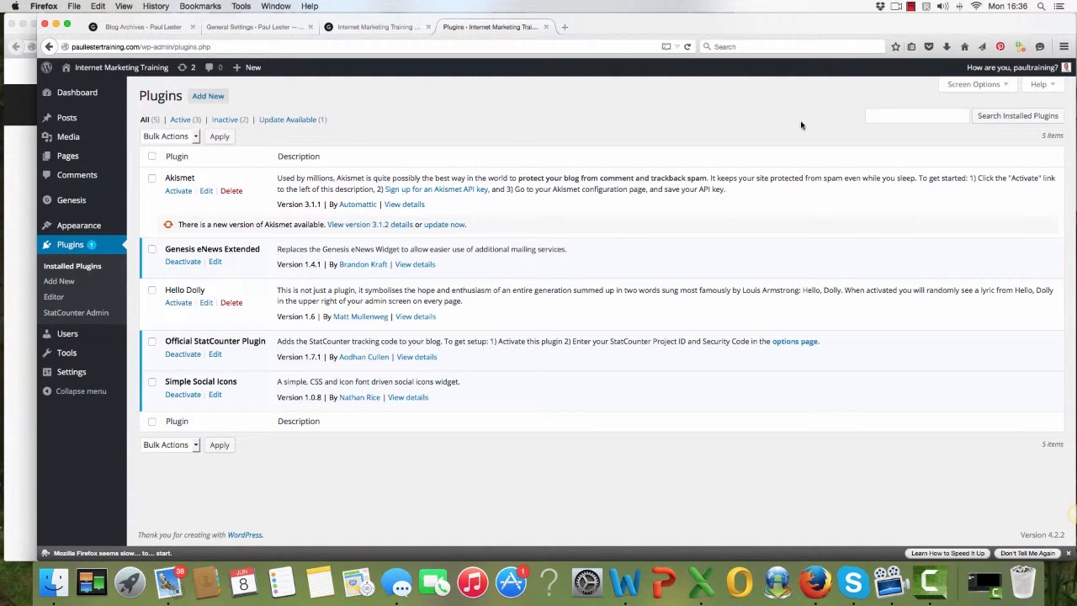